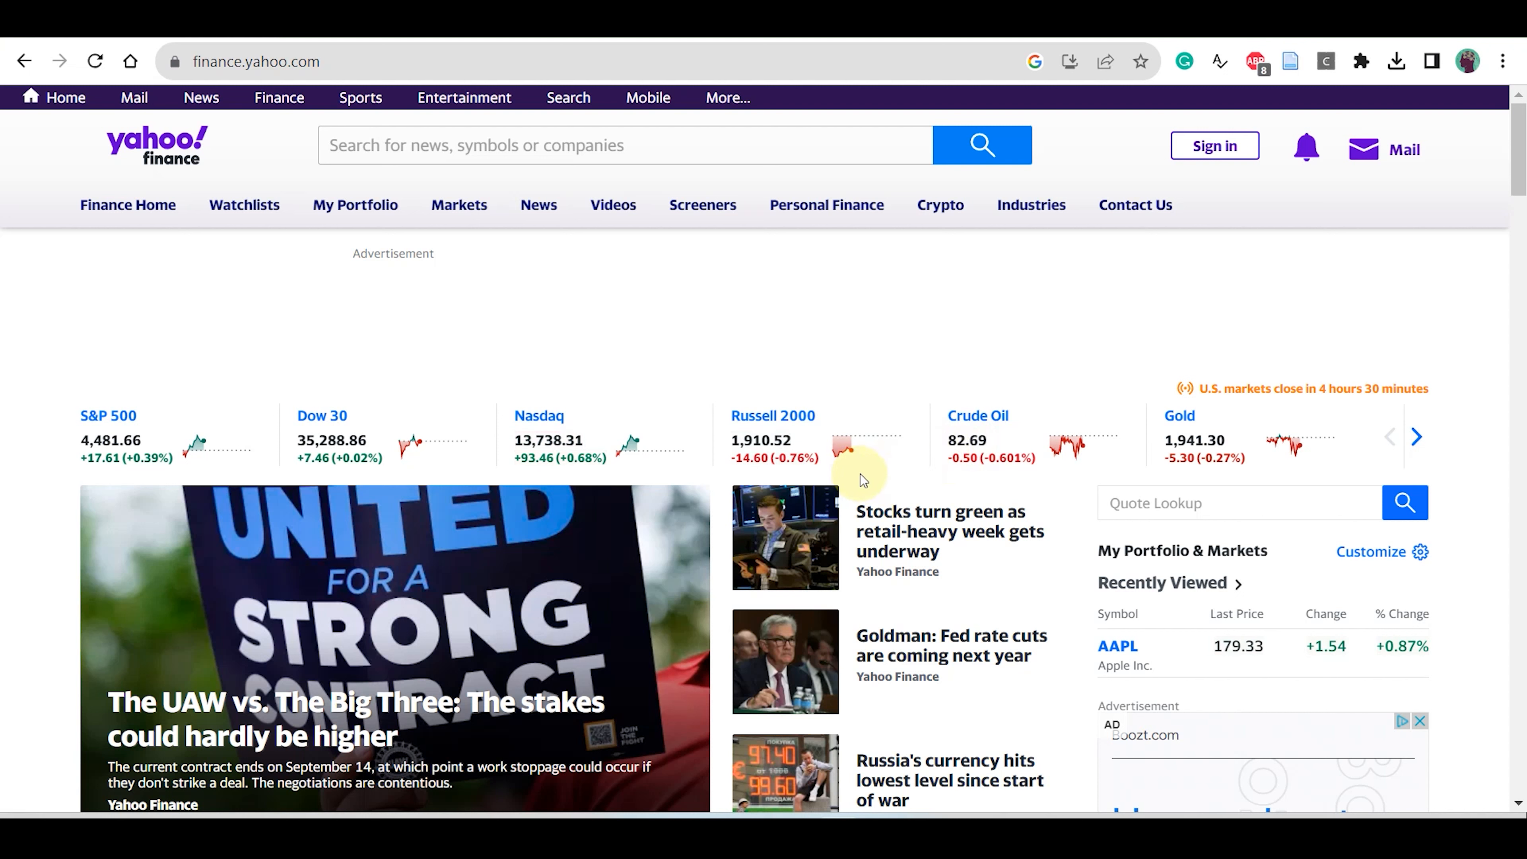
{"action": "mouse_move", "coordinate": [723, 394]}
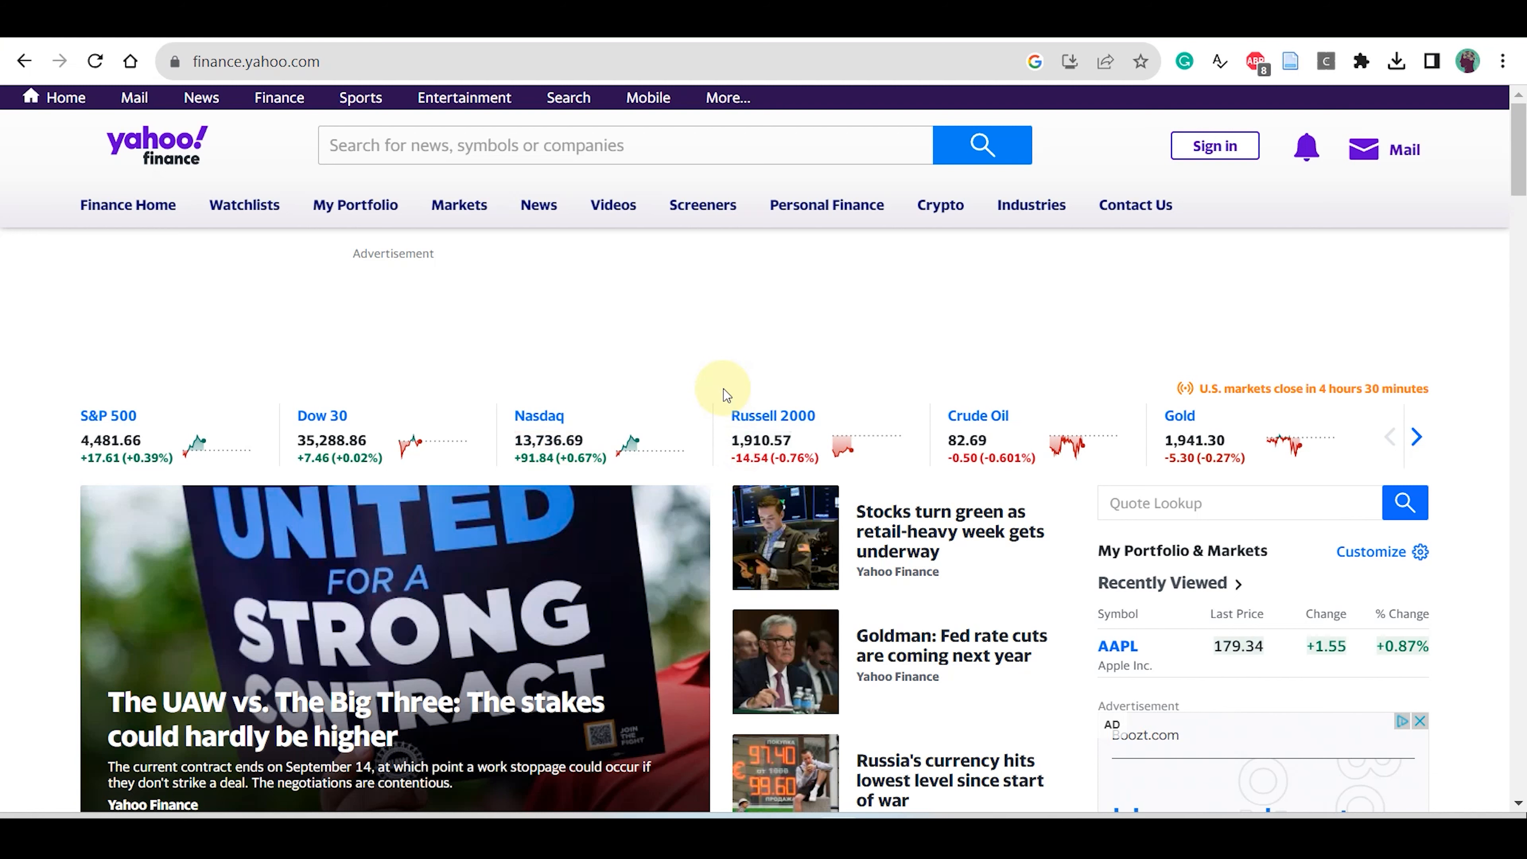
{"action": "mouse_move", "coordinate": [727, 403]}
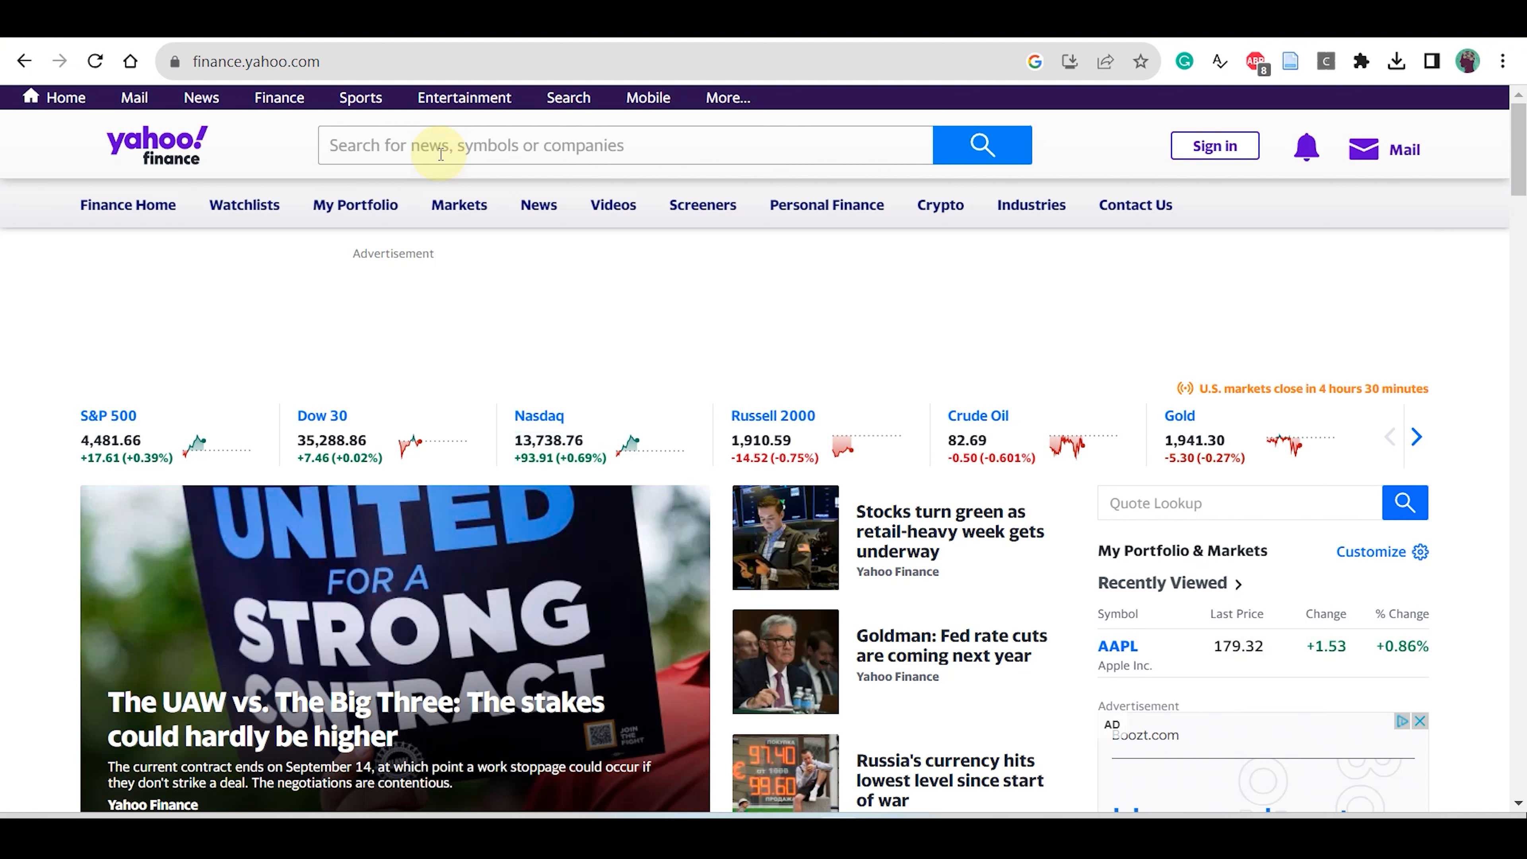
- Search Yahoo Finance for 'apple' and open the AAPL Apple Inc. quote page
{"action": "left_click", "coordinate": [623, 144]}
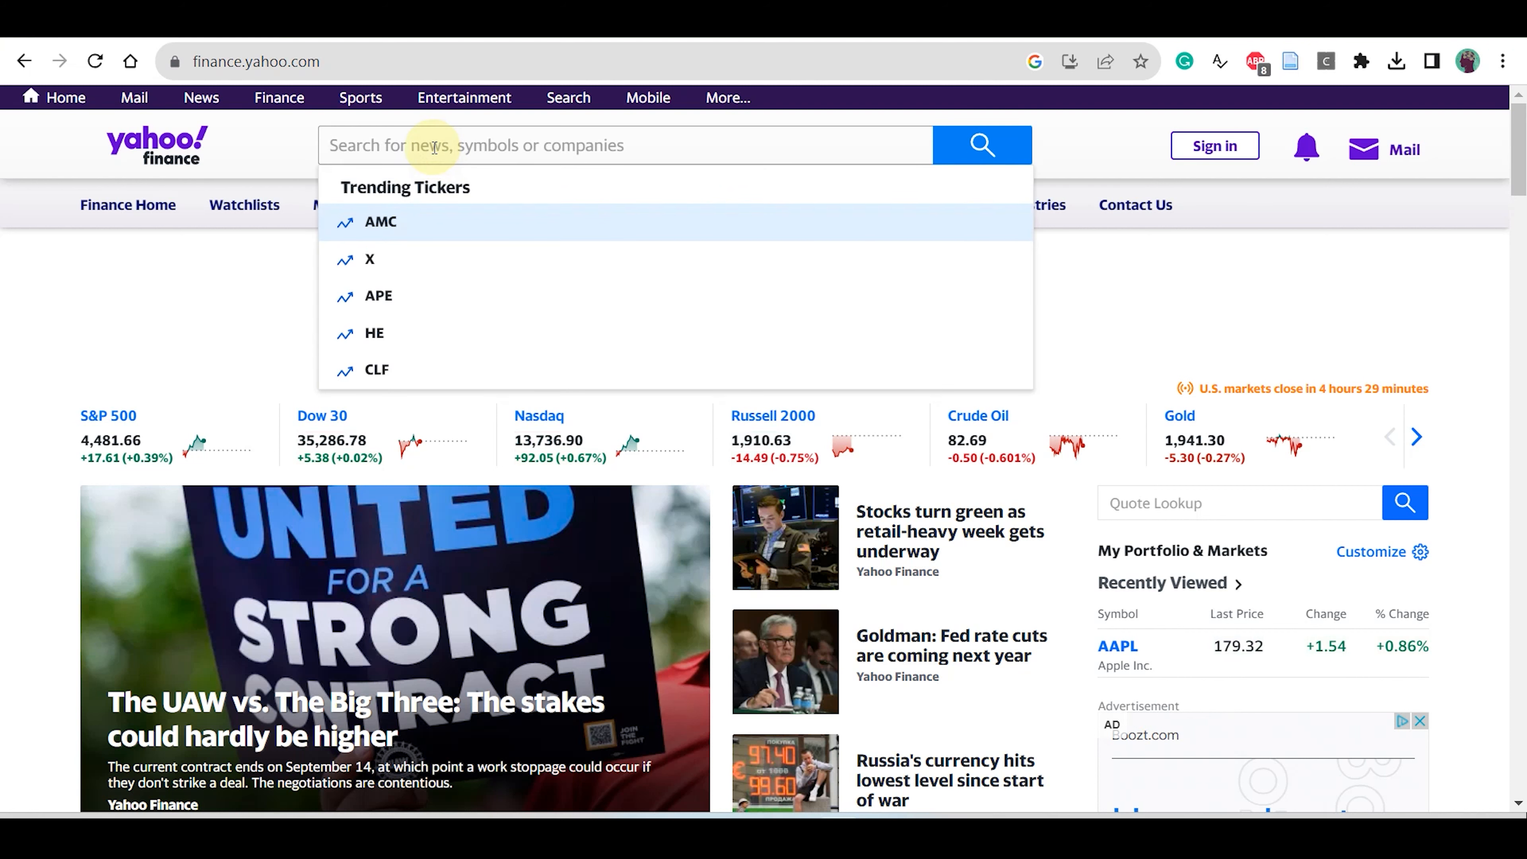
{"action": "type", "text": "apple"}
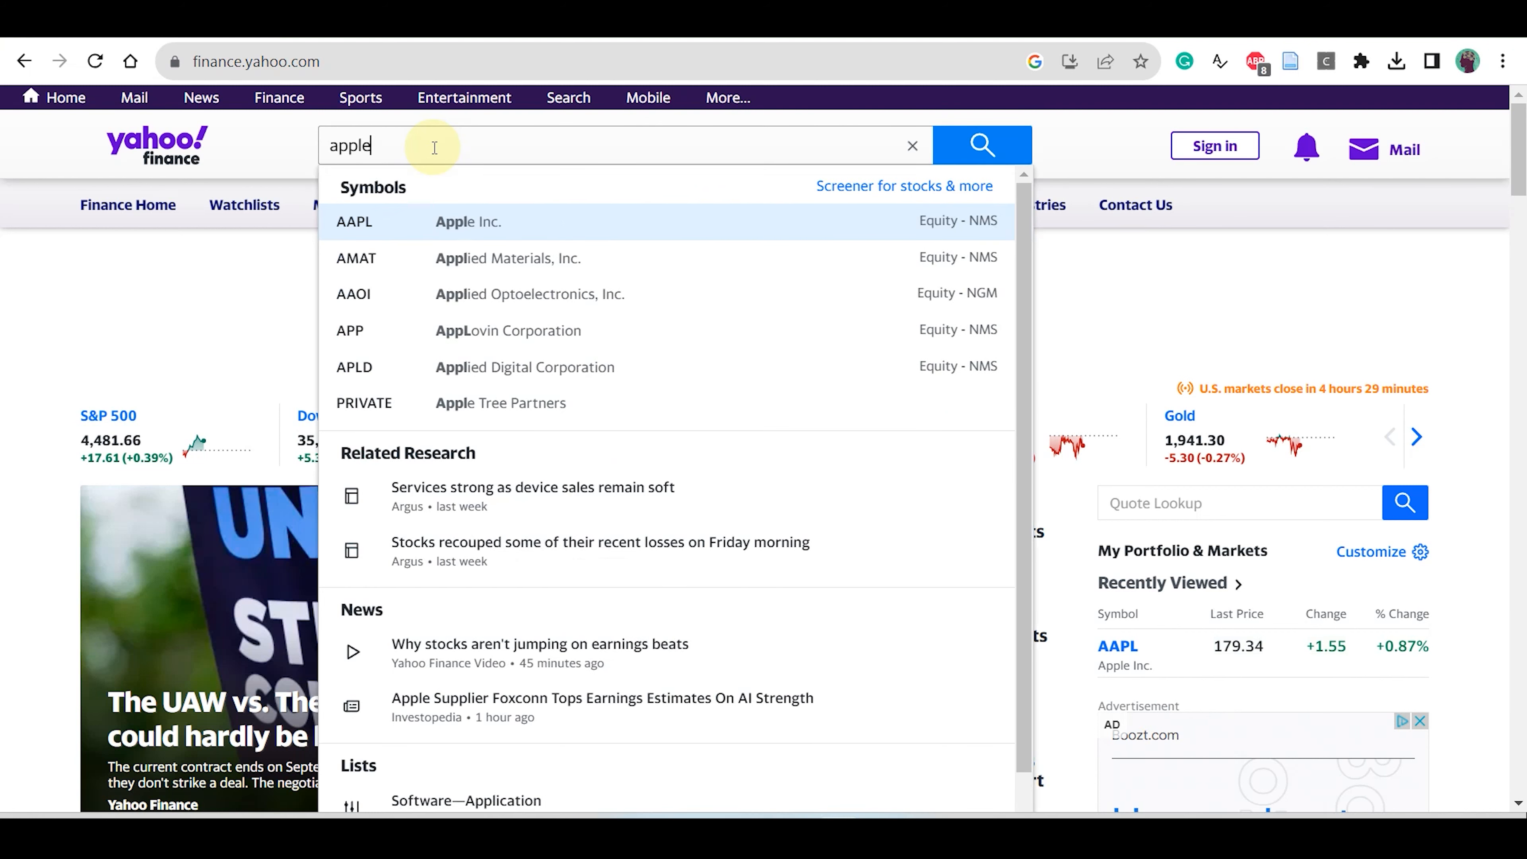
{"action": "left_click", "coordinate": [468, 221]}
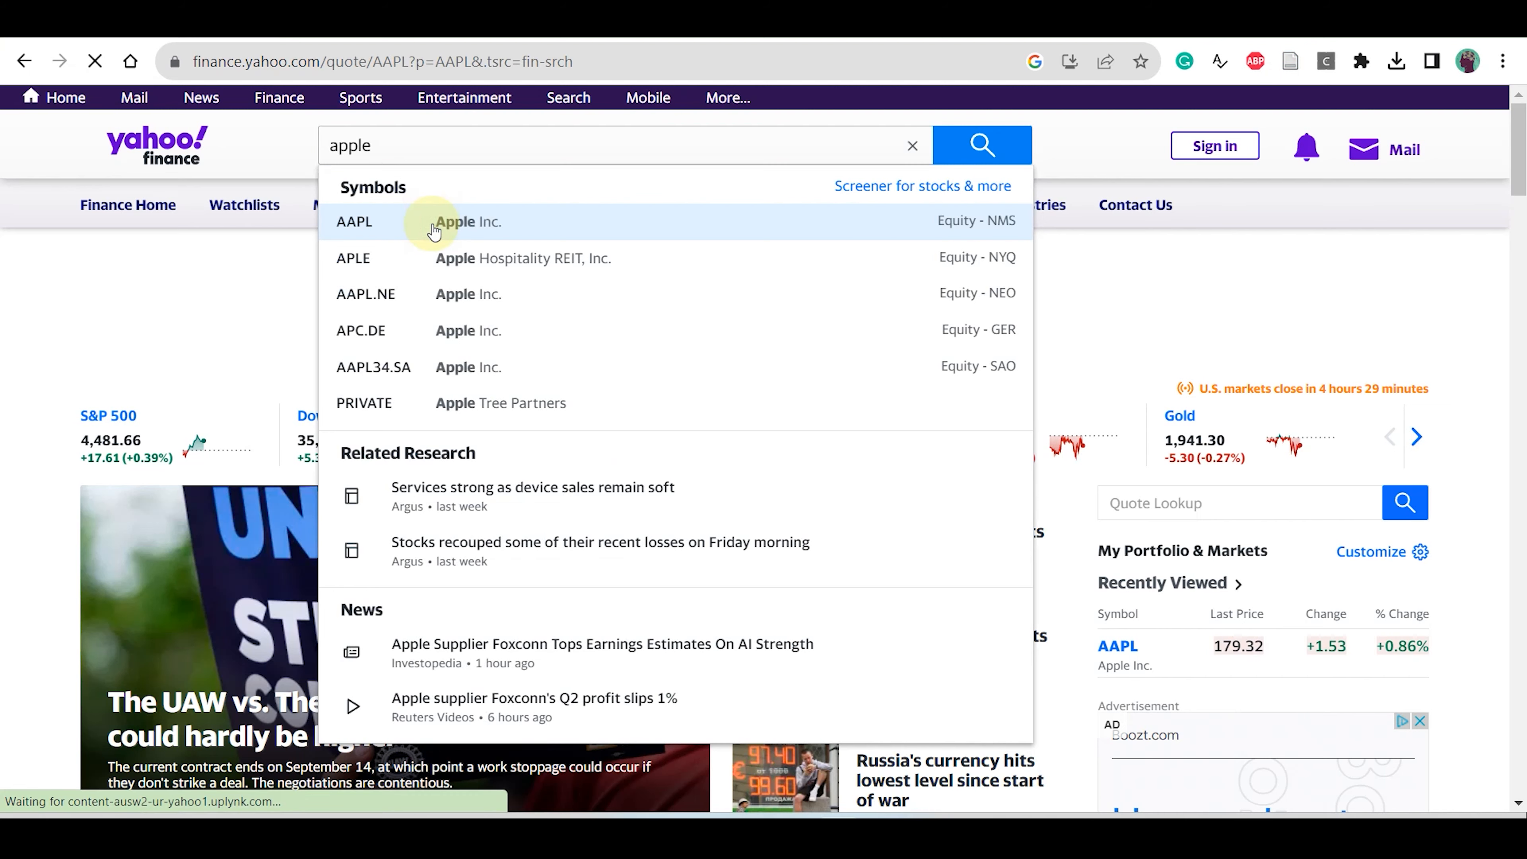
{"action": "left_click", "coordinate": [354, 221]}
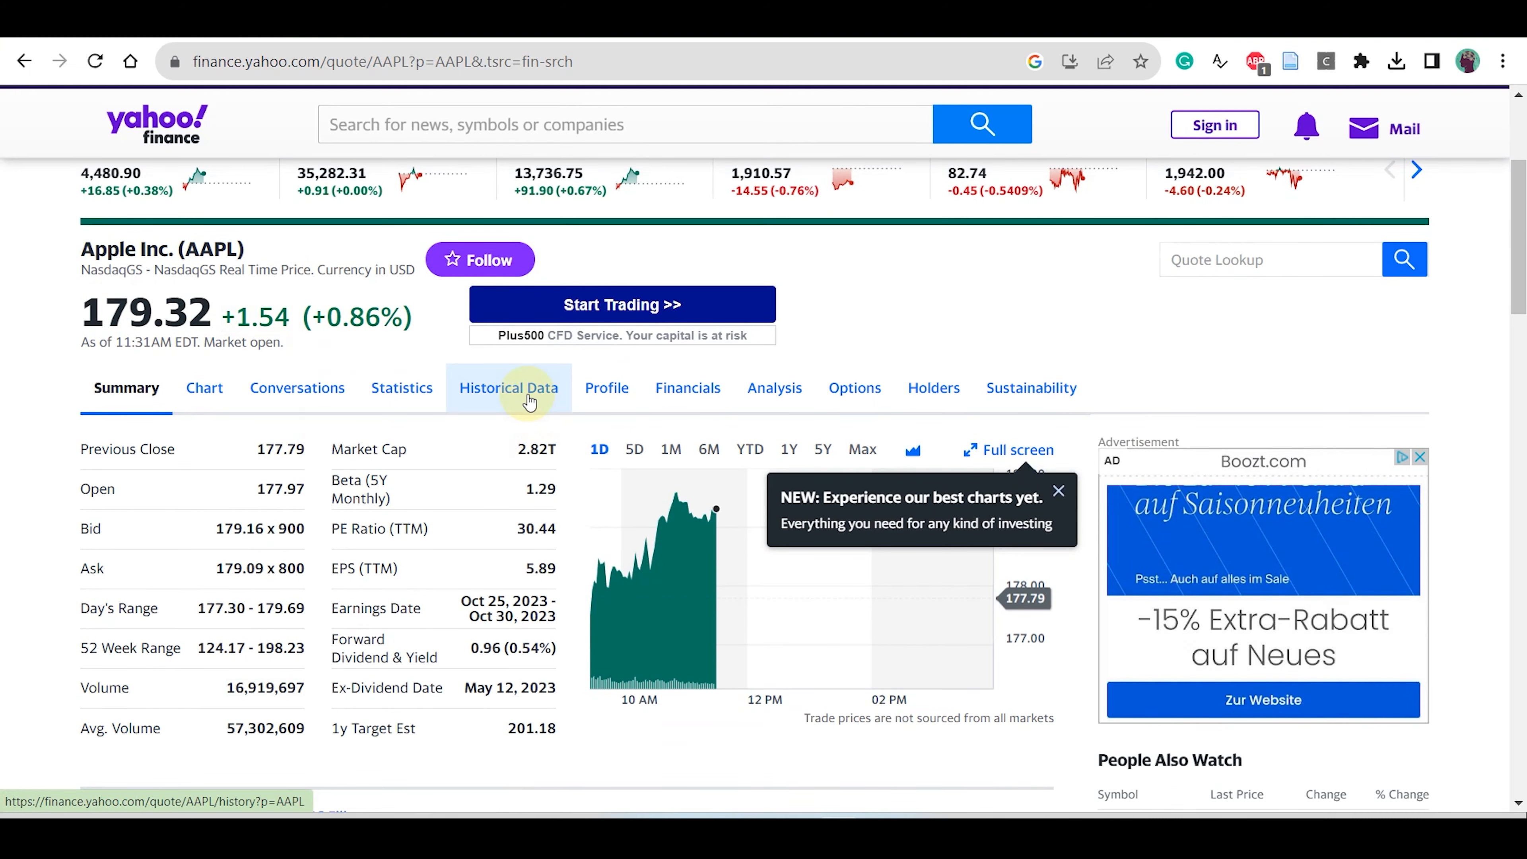
- Show Apple's Historical Data with Time Period Max and Frequency Monthly applied
{"action": "left_click", "coordinate": [508, 386]}
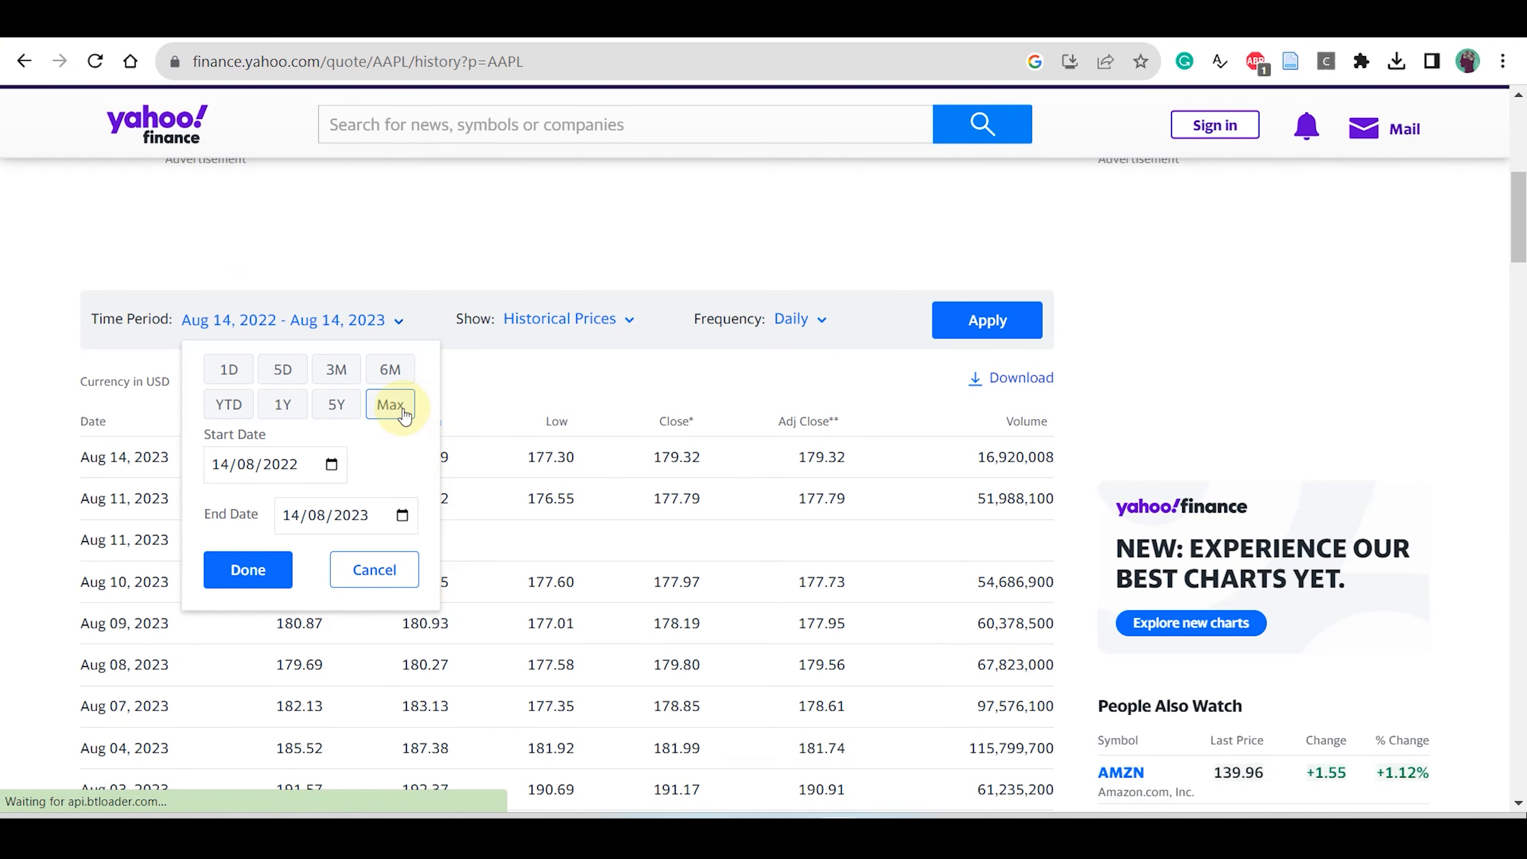
{"action": "left_click", "coordinate": [390, 404]}
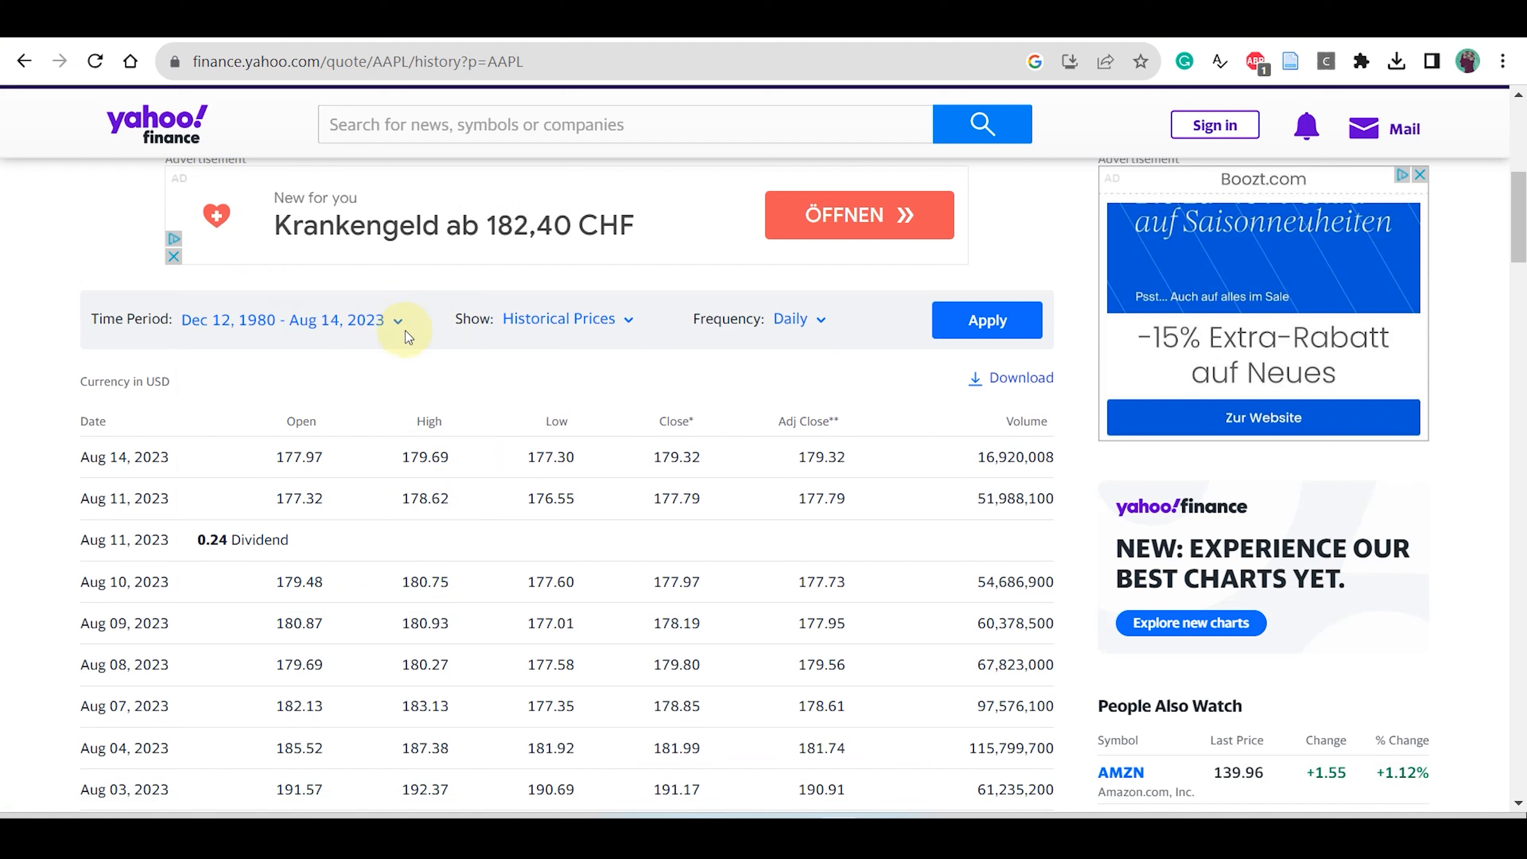
{"action": "left_click", "coordinate": [795, 318]}
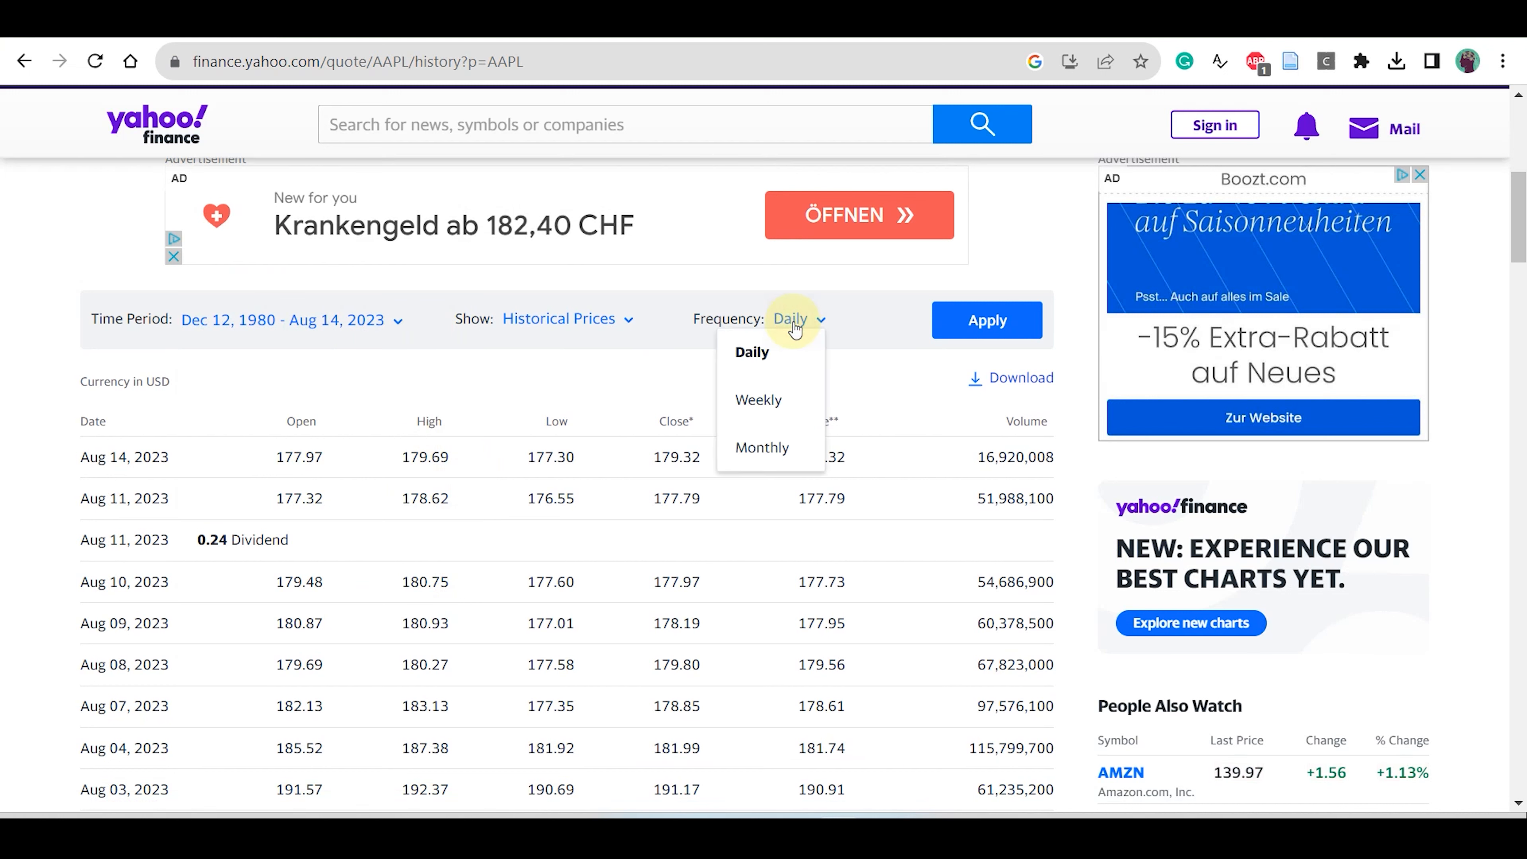
{"action": "left_click", "coordinate": [762, 447]}
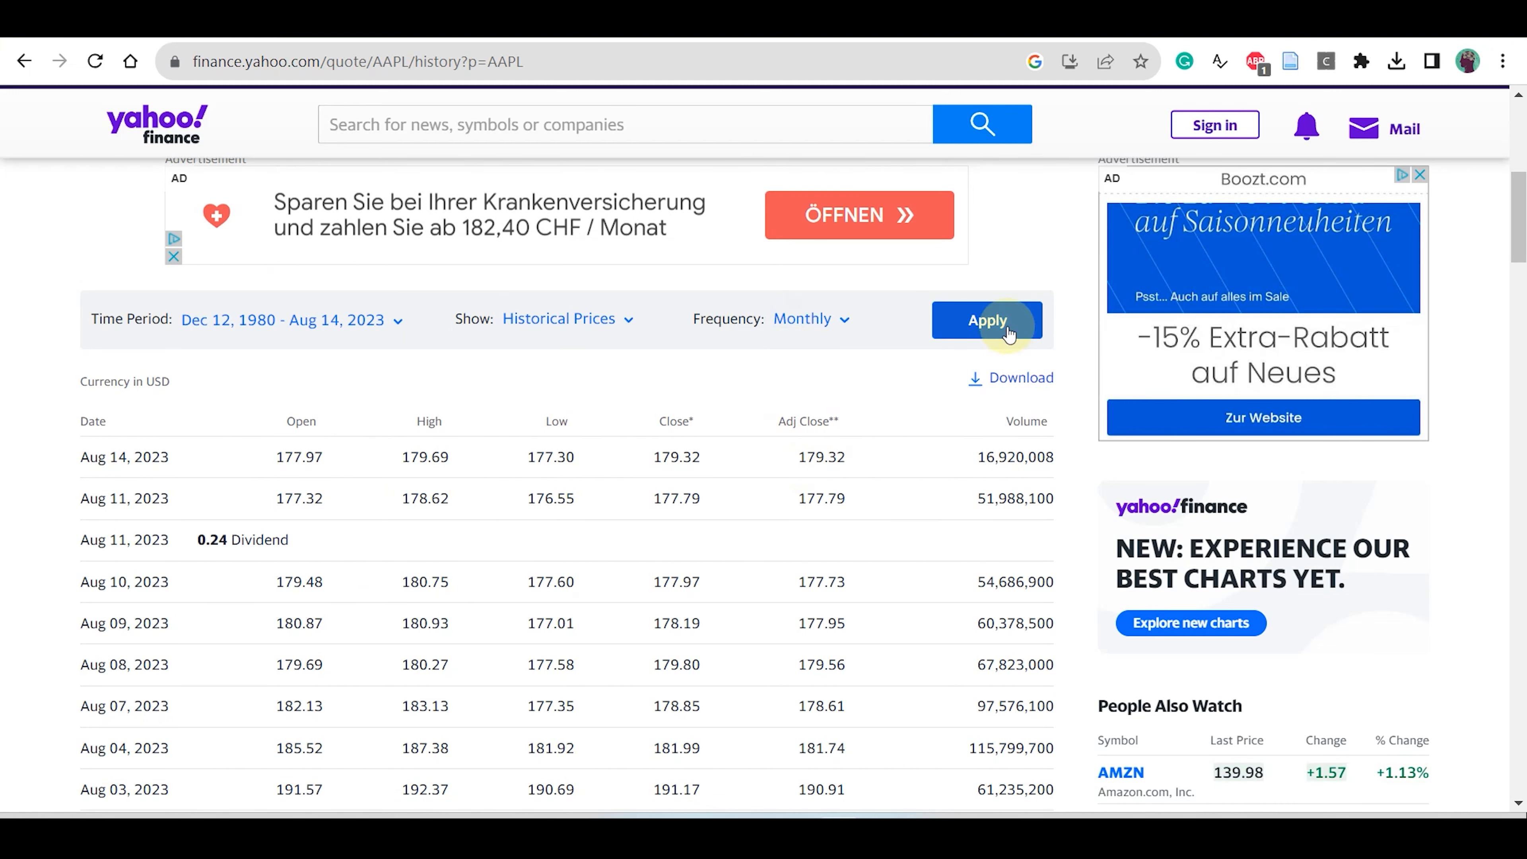
{"action": "left_click", "coordinate": [986, 319]}
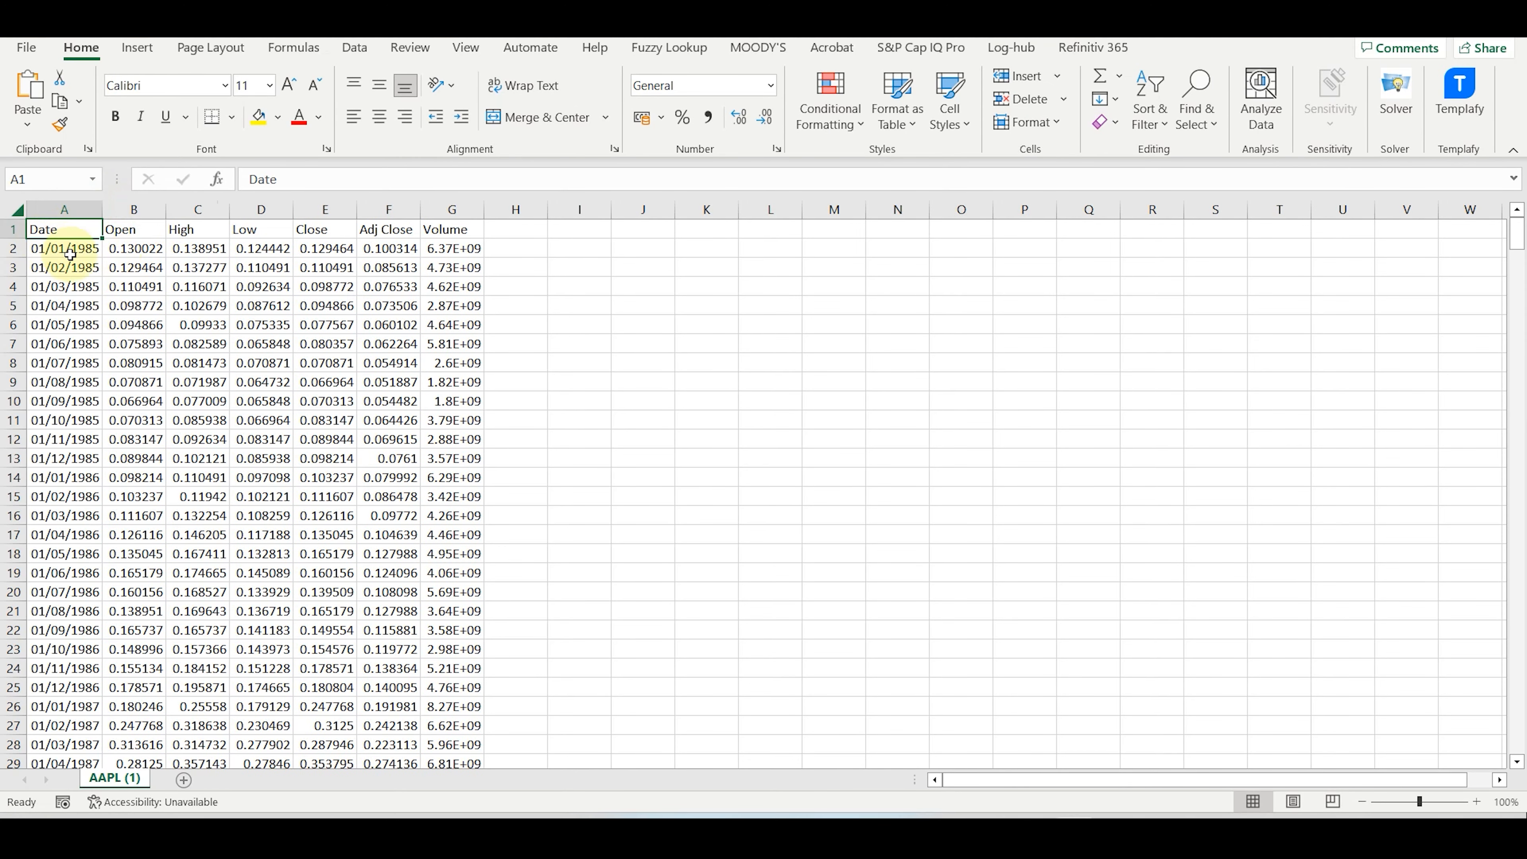
- Delete the Open, High, Low, Adj Close and Volume columns, keeping Date and Close
{"action": "left_click_drag", "start_coordinate": [64, 248], "coordinate": [64, 343]}
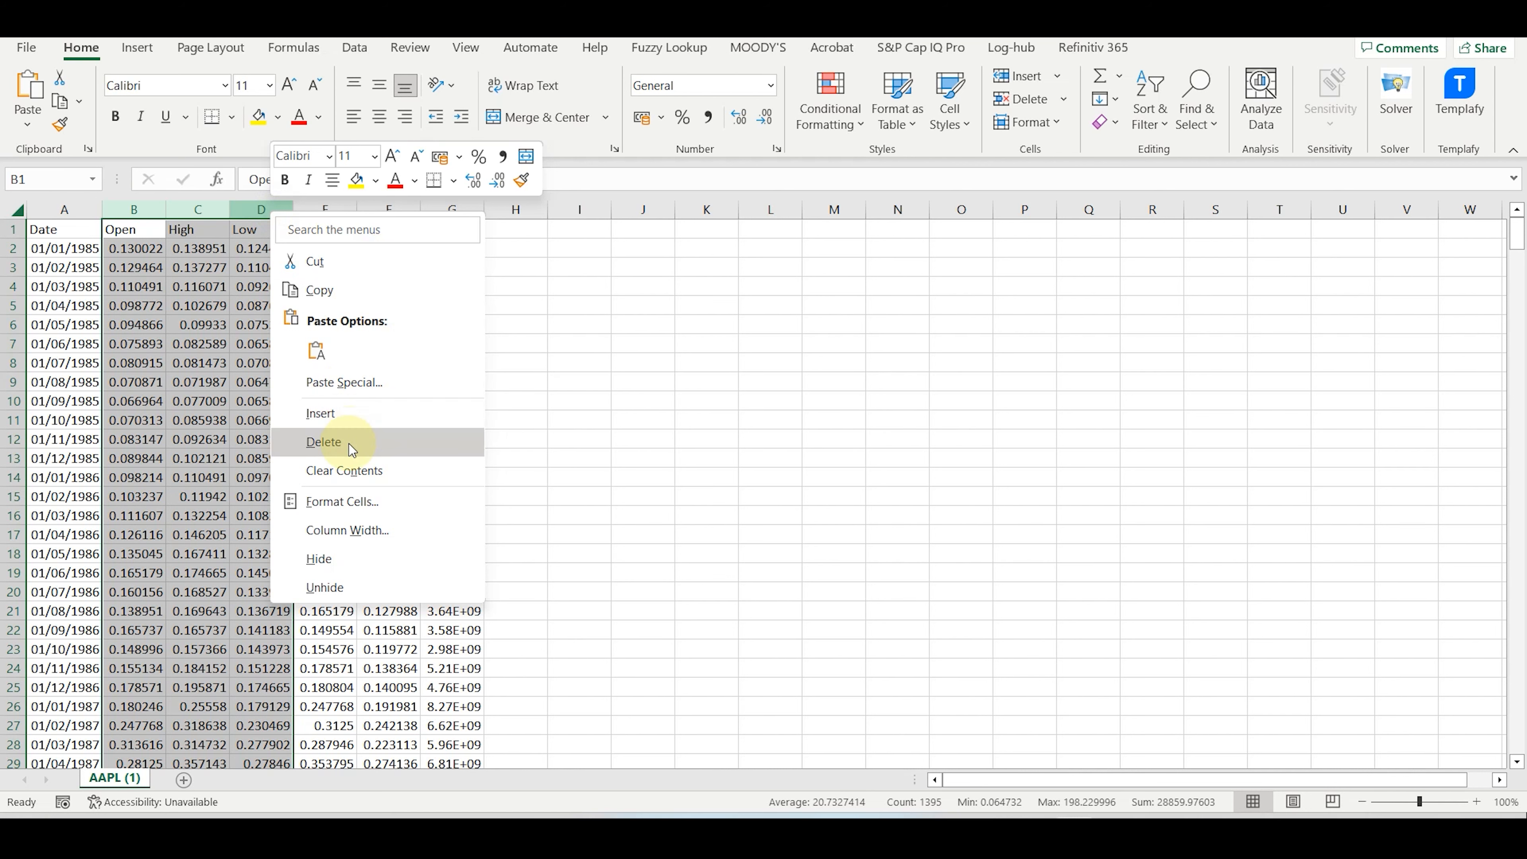
{"action": "left_click", "coordinate": [325, 441]}
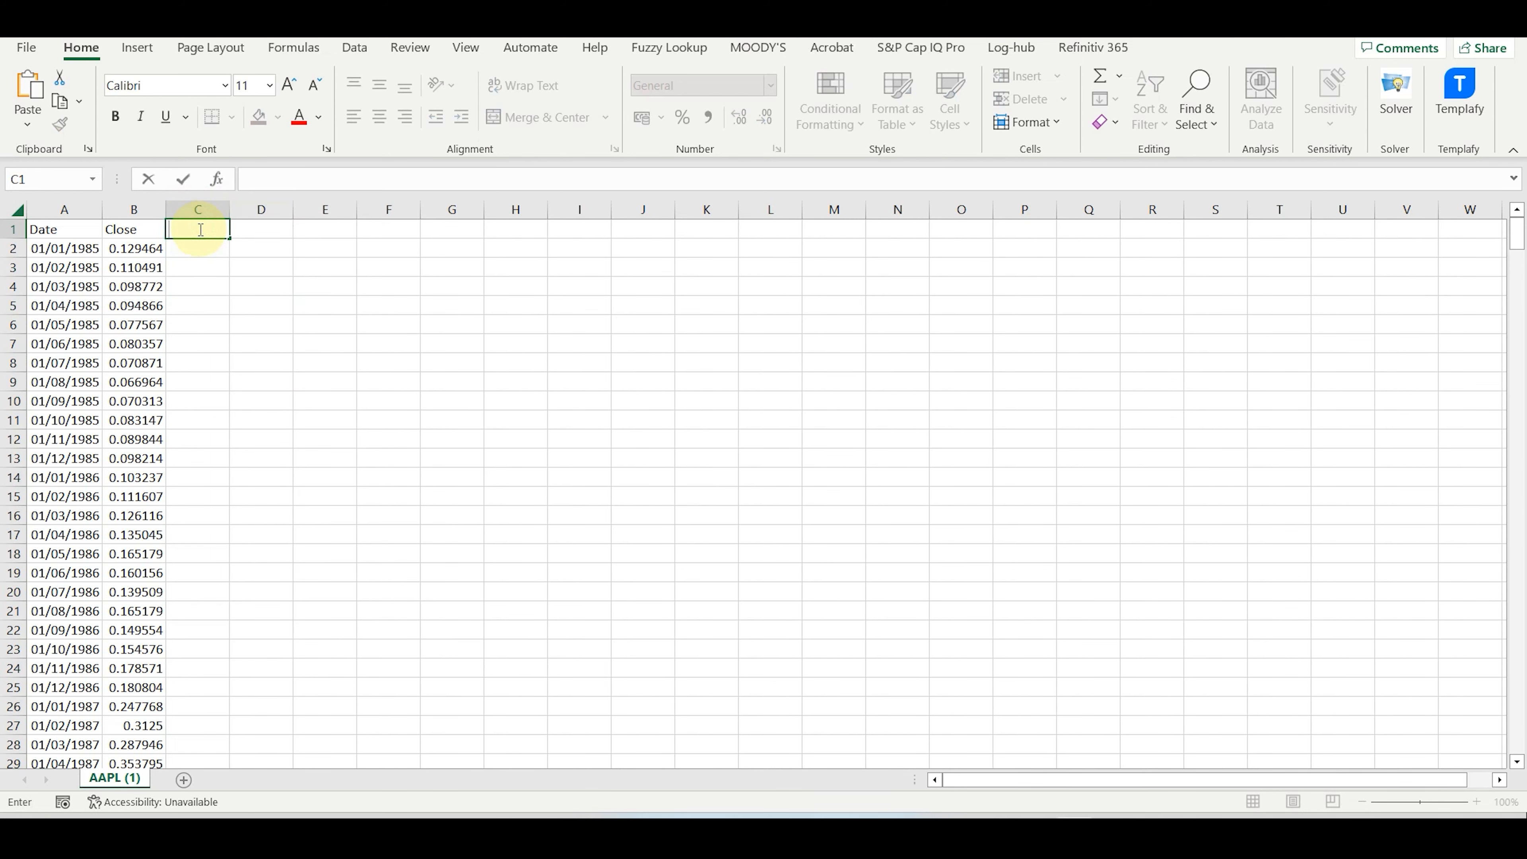
- Label column C 'Return Apple' and enter =(B3-B2)/B2 for the first monthly return
{"action": "type", "text": "Return"}
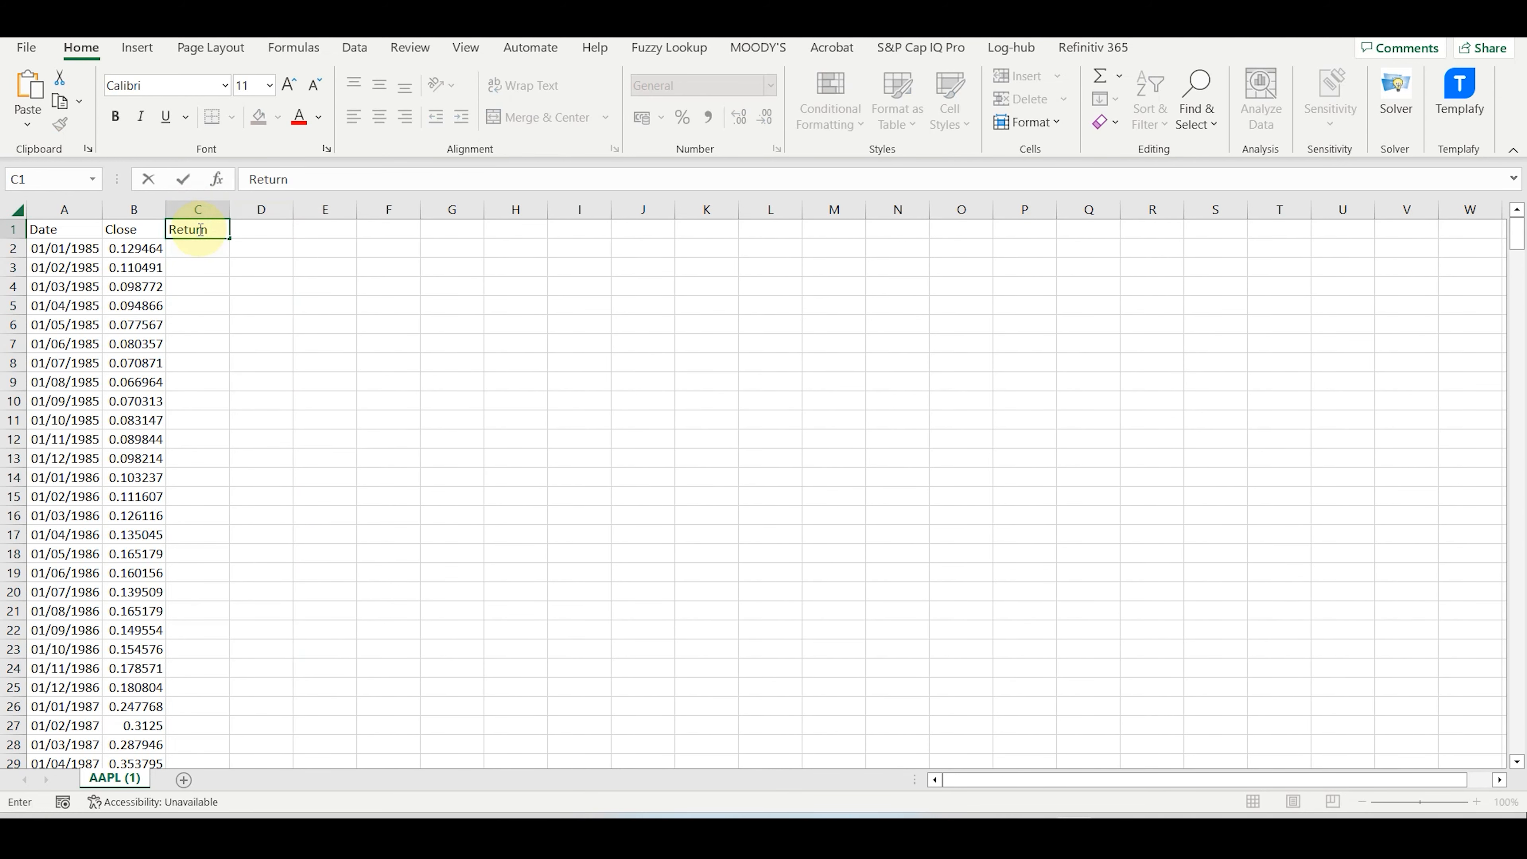
{"action": "type", "text": "Apple"}
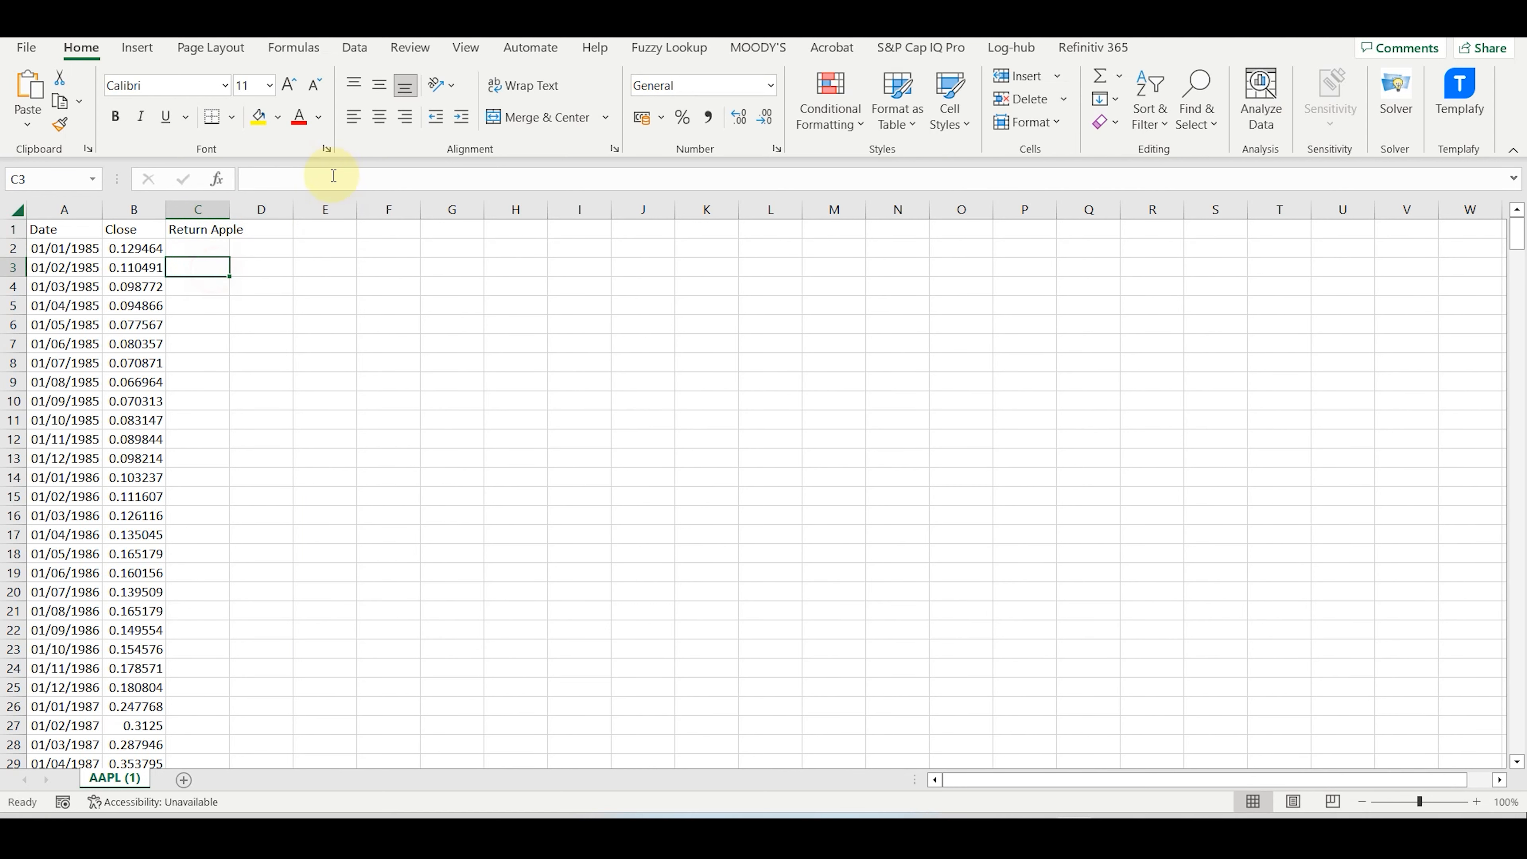
{"action": "type", "text": "="}
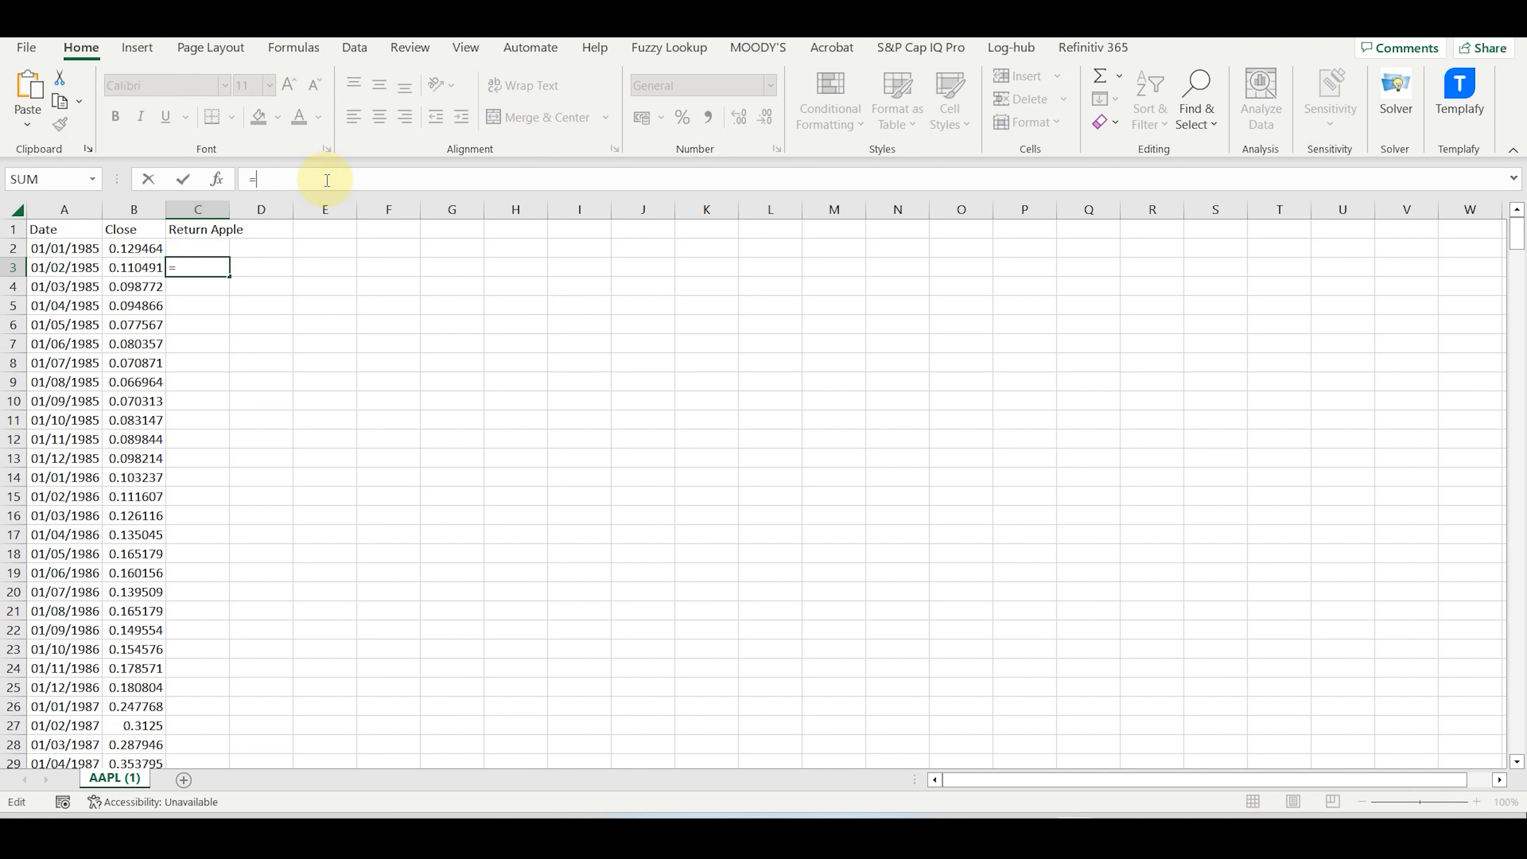
{"action": "left_click", "coordinate": [133, 267]}
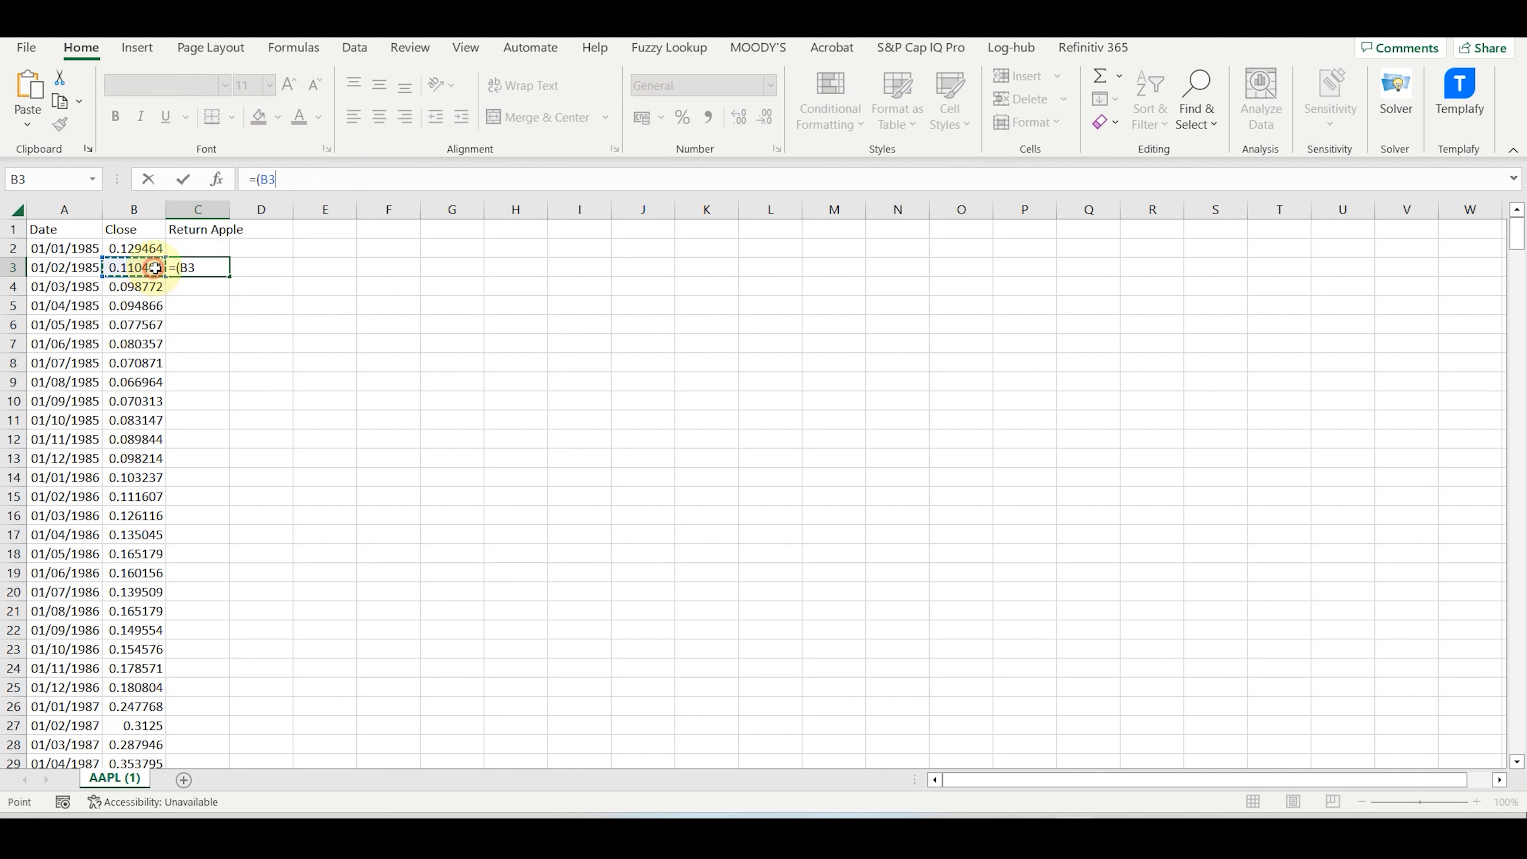
{"action": "type", "text": "-B2)/"}
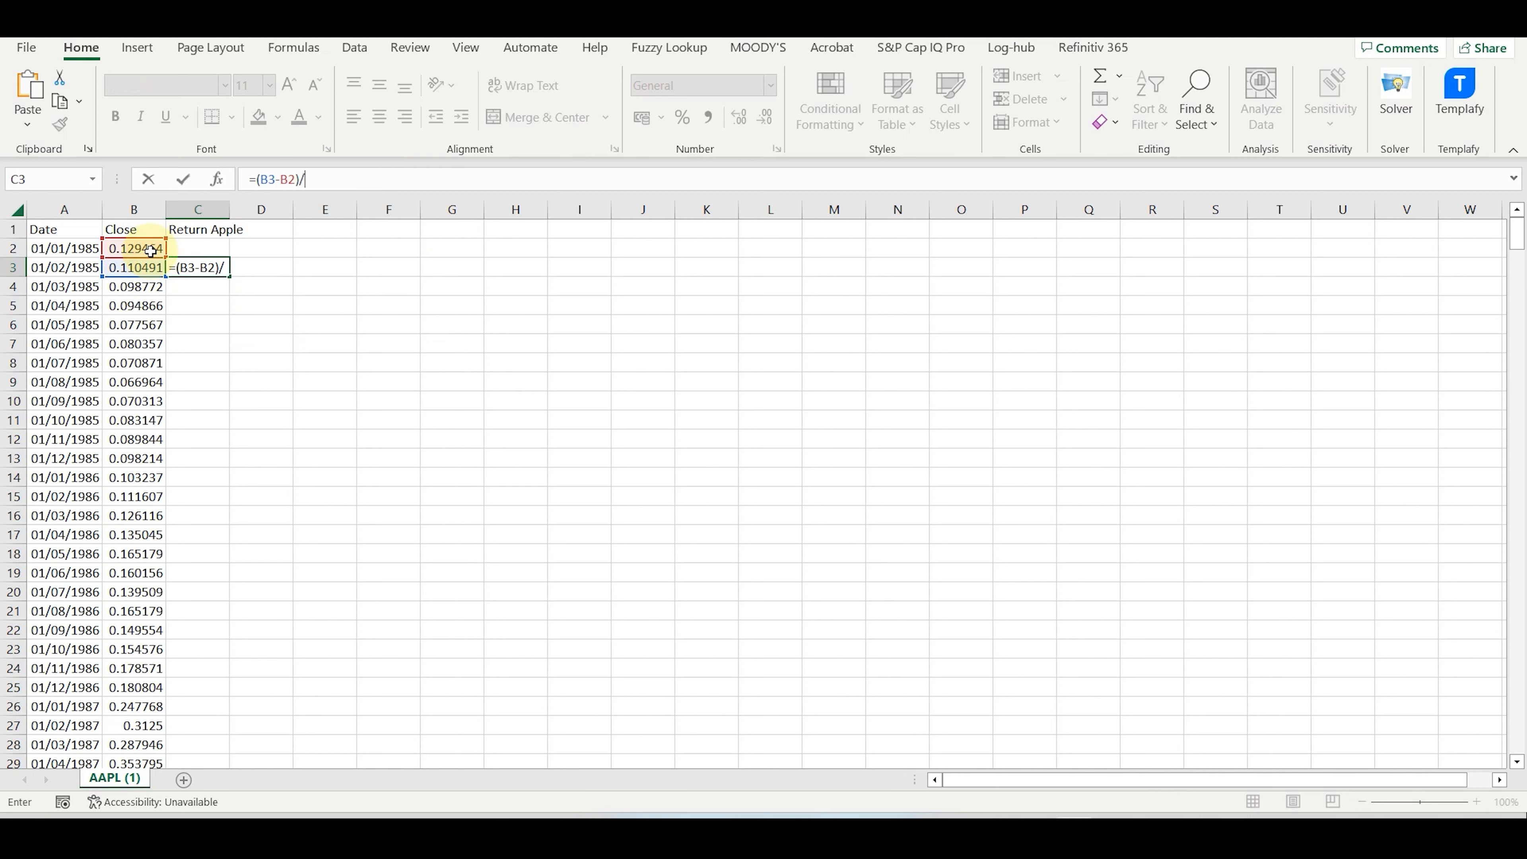
{"action": "left_click", "coordinate": [134, 247]}
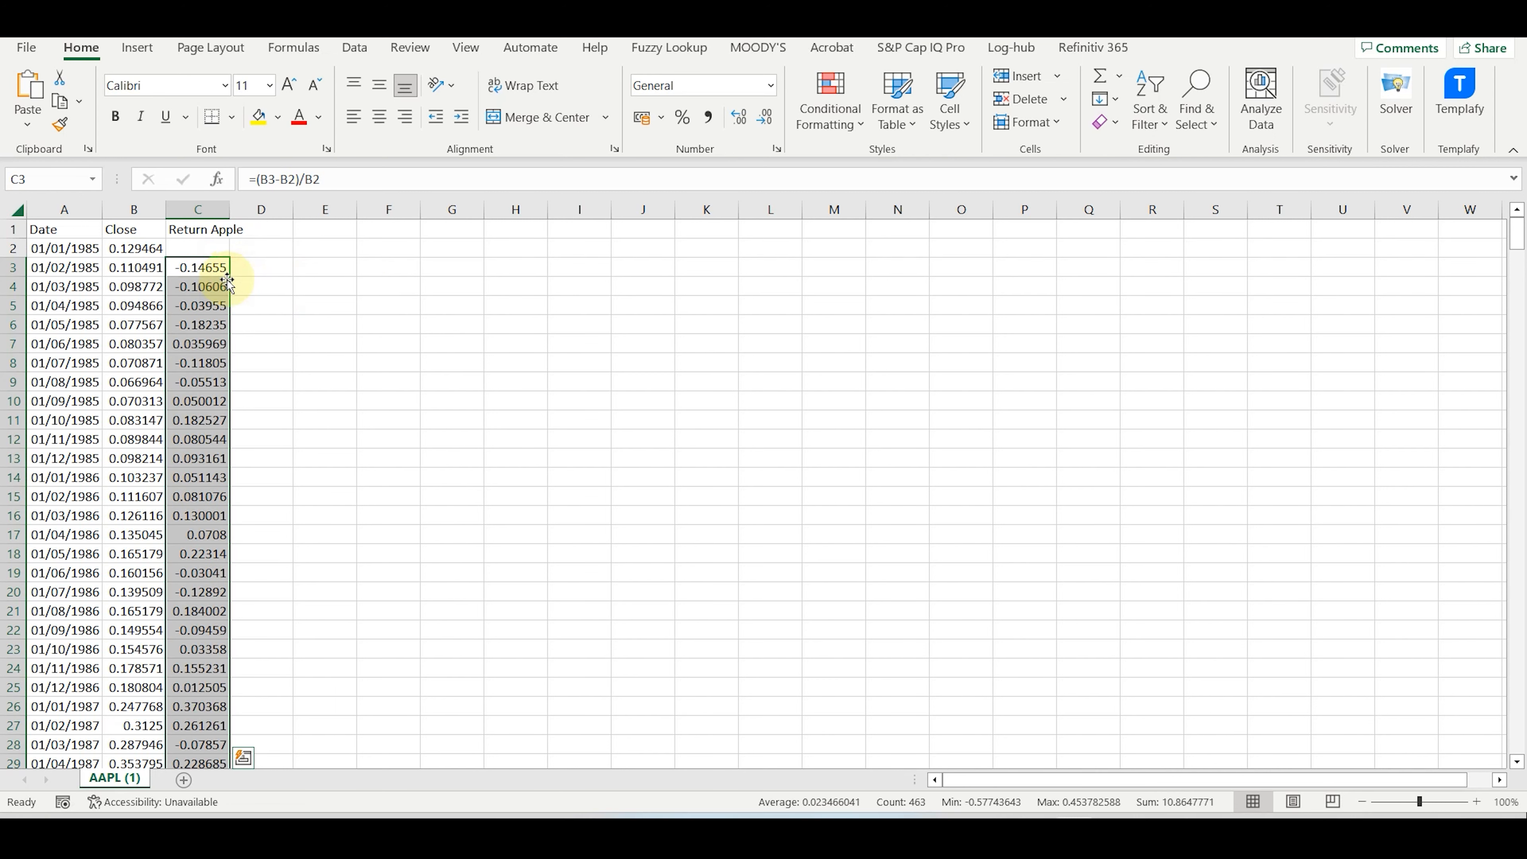
- Fill the return formula down column C through the last 2023 row
{"action": "left_click", "coordinate": [65, 247]}
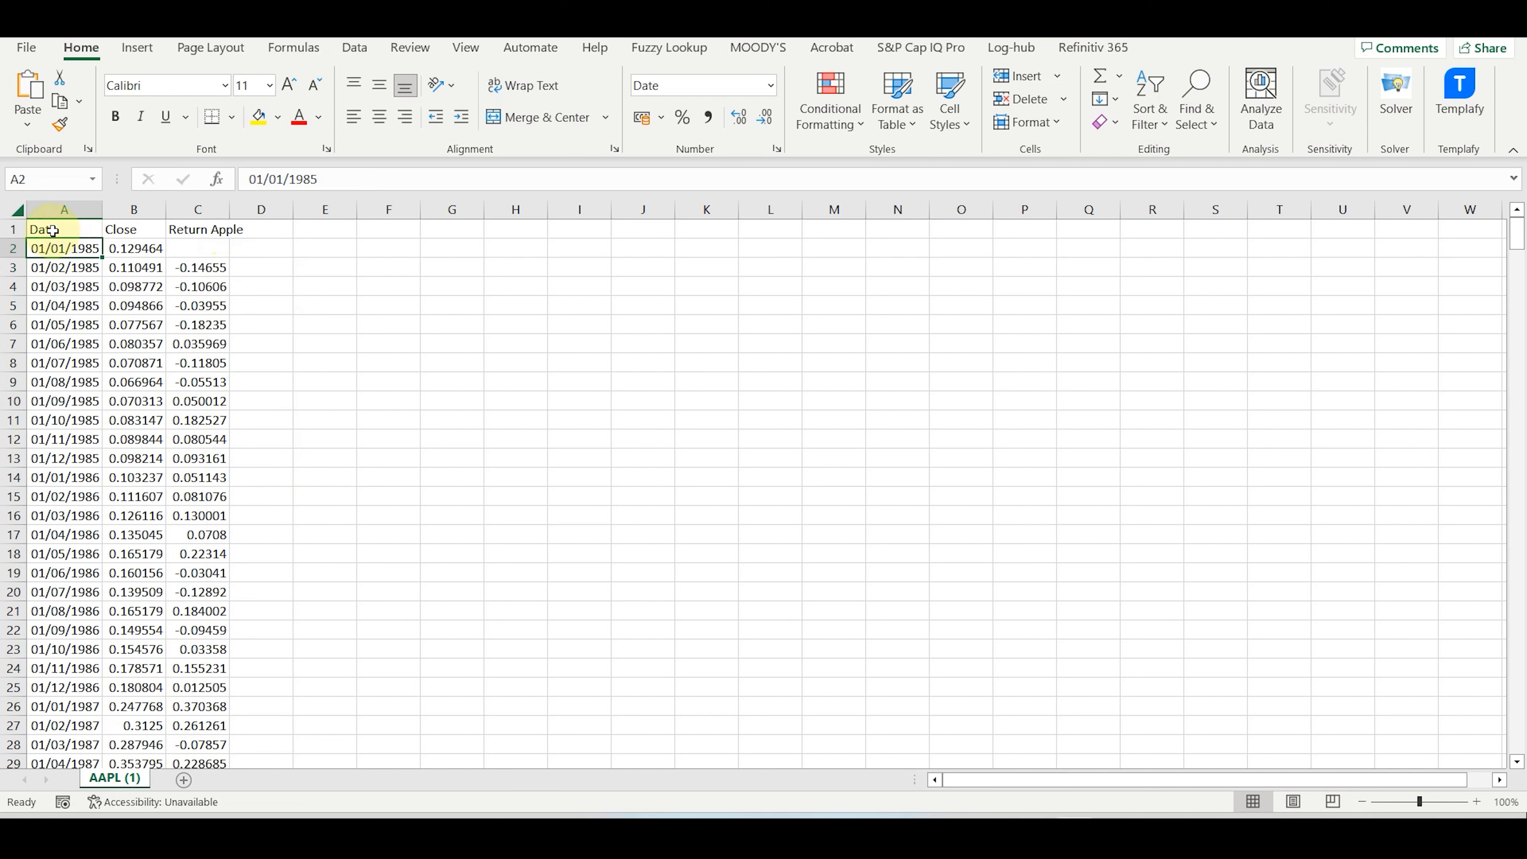
{"action": "scroll", "scroll_direction": "down", "scroll_amount": 3}
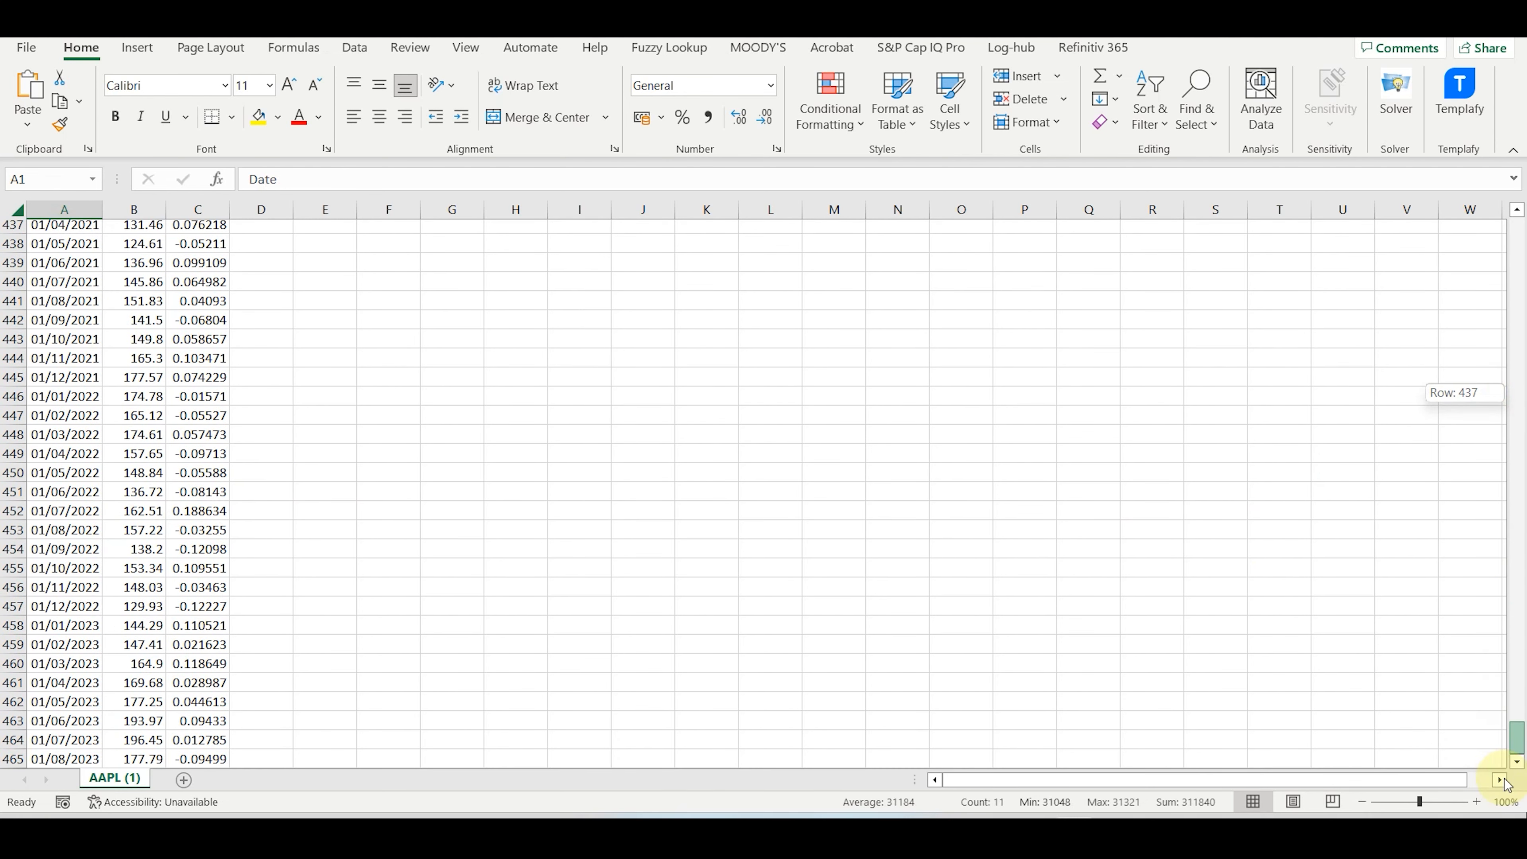
{"action": "left_click_drag", "start_coordinate": [1509, 735], "coordinate": [1509, 242]}
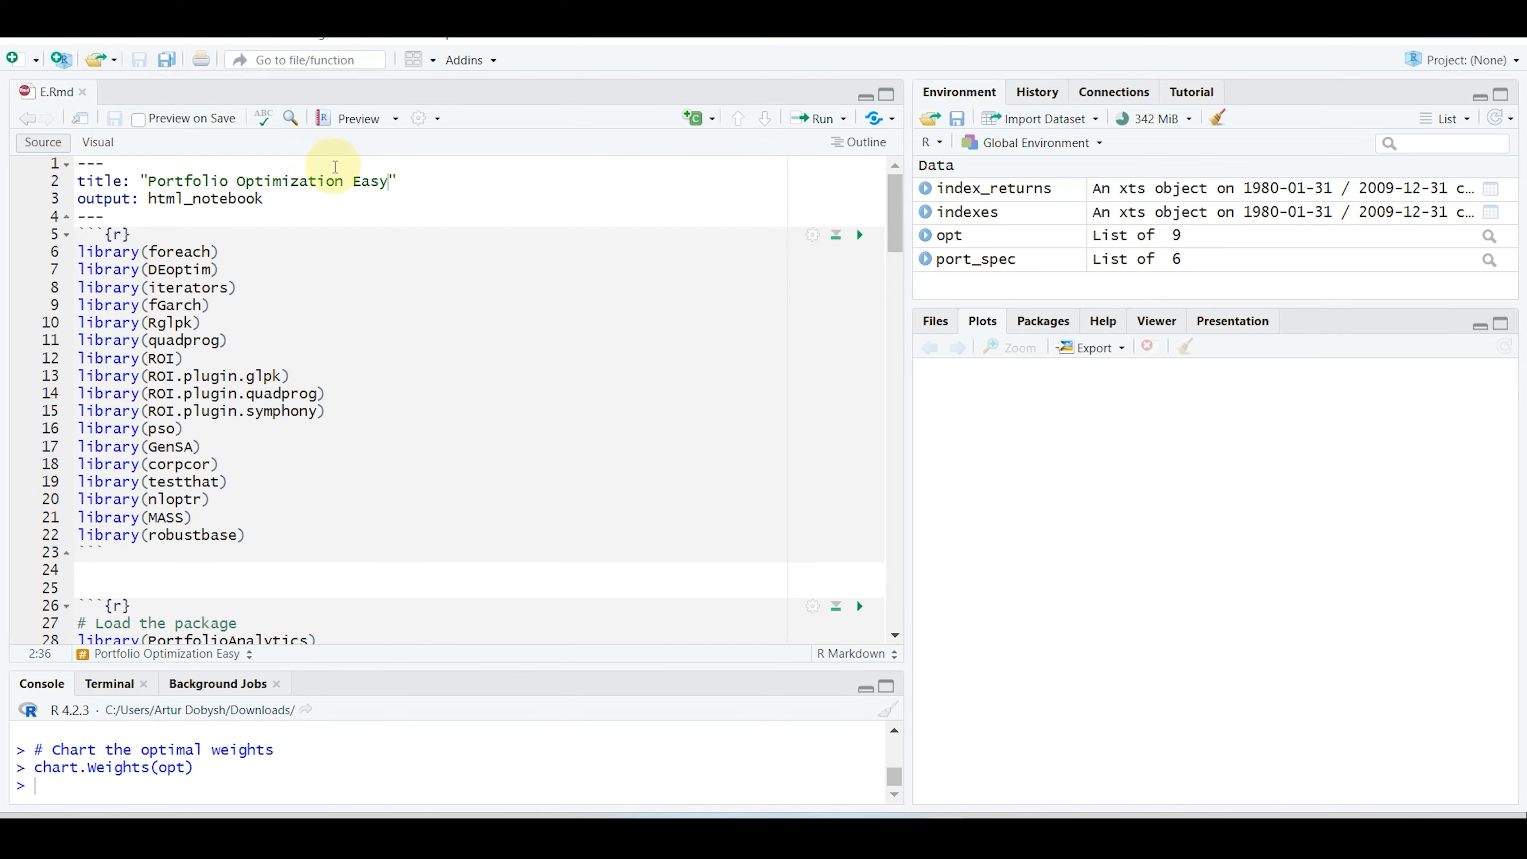
{"action": "mouse_move", "coordinate": [395, 231]}
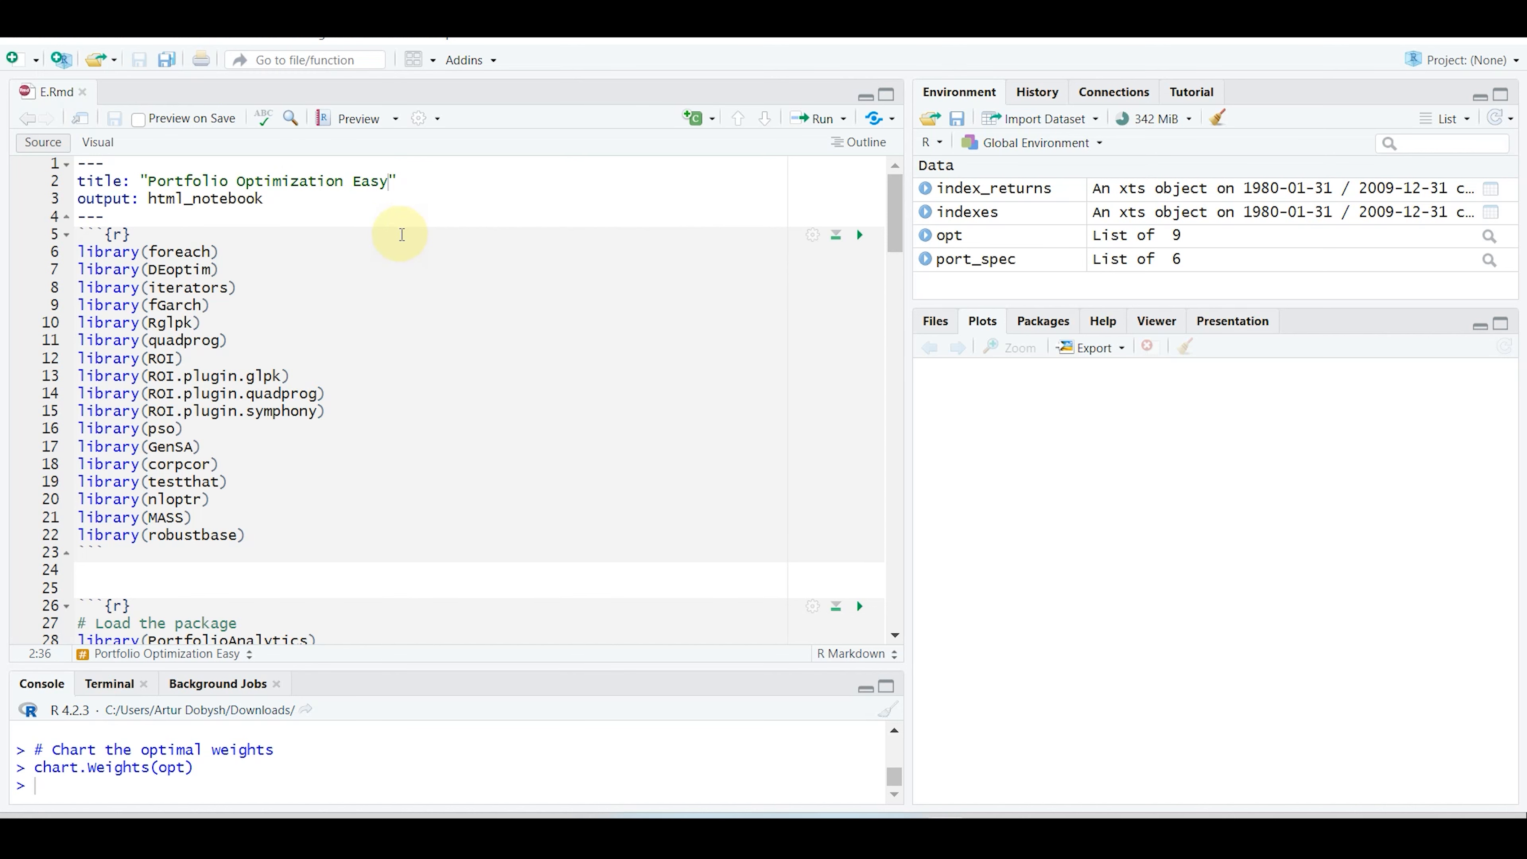
{"action": "mouse_move", "coordinate": [334, 349]}
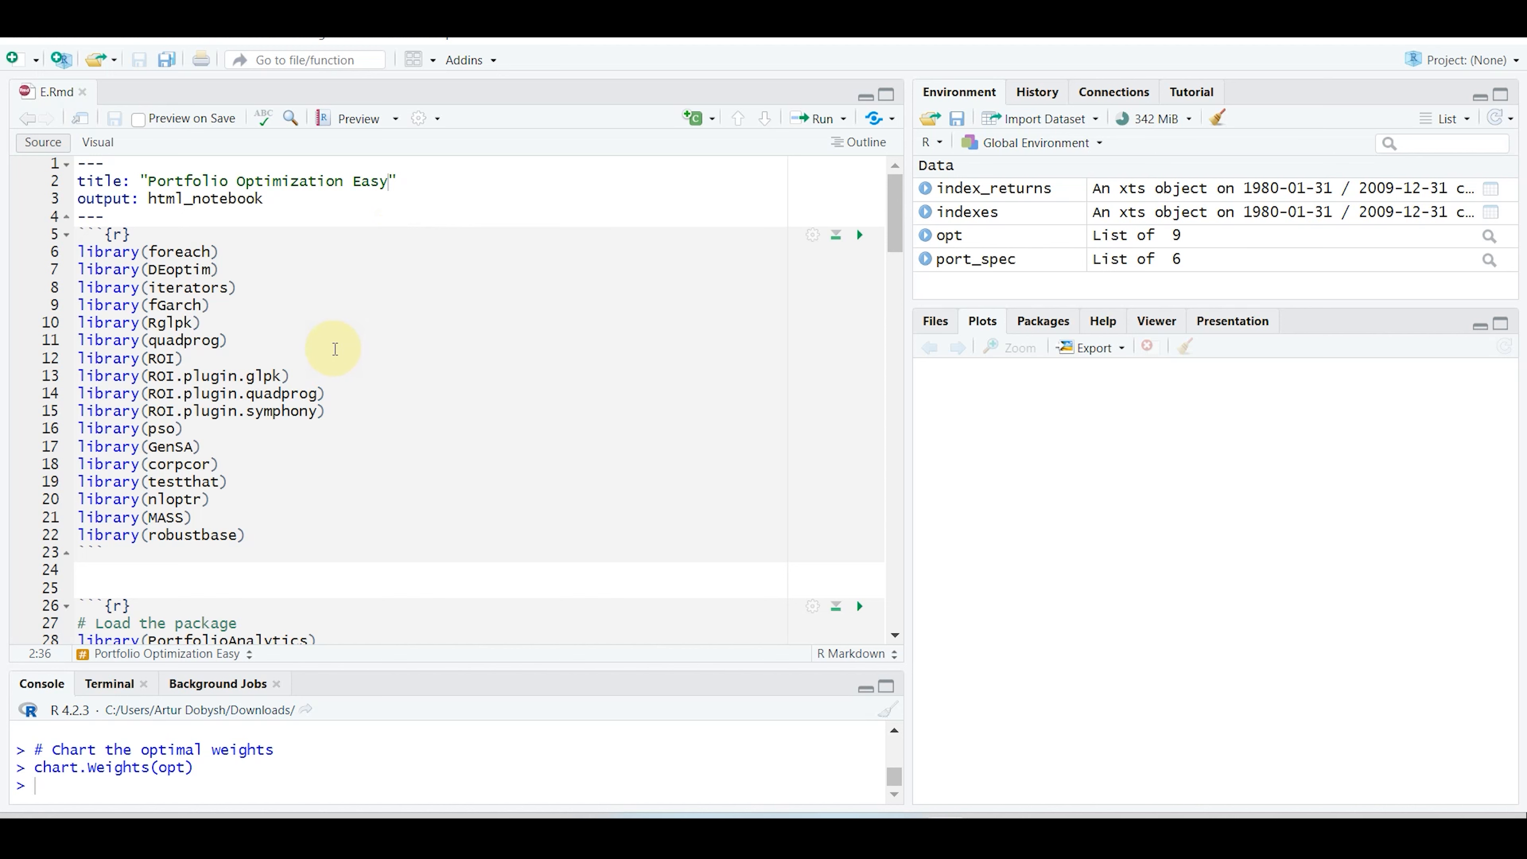
{"action": "mouse_move", "coordinate": [97, 142]}
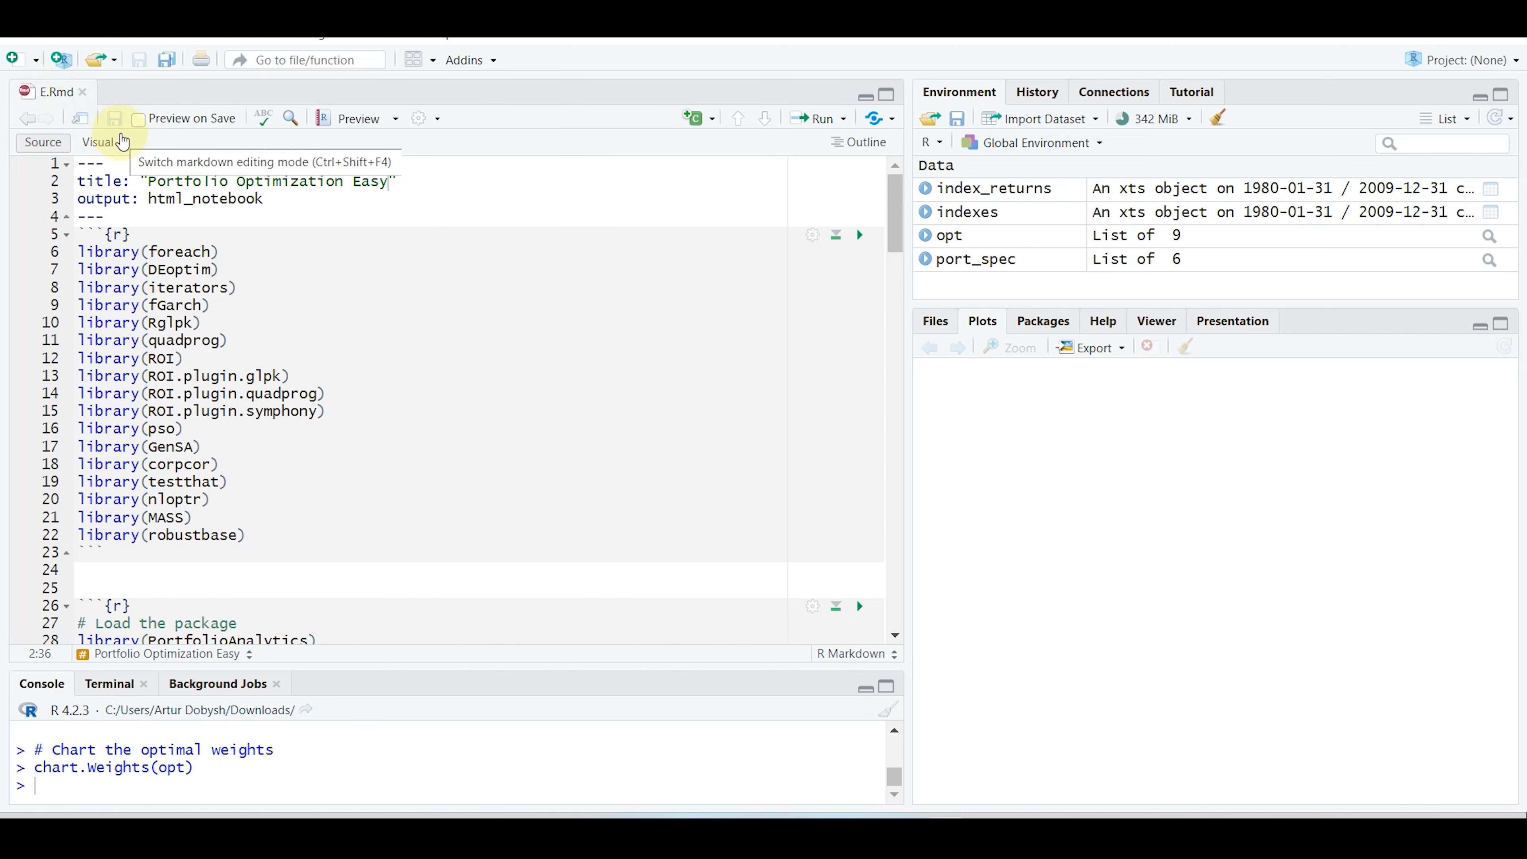
{"action": "mouse_move", "coordinate": [313, 242]}
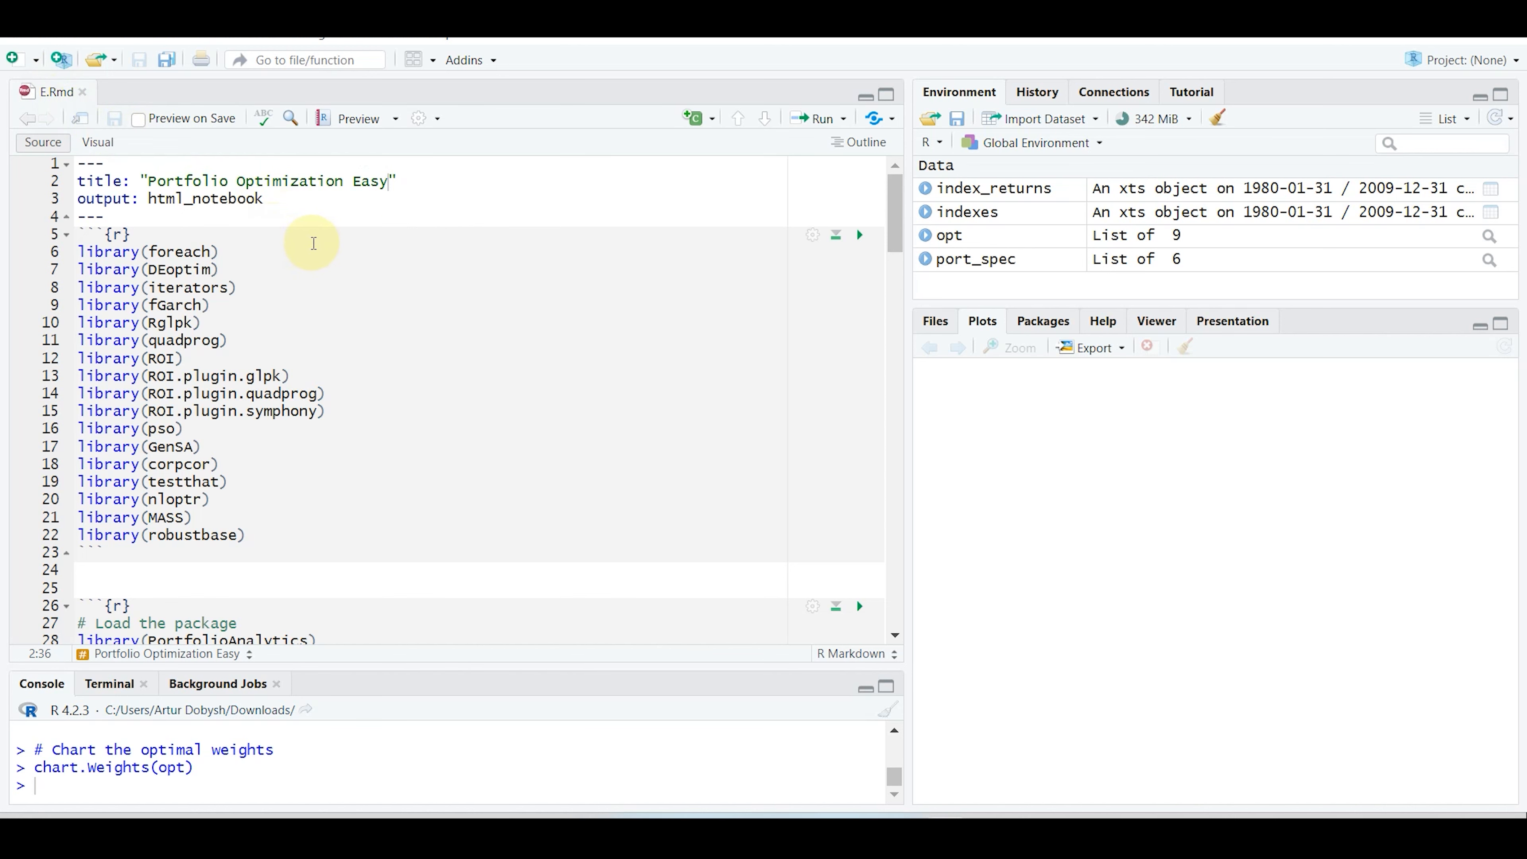
{"action": "mouse_move", "coordinate": [426, 301]}
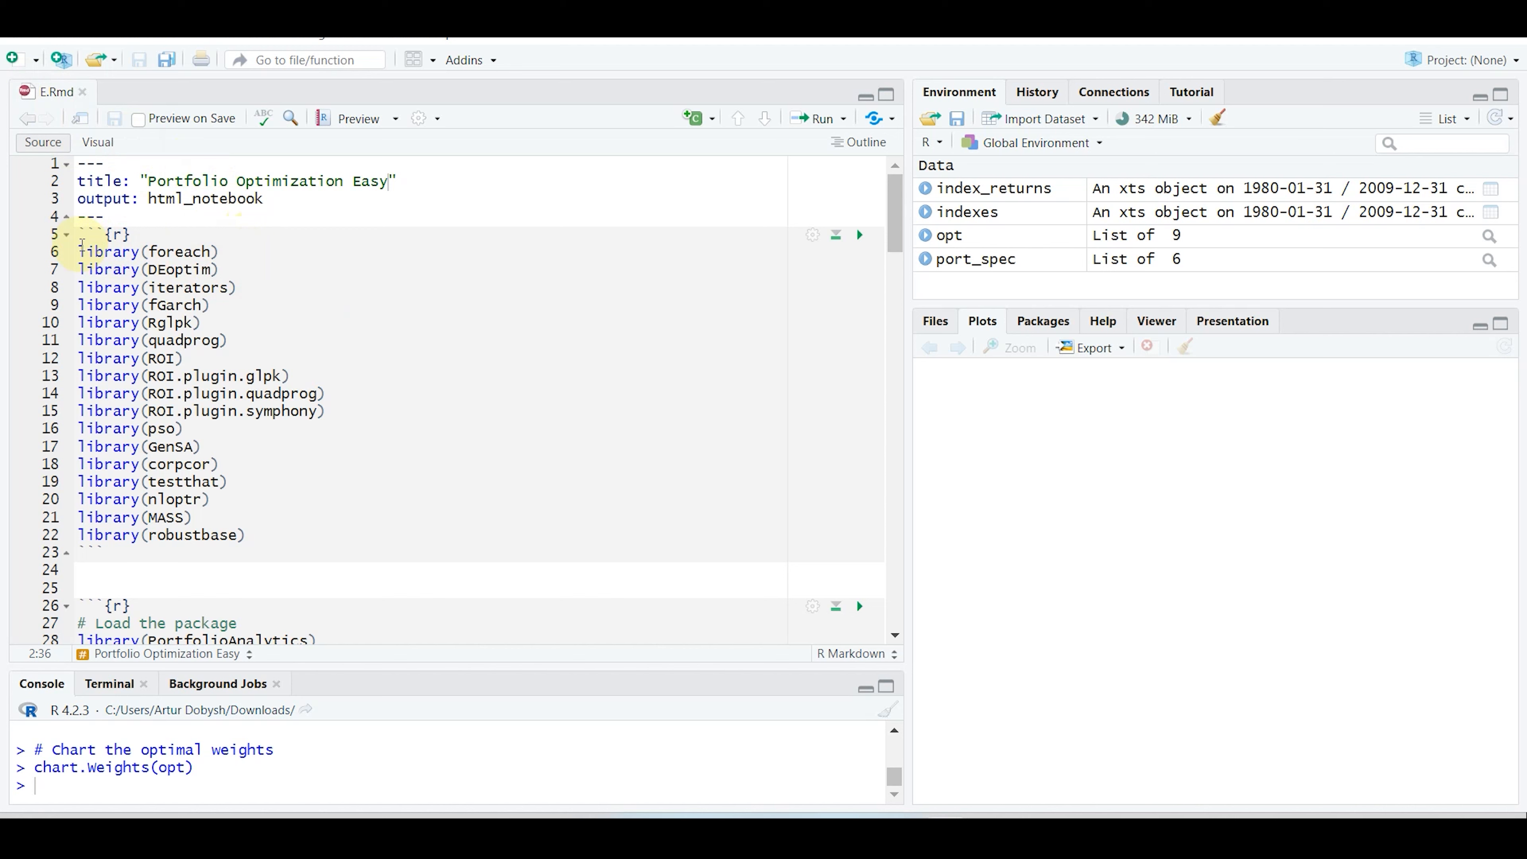
- Run lines 6–22 of the library chunk so the packages through robustbase load
{"action": "left_click_drag", "start_coordinate": [81, 251], "coordinate": [248, 535]}
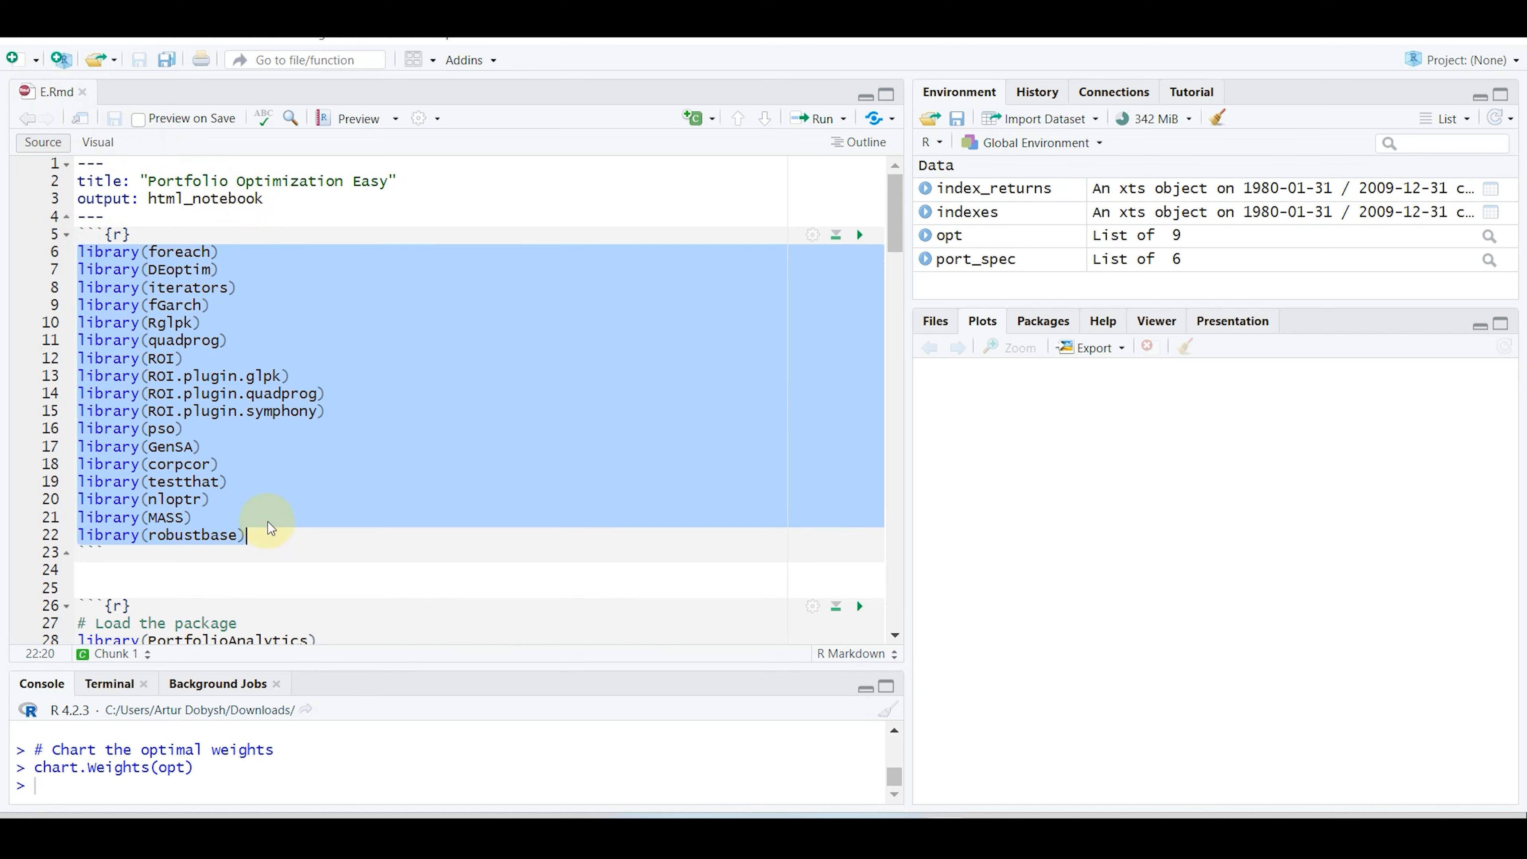
{"action": "mouse_move", "coordinate": [313, 146]}
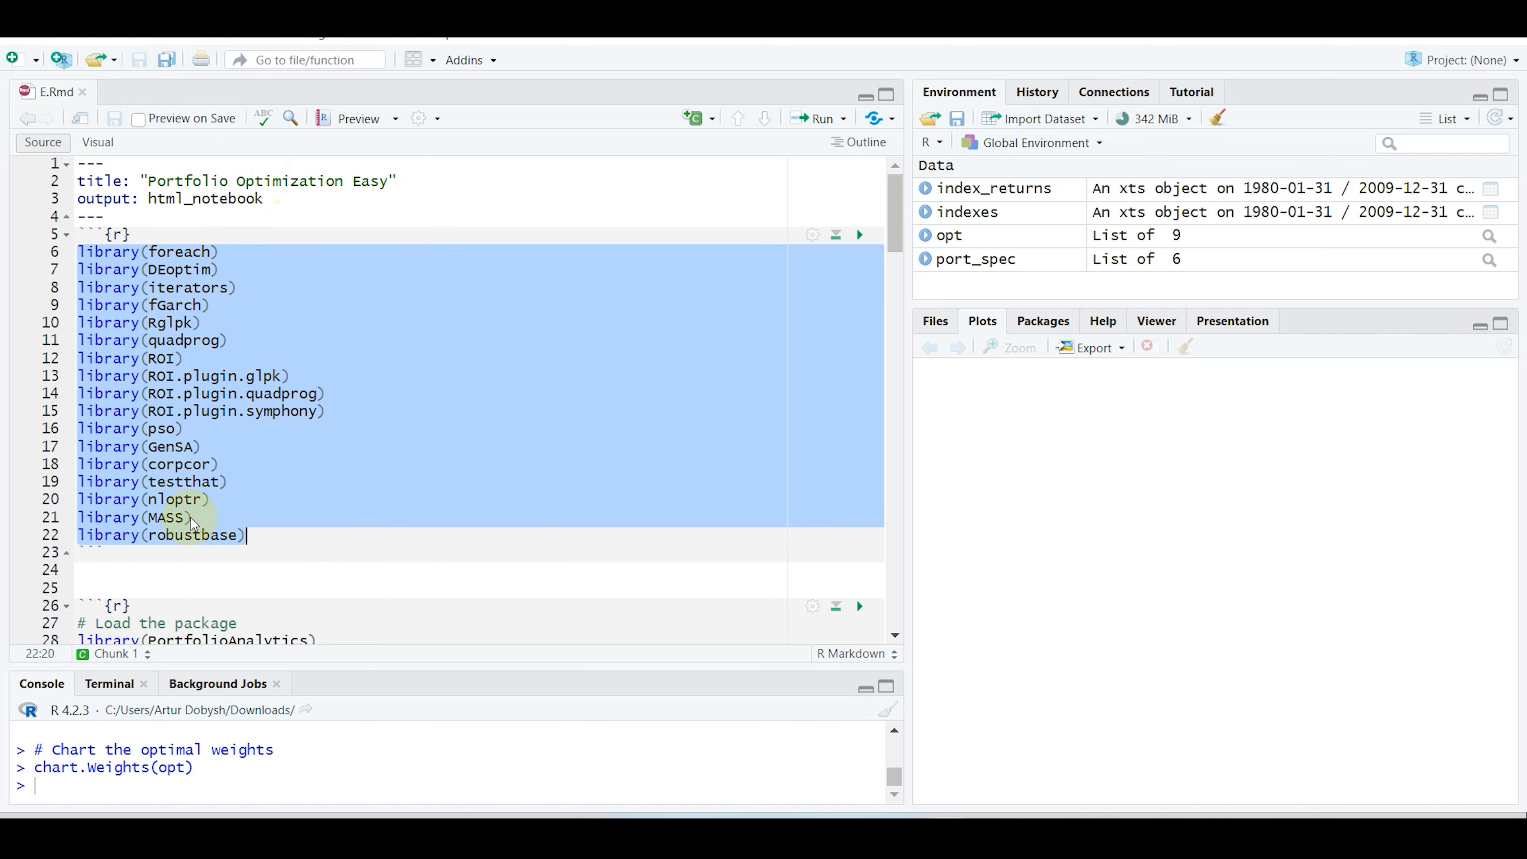
{"action": "mouse_move", "coordinate": [285, 467]}
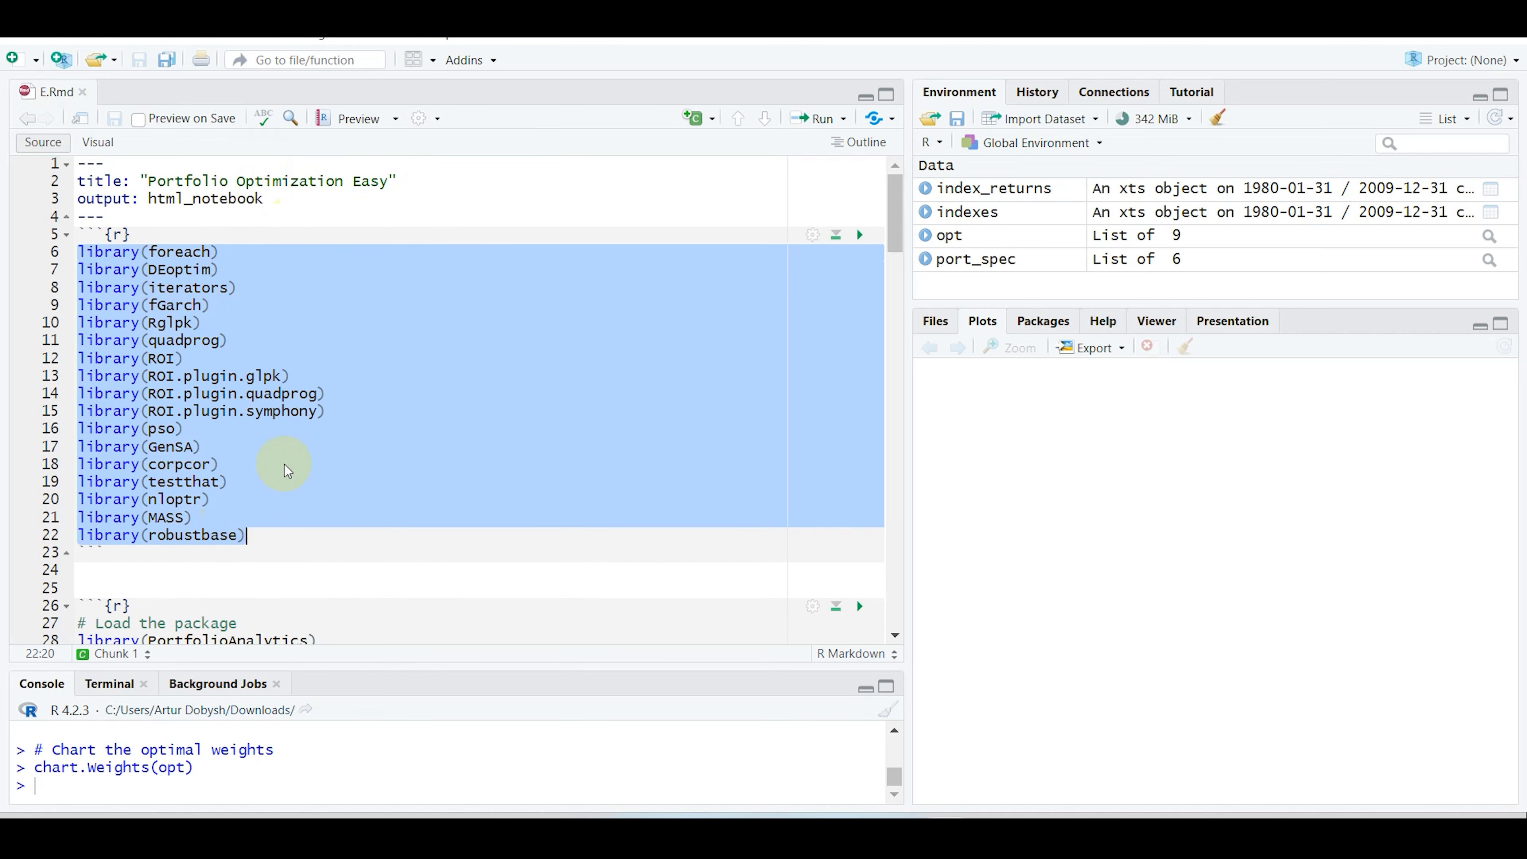
{"action": "scroll", "scroll_direction": "down", "scroll_amount": 3}
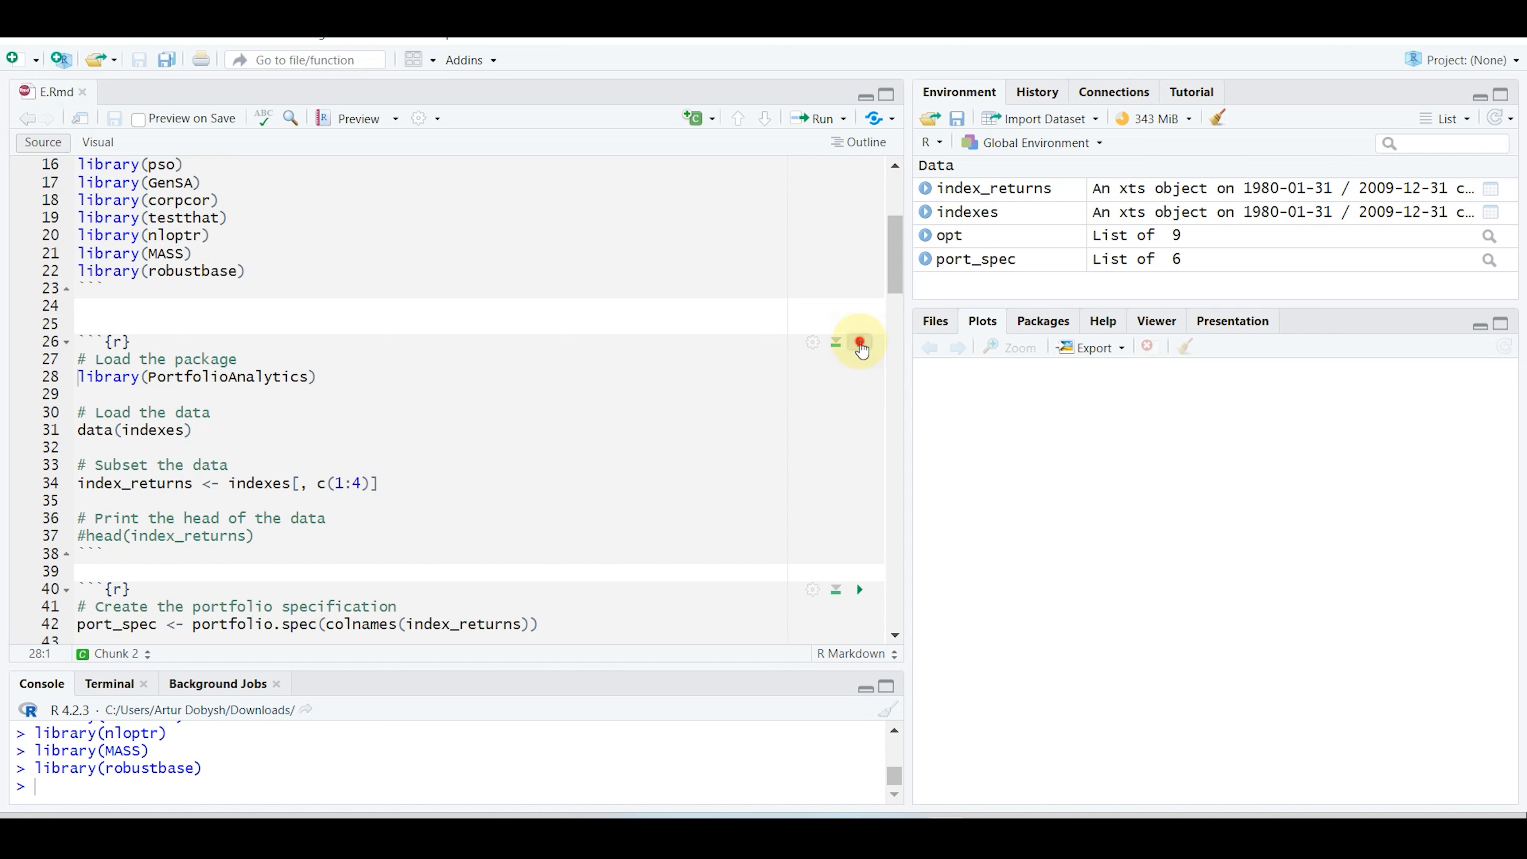
- Run chunk 2 to load and subset the indexes, then view the index_returns table
{"action": "left_click", "coordinate": [858, 341]}
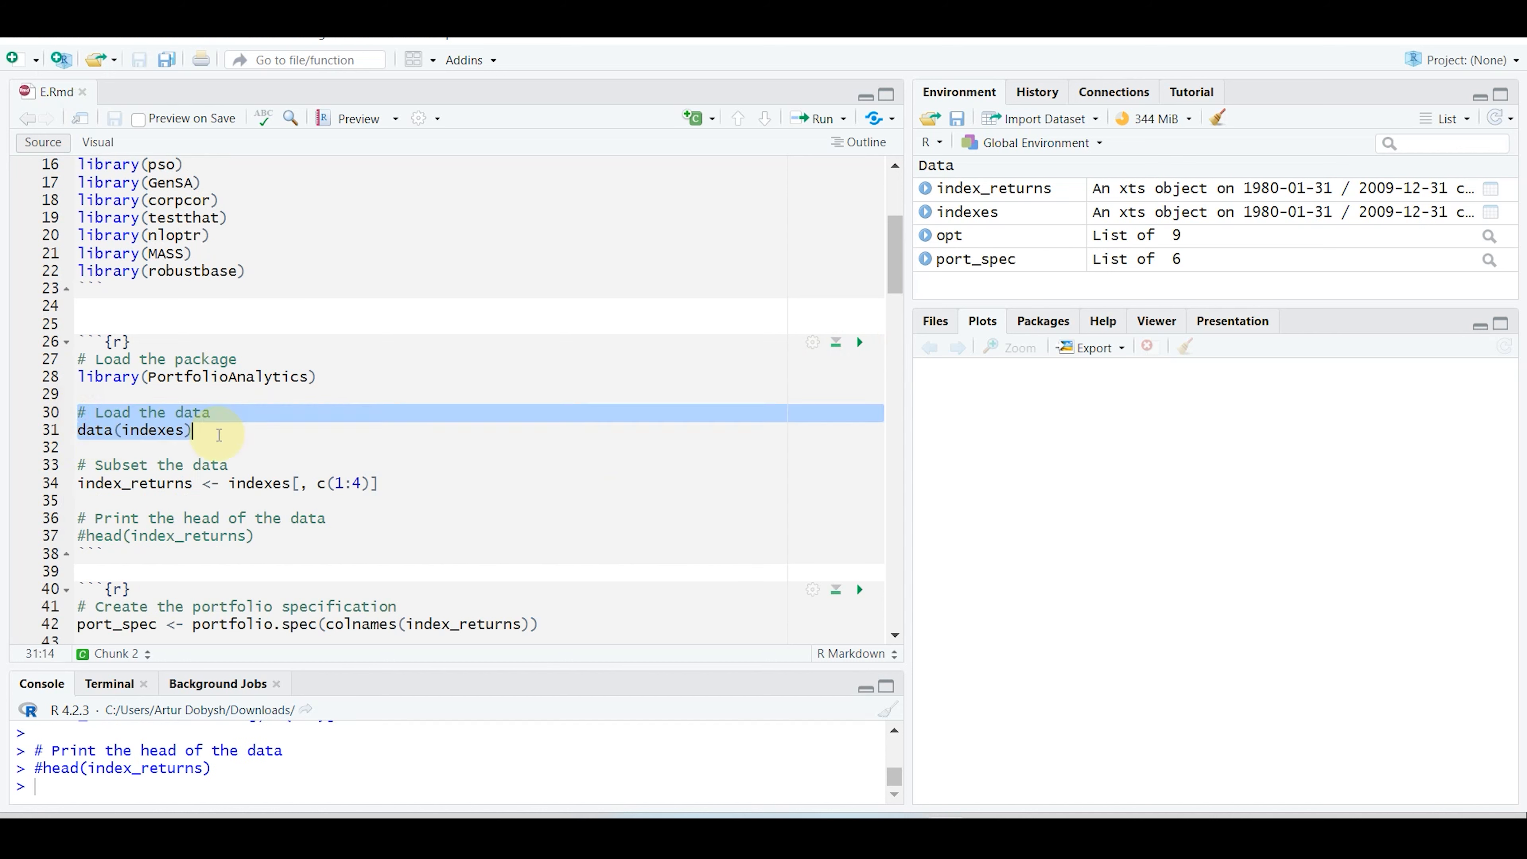
{"action": "left_click", "coordinate": [195, 429]}
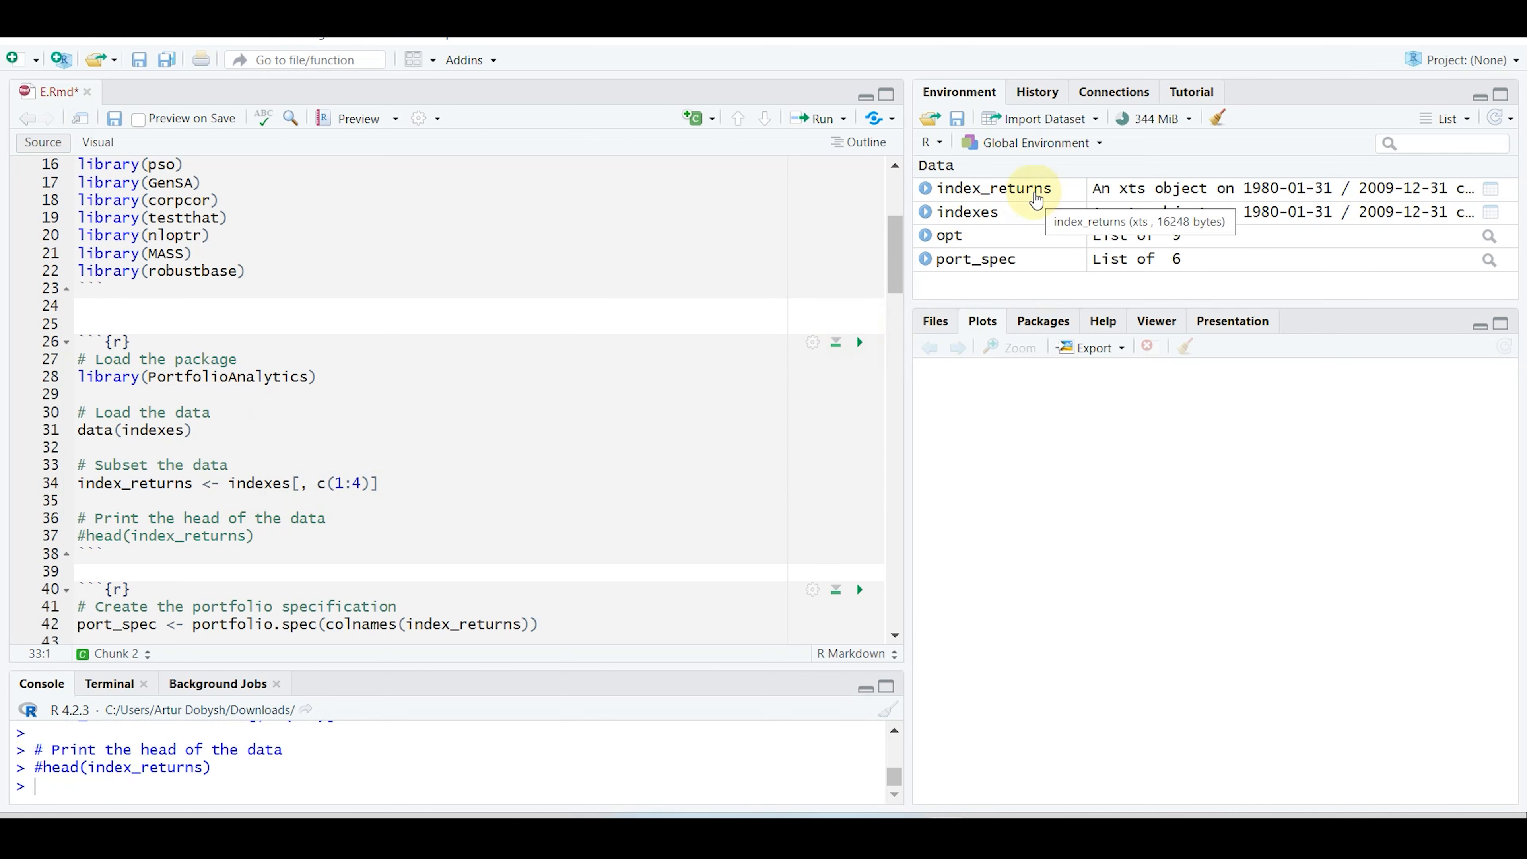
{"action": "left_click", "coordinate": [992, 188]}
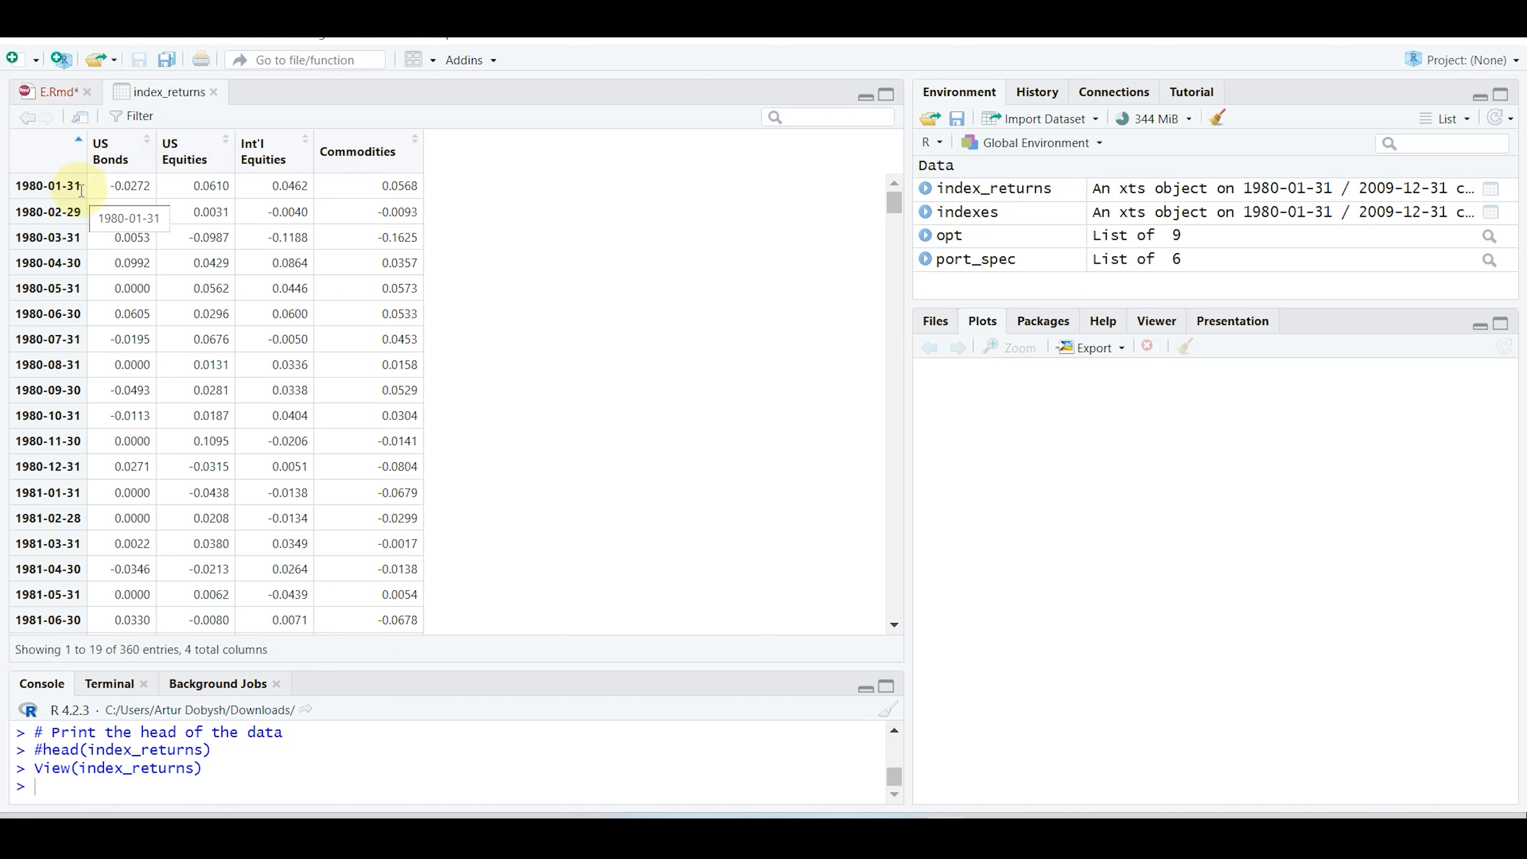
{"action": "mouse_move", "coordinate": [159, 151]}
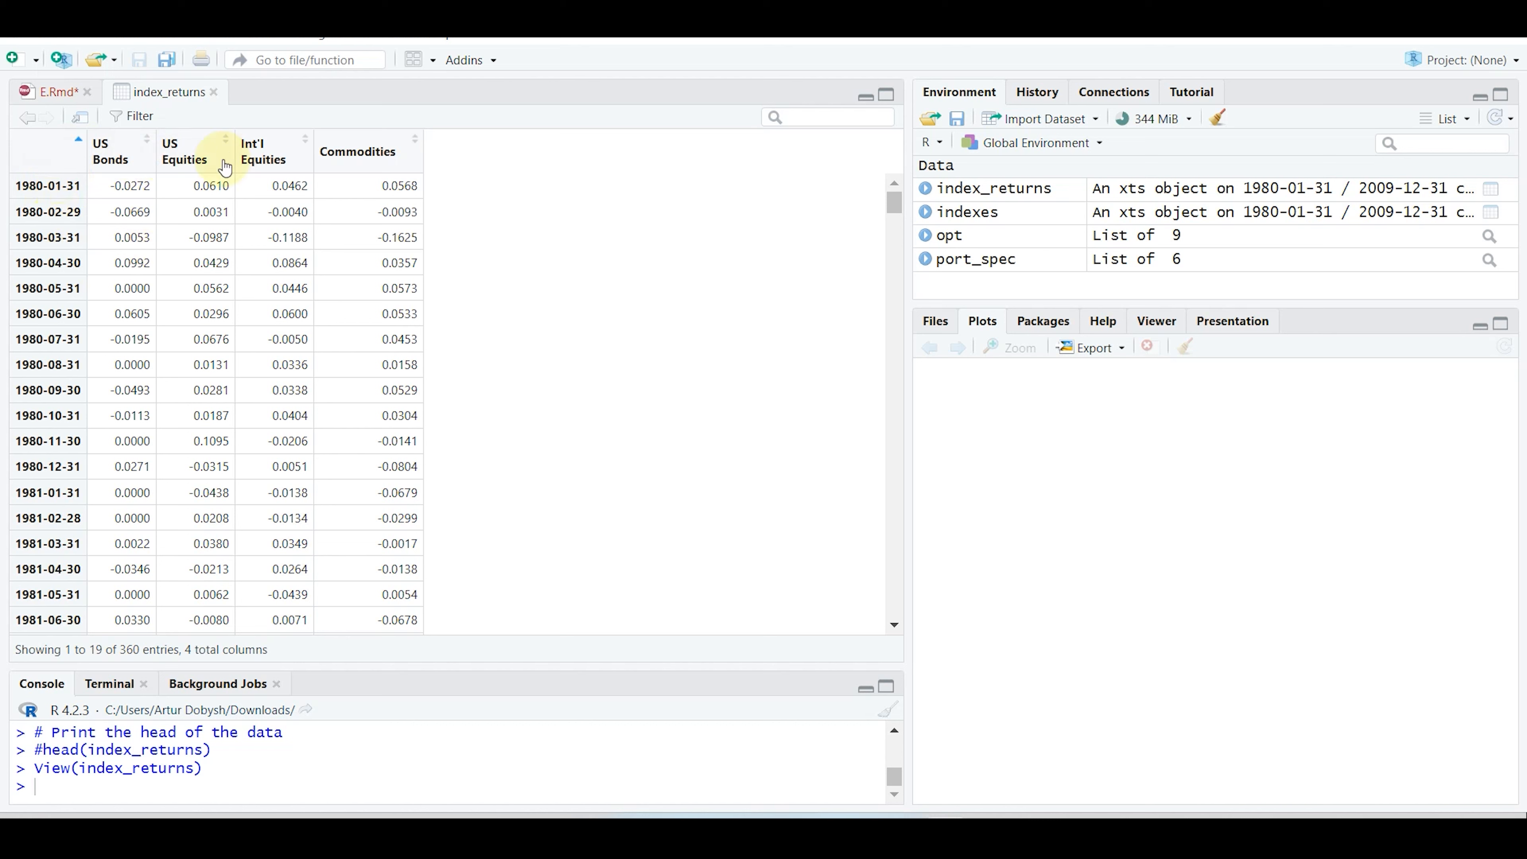
{"action": "mouse_move", "coordinate": [103, 160]}
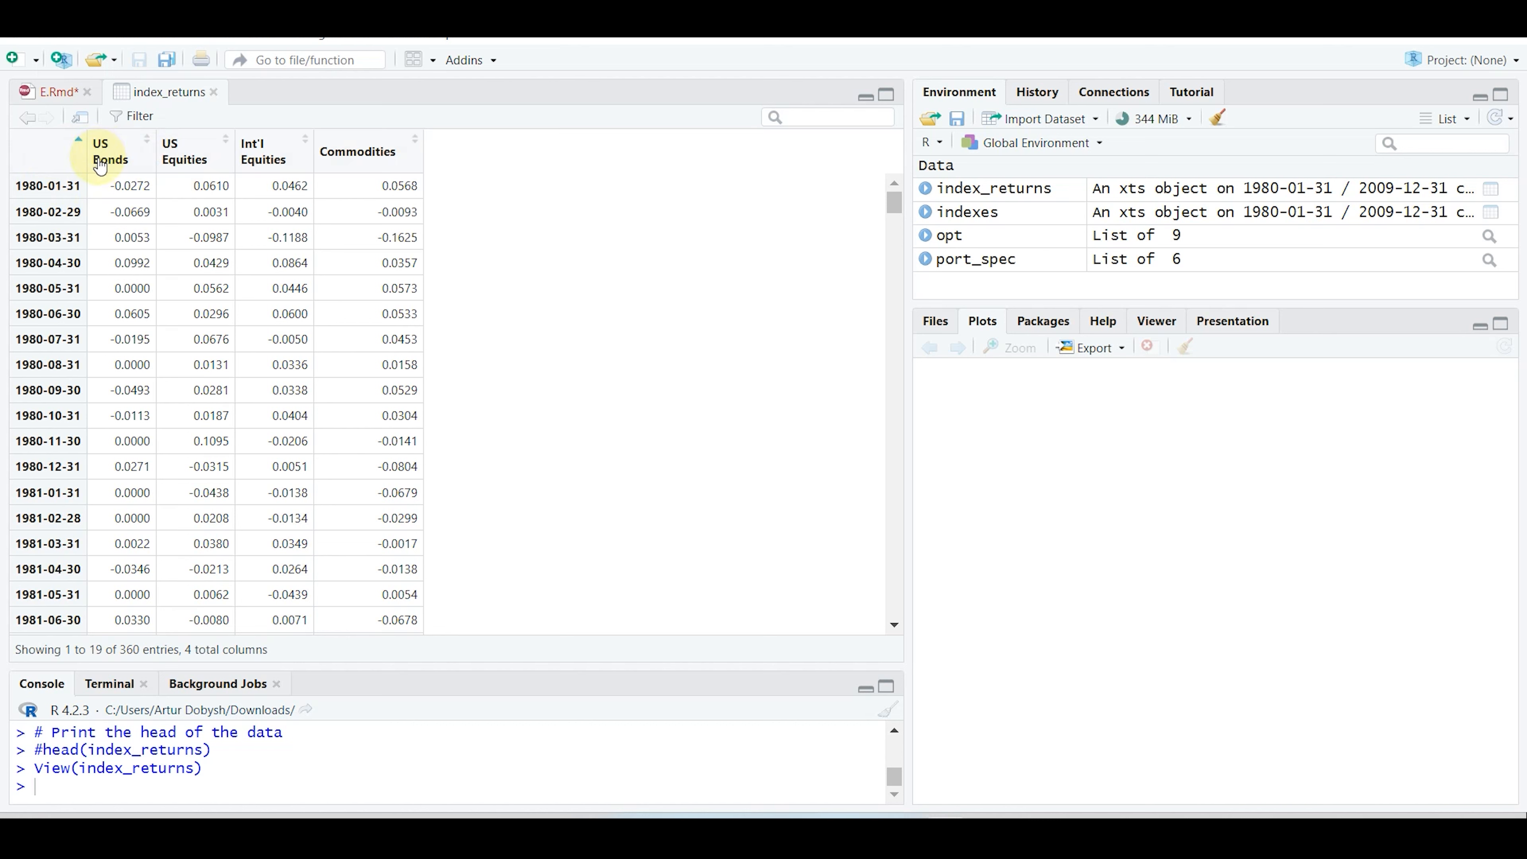
{"action": "mouse_move", "coordinate": [357, 156]}
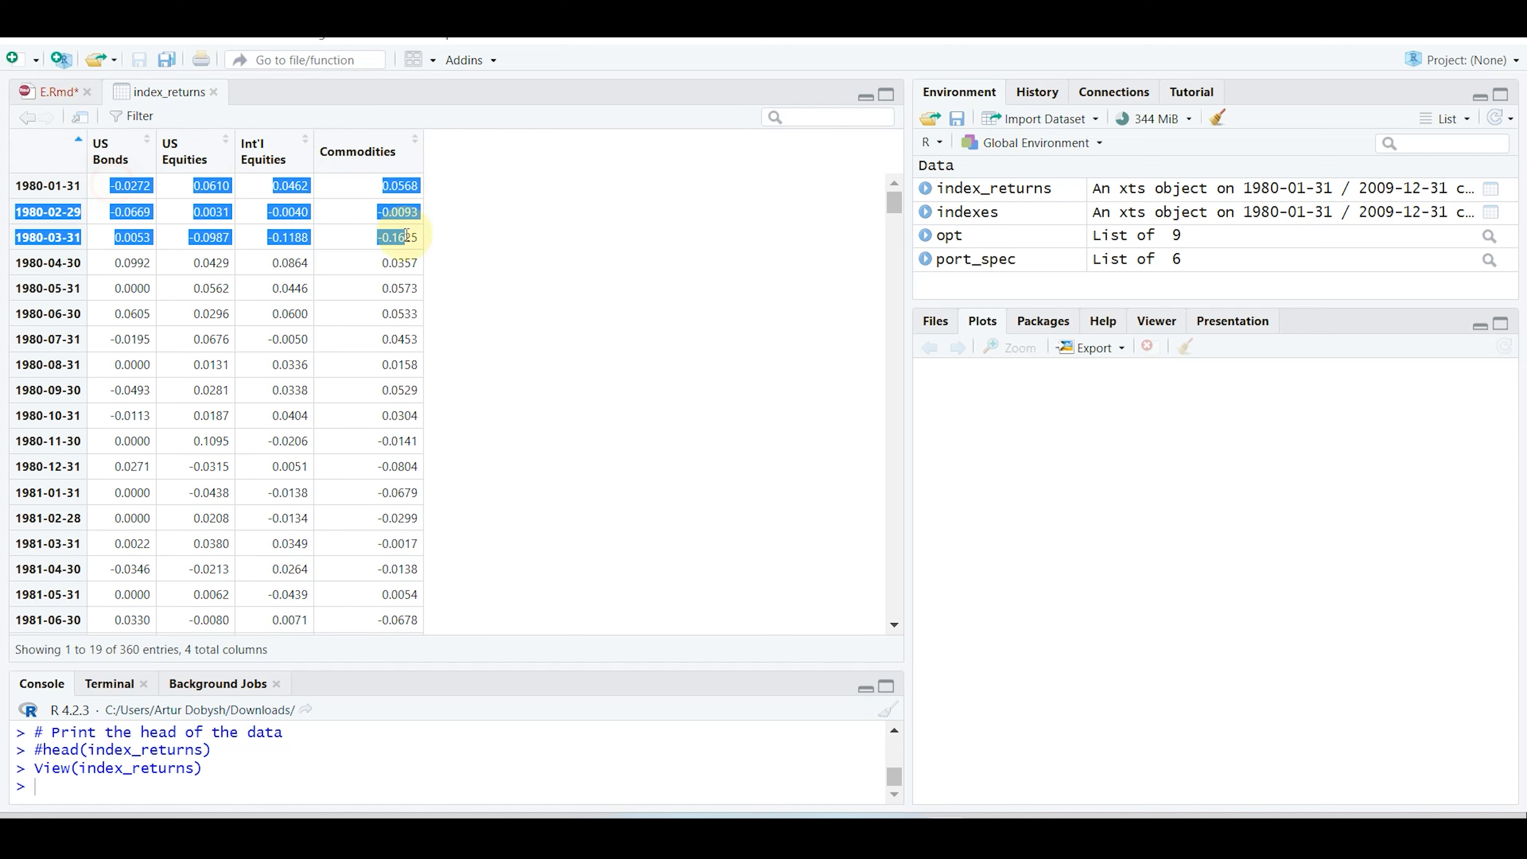
{"action": "scroll", "scroll_direction": "down", "scroll_amount": 3}
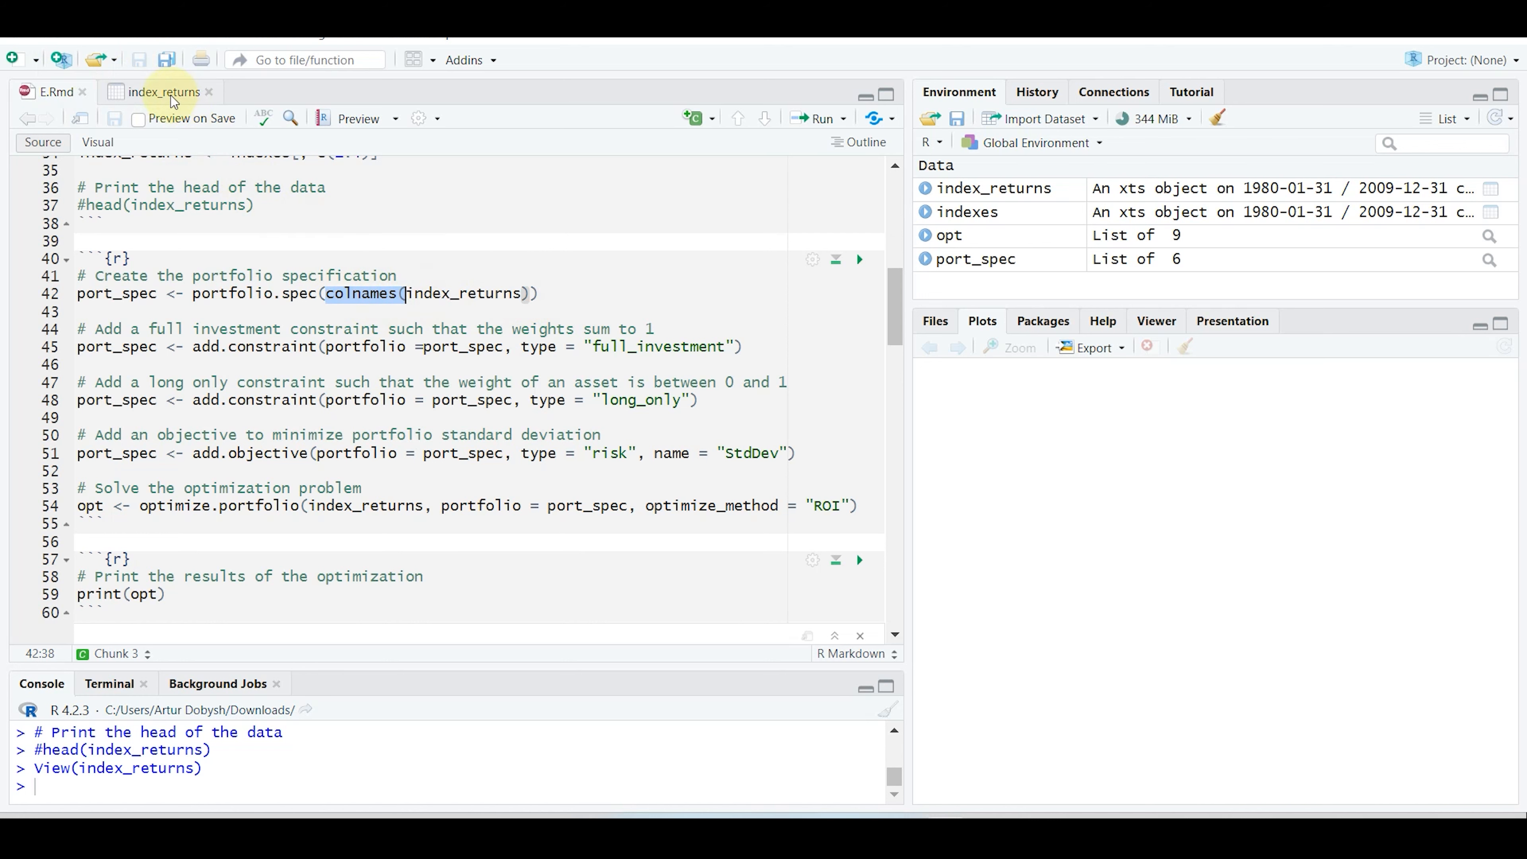
{"action": "left_click", "coordinate": [160, 92]}
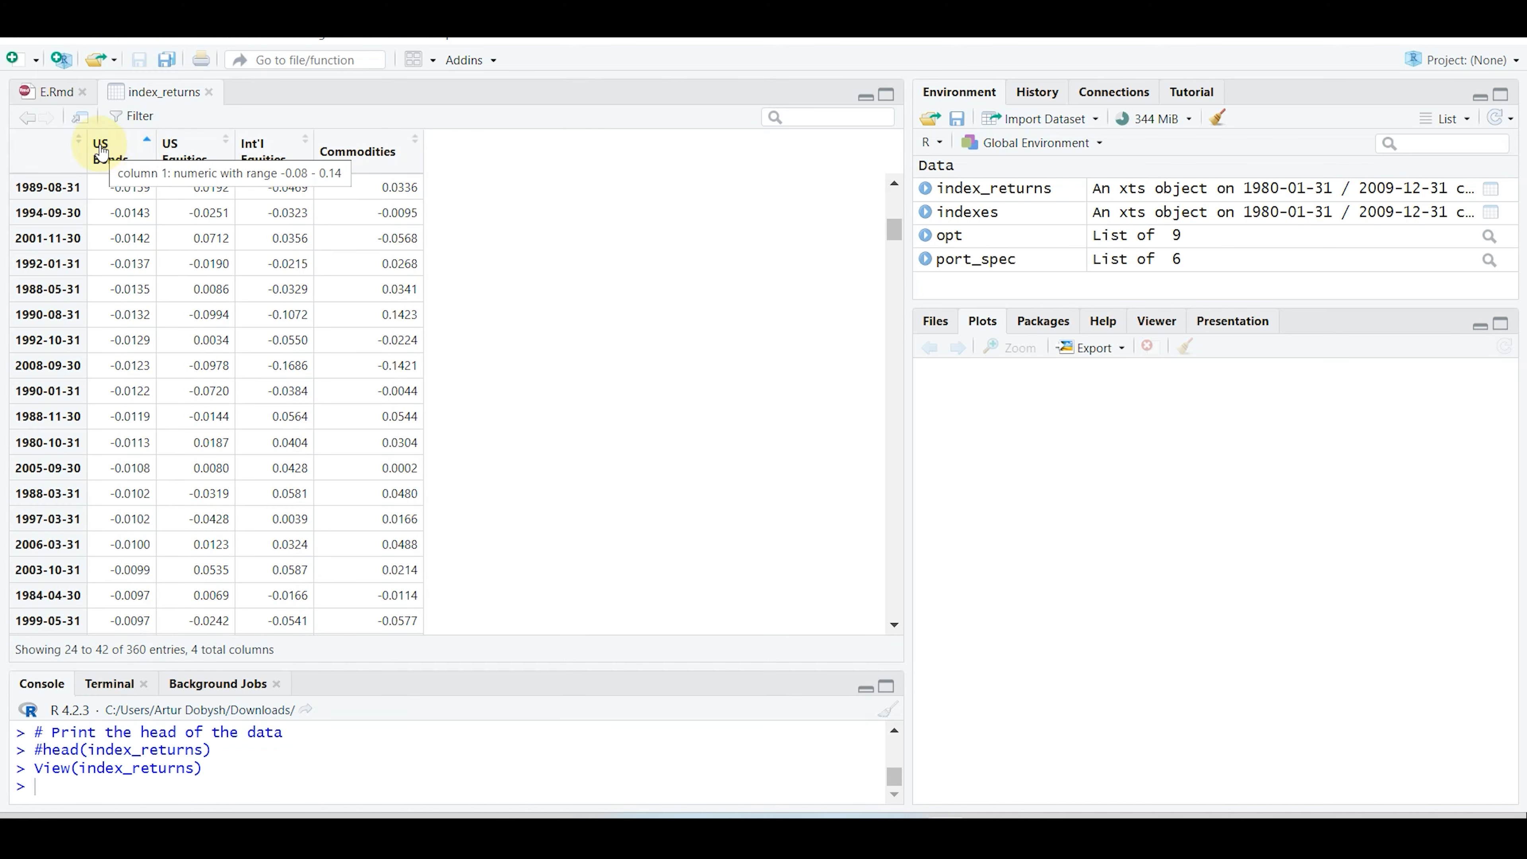
{"action": "left_click", "coordinate": [56, 92]}
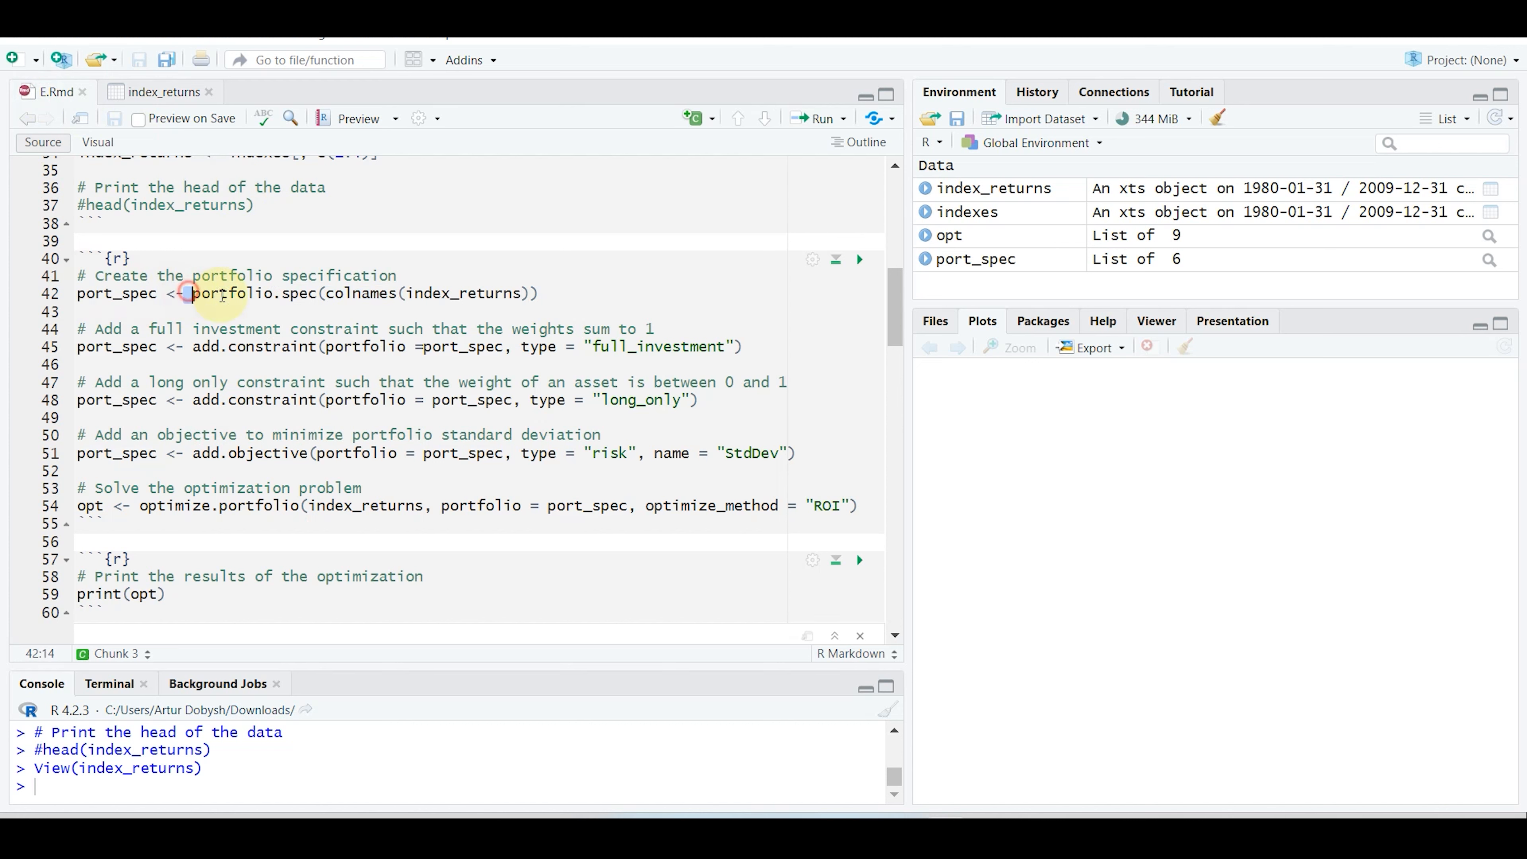
{"action": "double_click", "coordinate": [234, 294]}
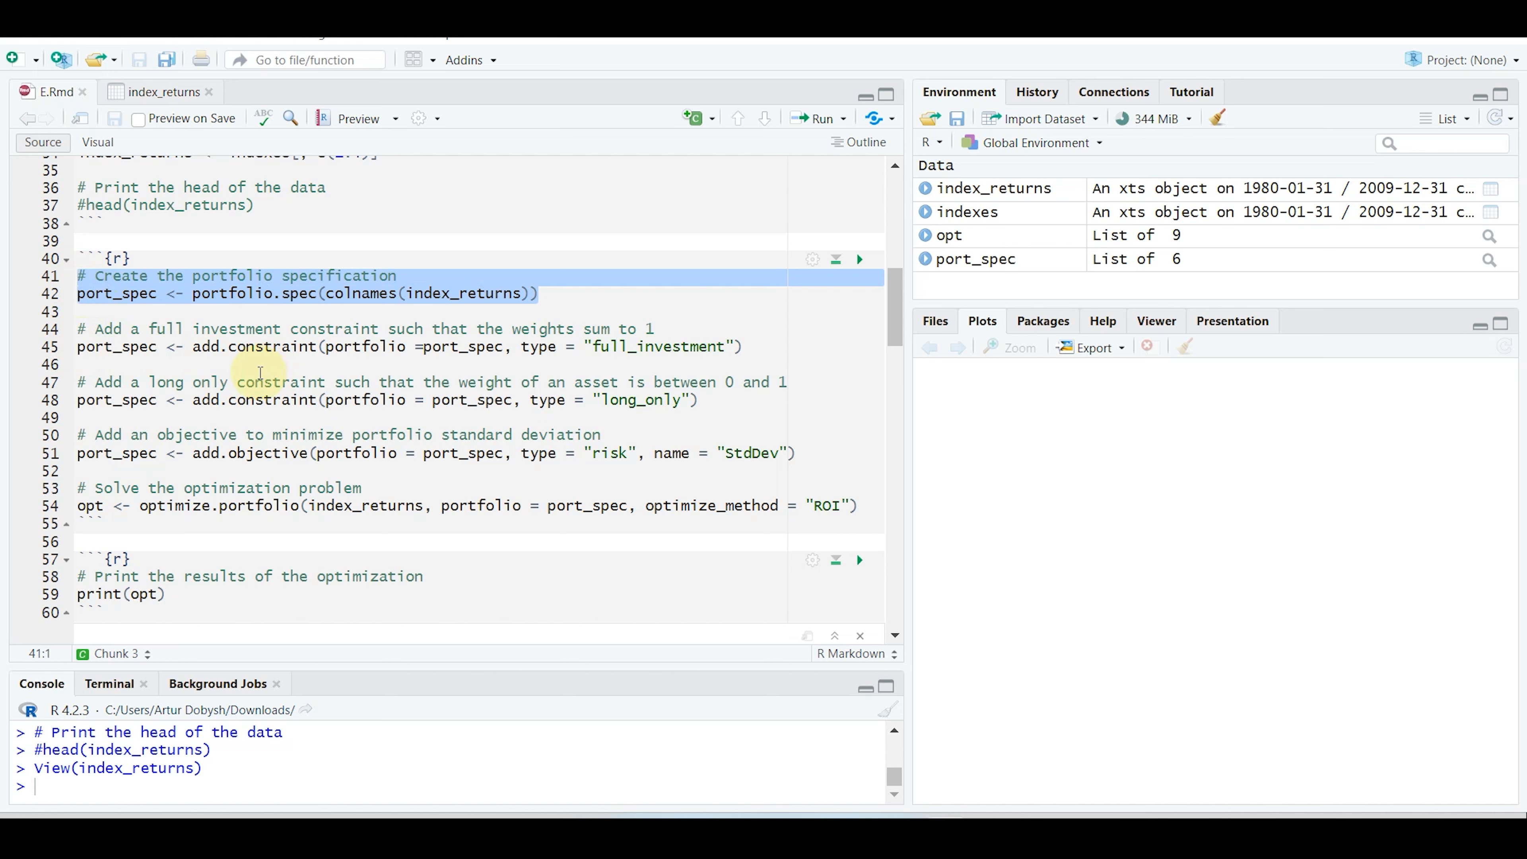
{"action": "mouse_move", "coordinate": [270, 382]}
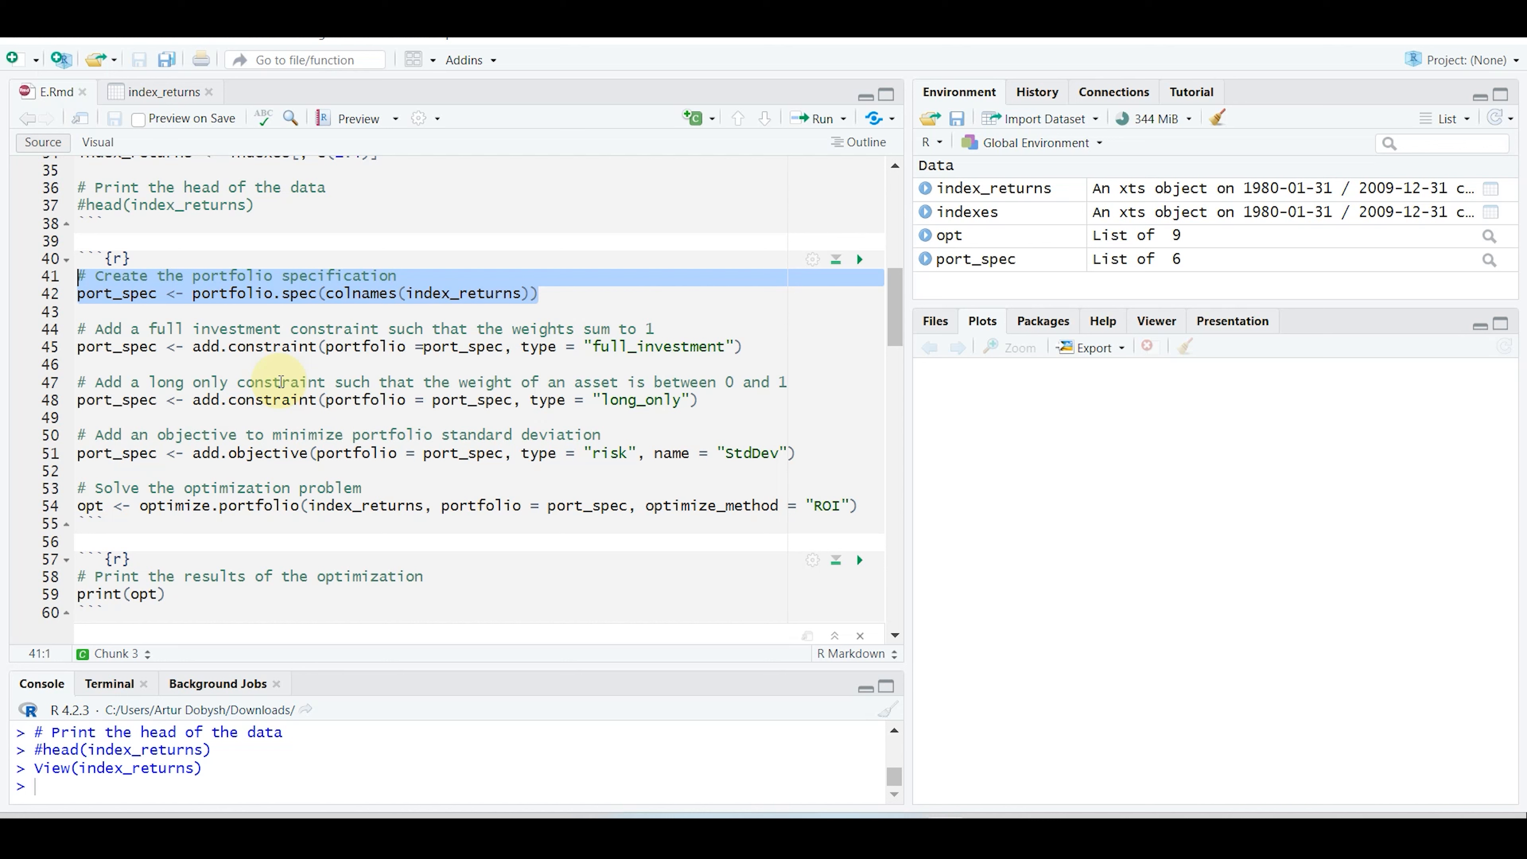
{"action": "mouse_move", "coordinate": [597, 399]}
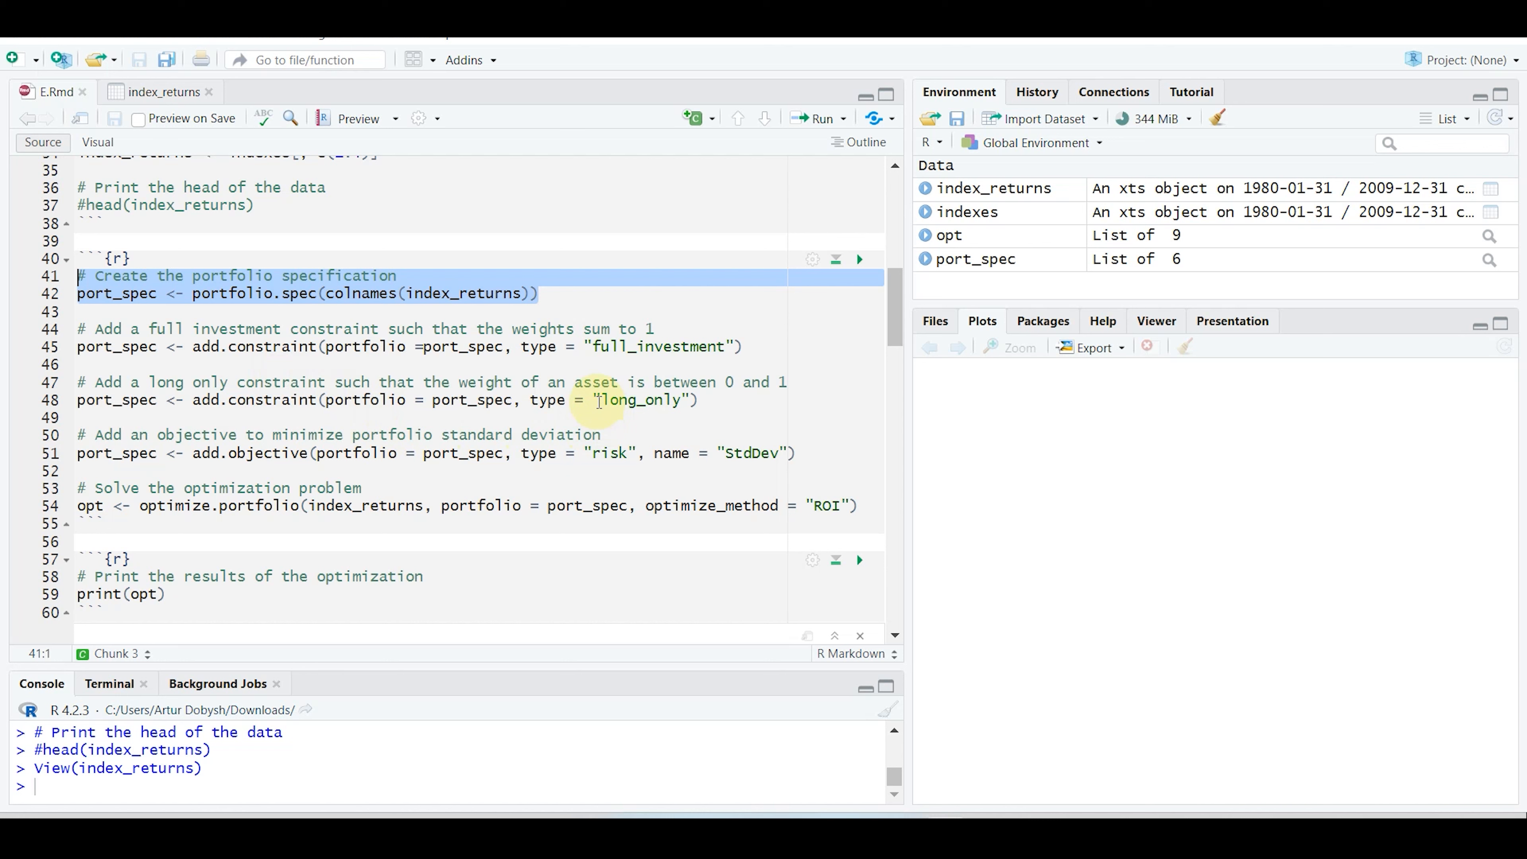
{"action": "left_click", "coordinate": [647, 347]}
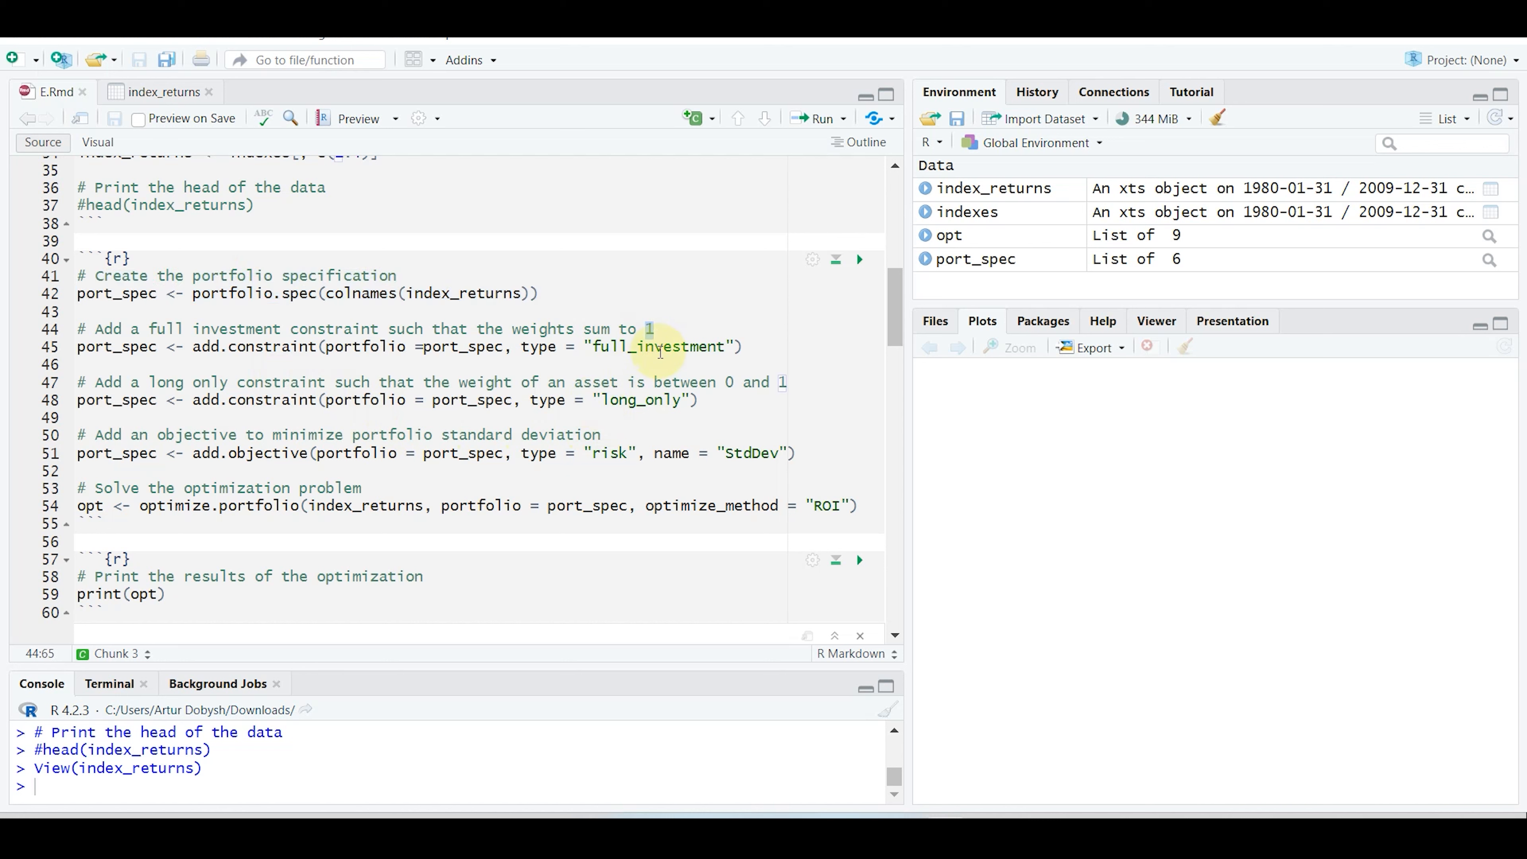
{"action": "left_click_drag", "start_coordinate": [521, 346], "coordinate": [740, 347]}
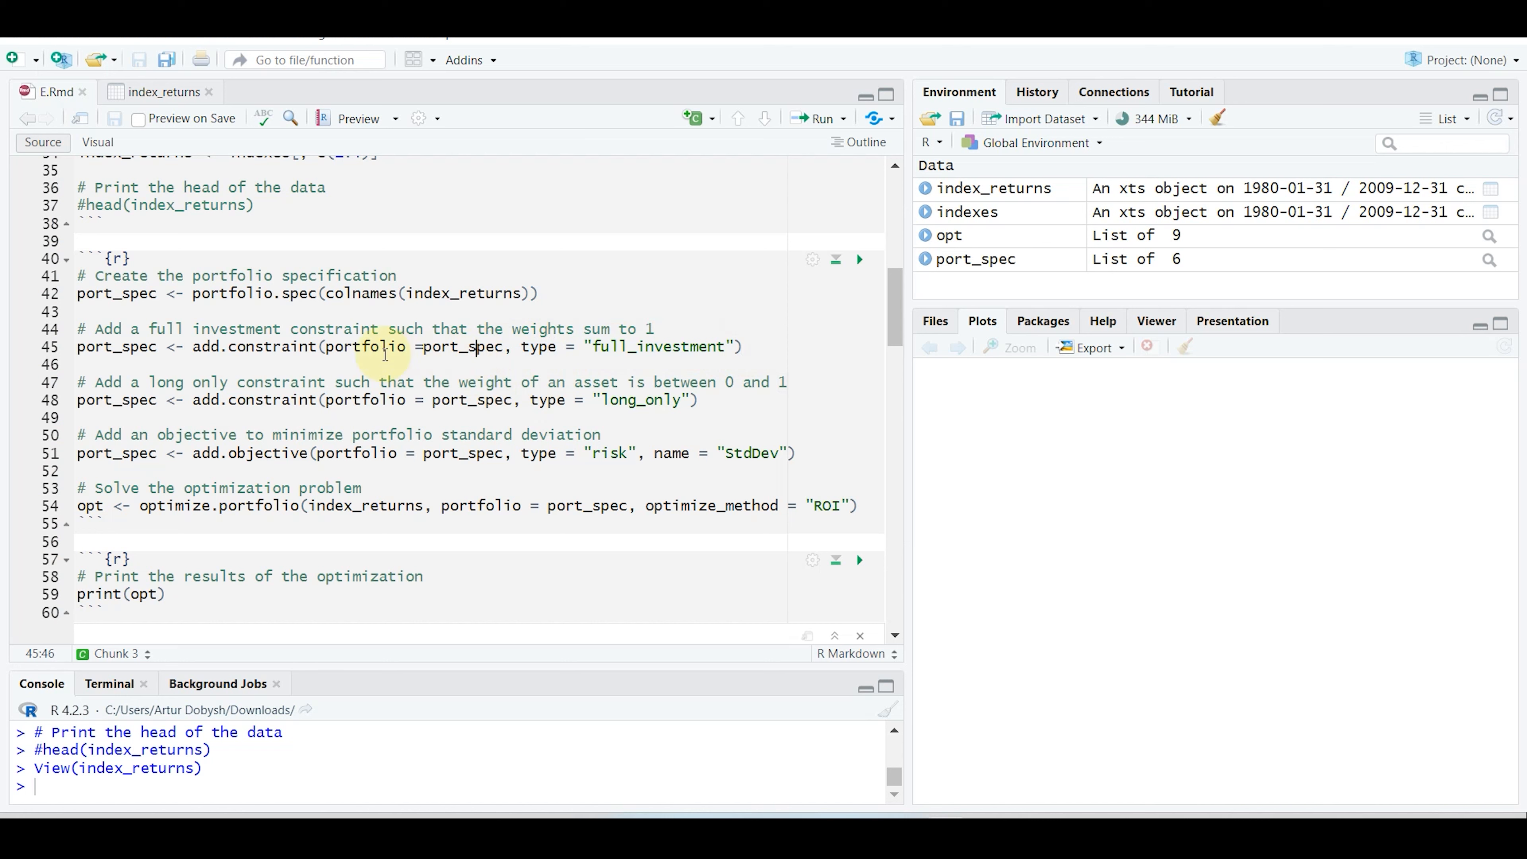
{"action": "double_click", "coordinate": [365, 346]}
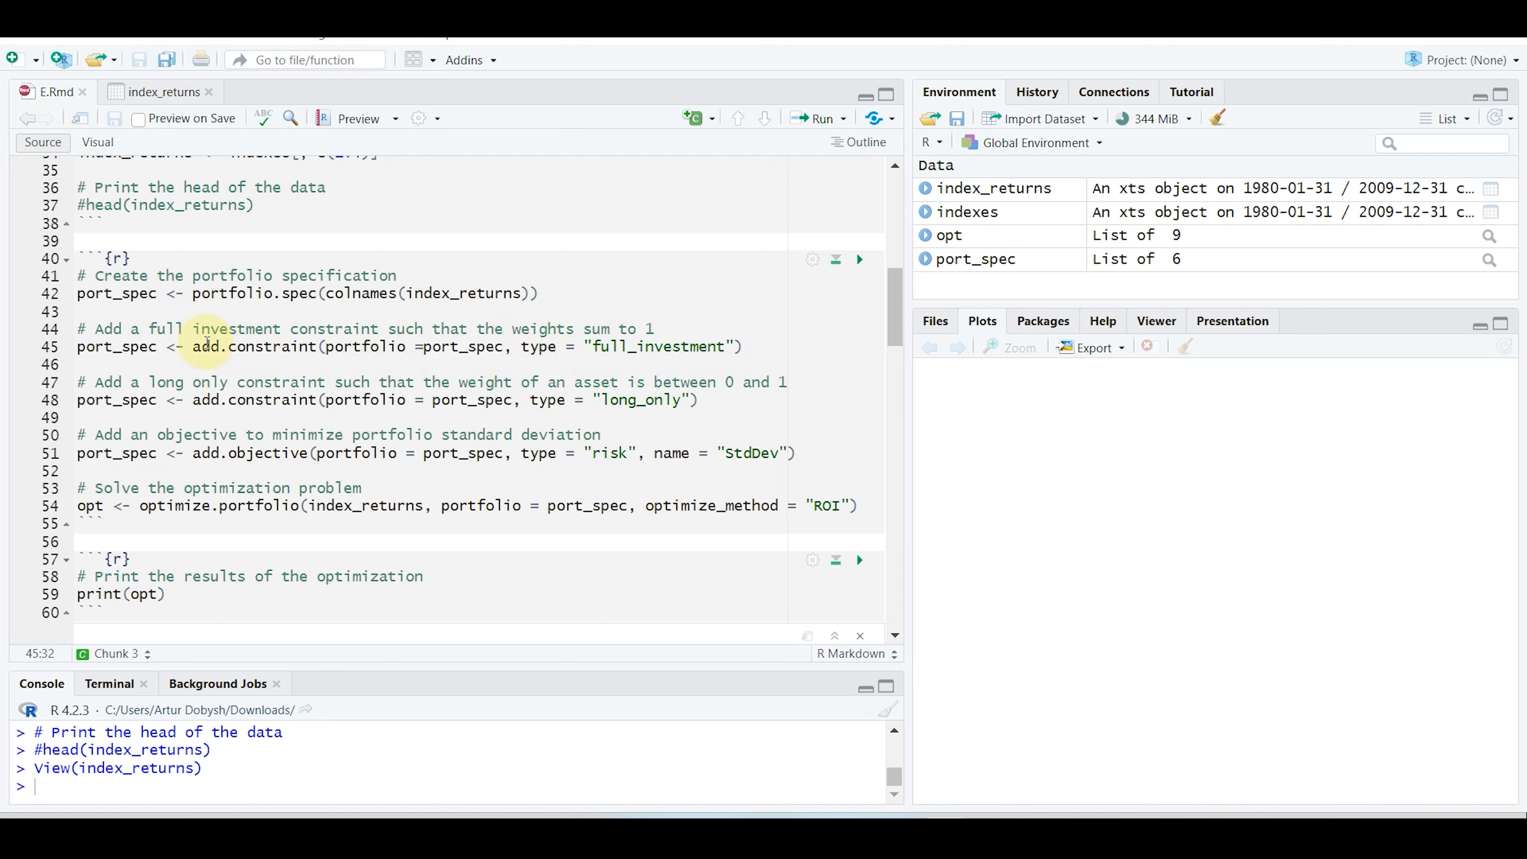
{"action": "double_click", "coordinate": [258, 347]}
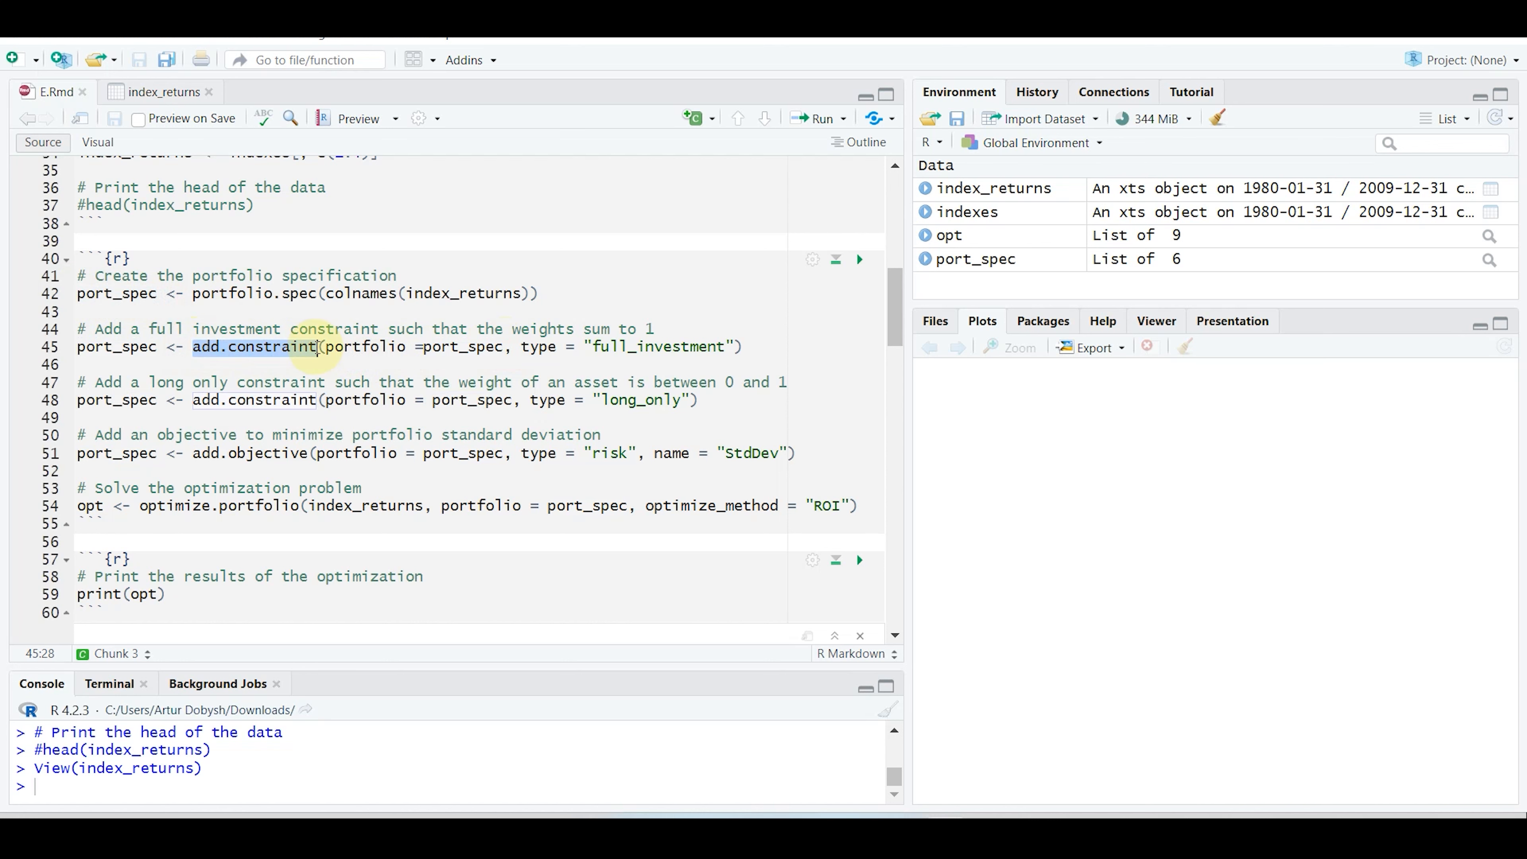
{"action": "scroll", "scroll_direction": "down", "scroll_amount": 3}
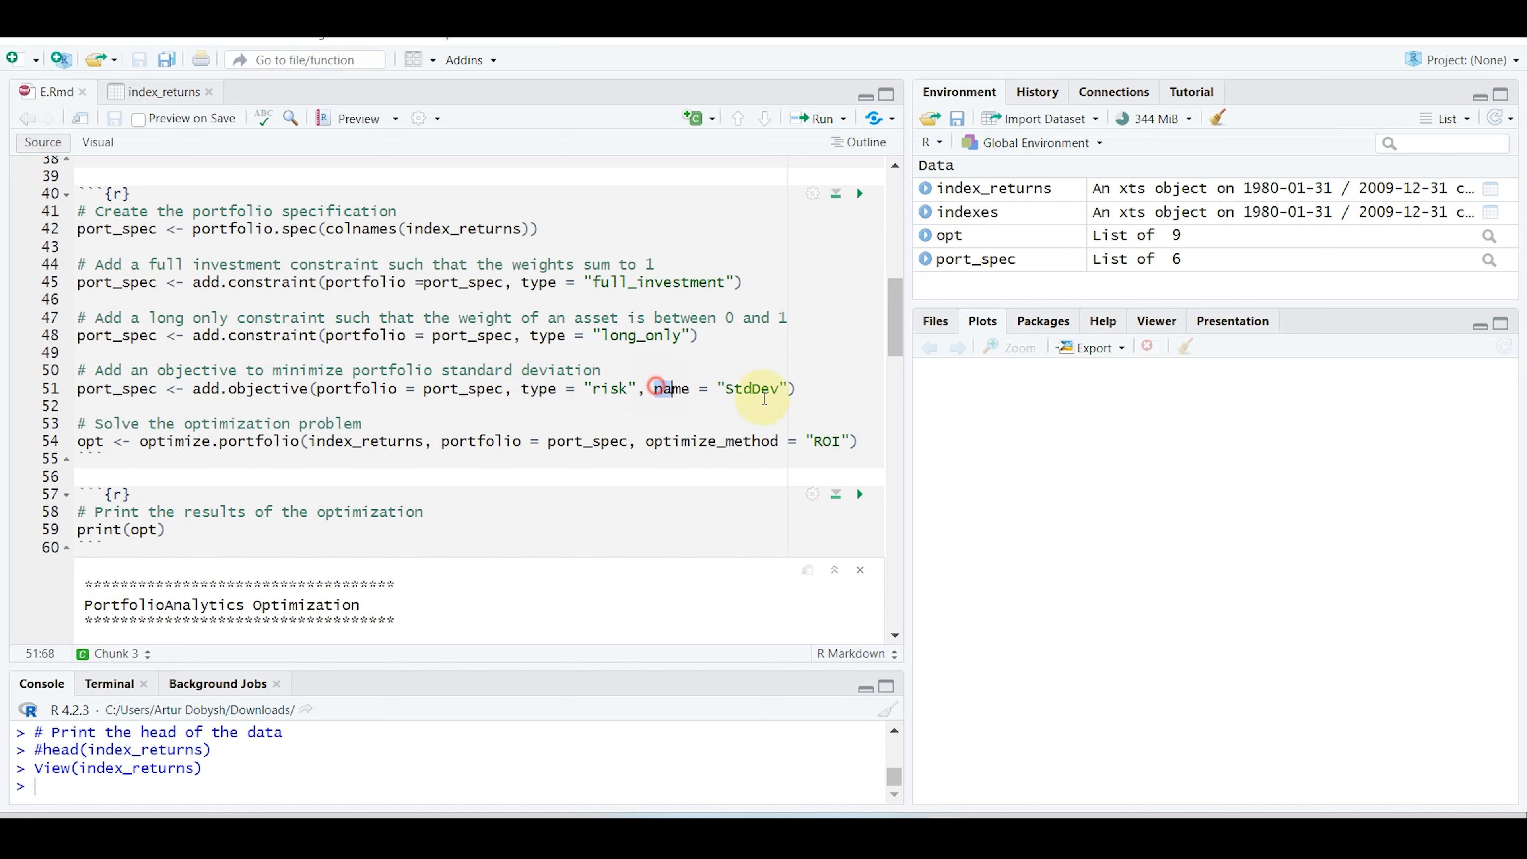
- Reopen index_returns in the viewer, then return to E.Rmd's print(opt) output
{"action": "left_click_drag", "start_coordinate": [654, 389], "coordinate": [790, 389]}
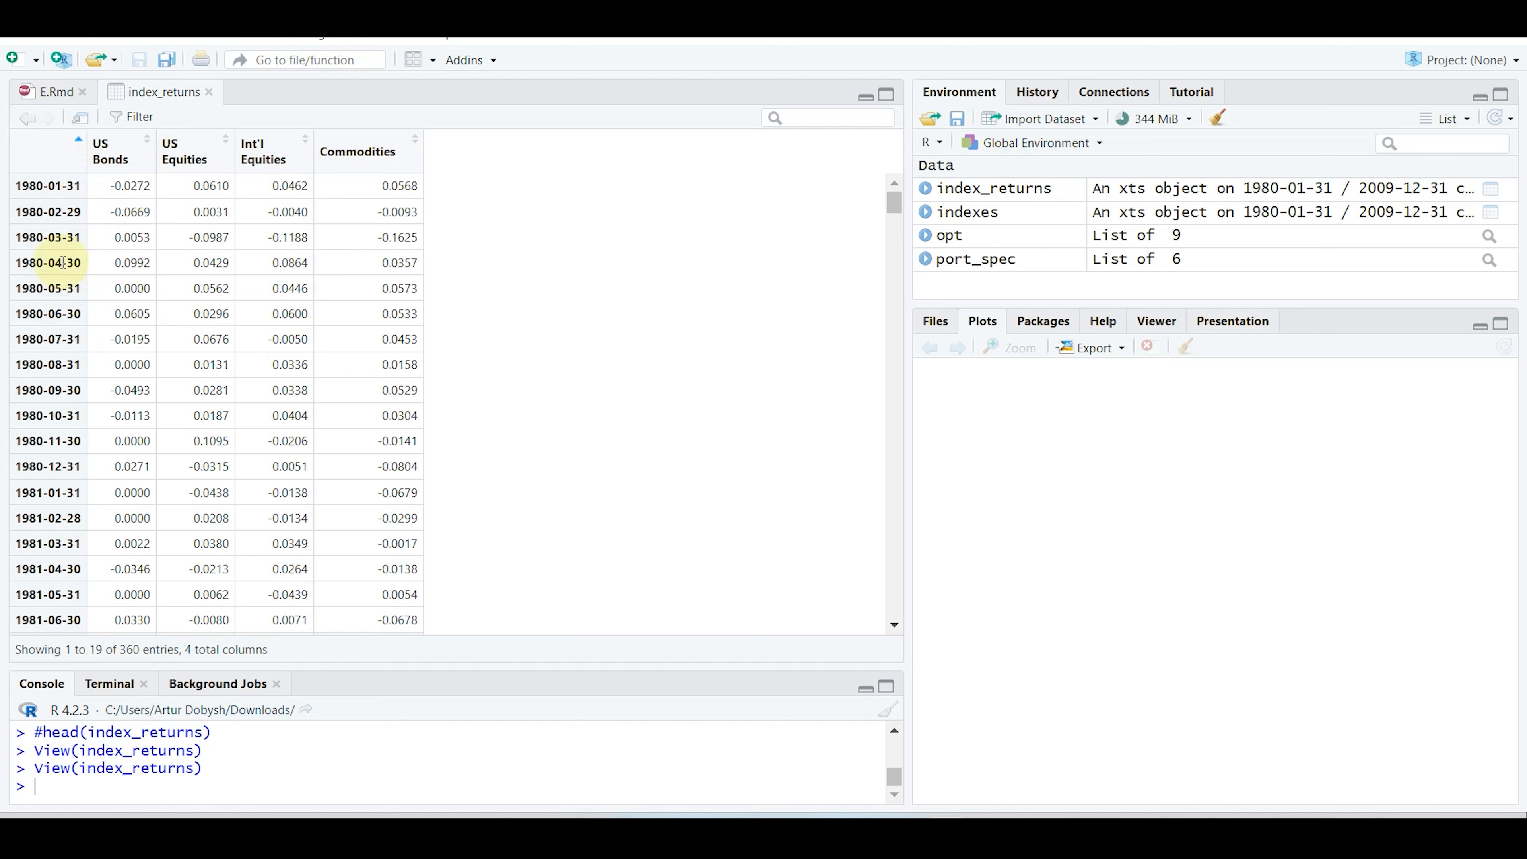
{"action": "mouse_move", "coordinate": [107, 151]}
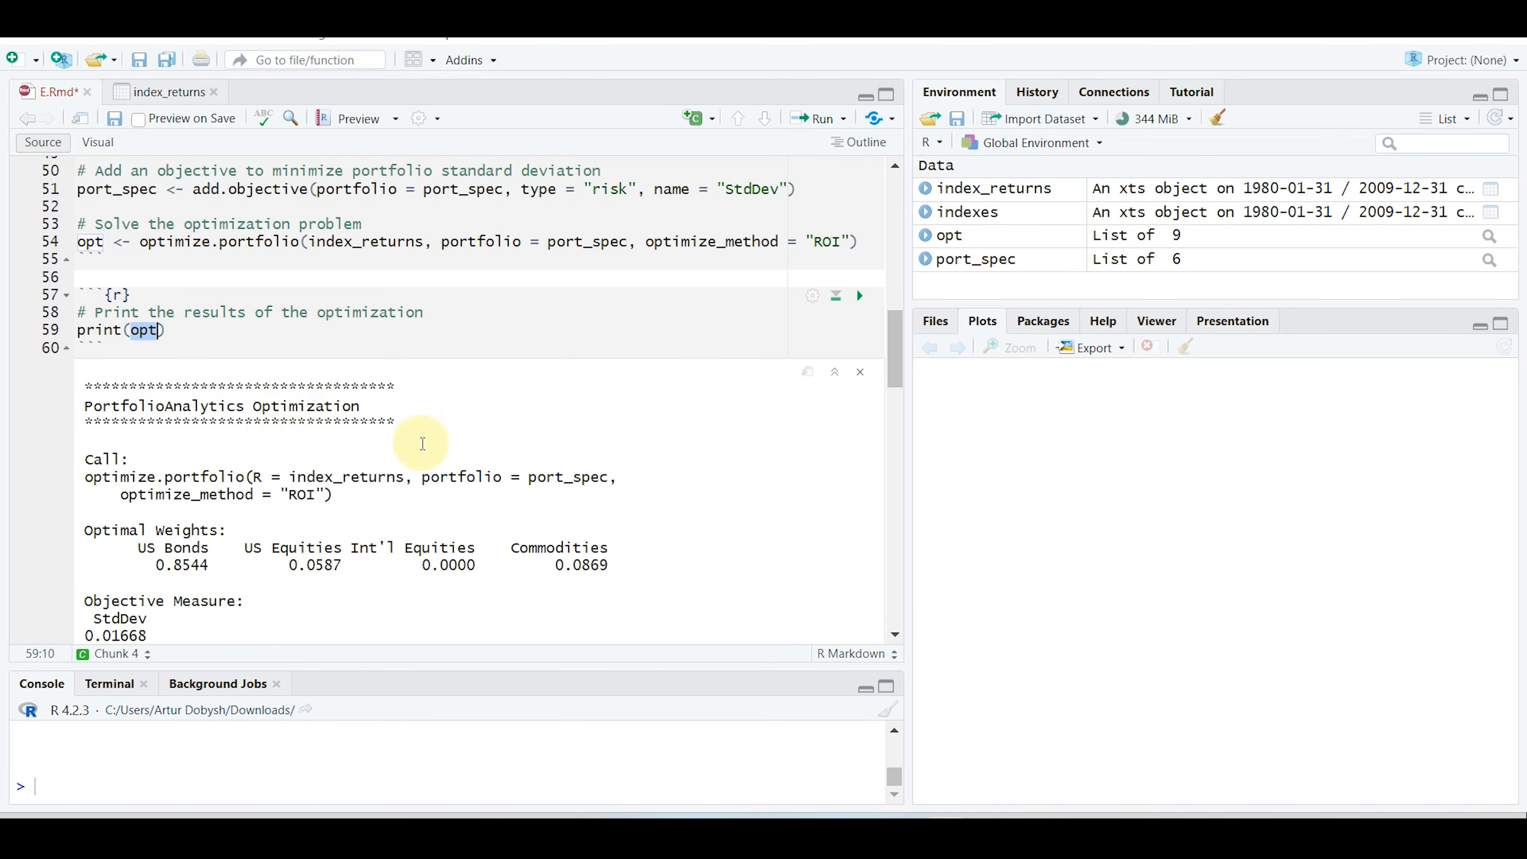
{"action": "scroll", "scroll_direction": "down", "scroll_amount": 3}
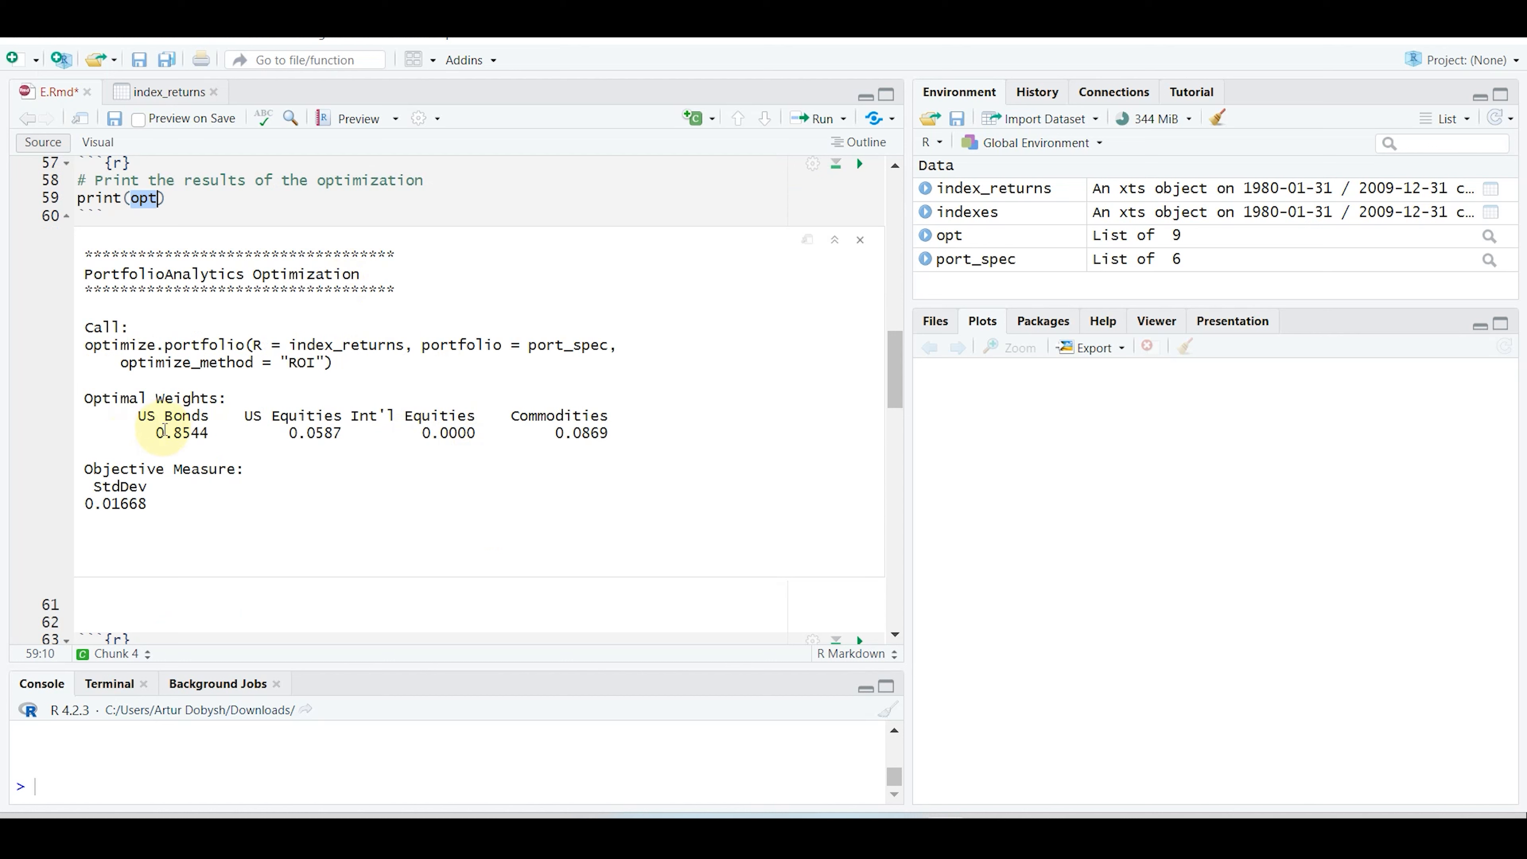
{"action": "double_click", "coordinate": [187, 433]}
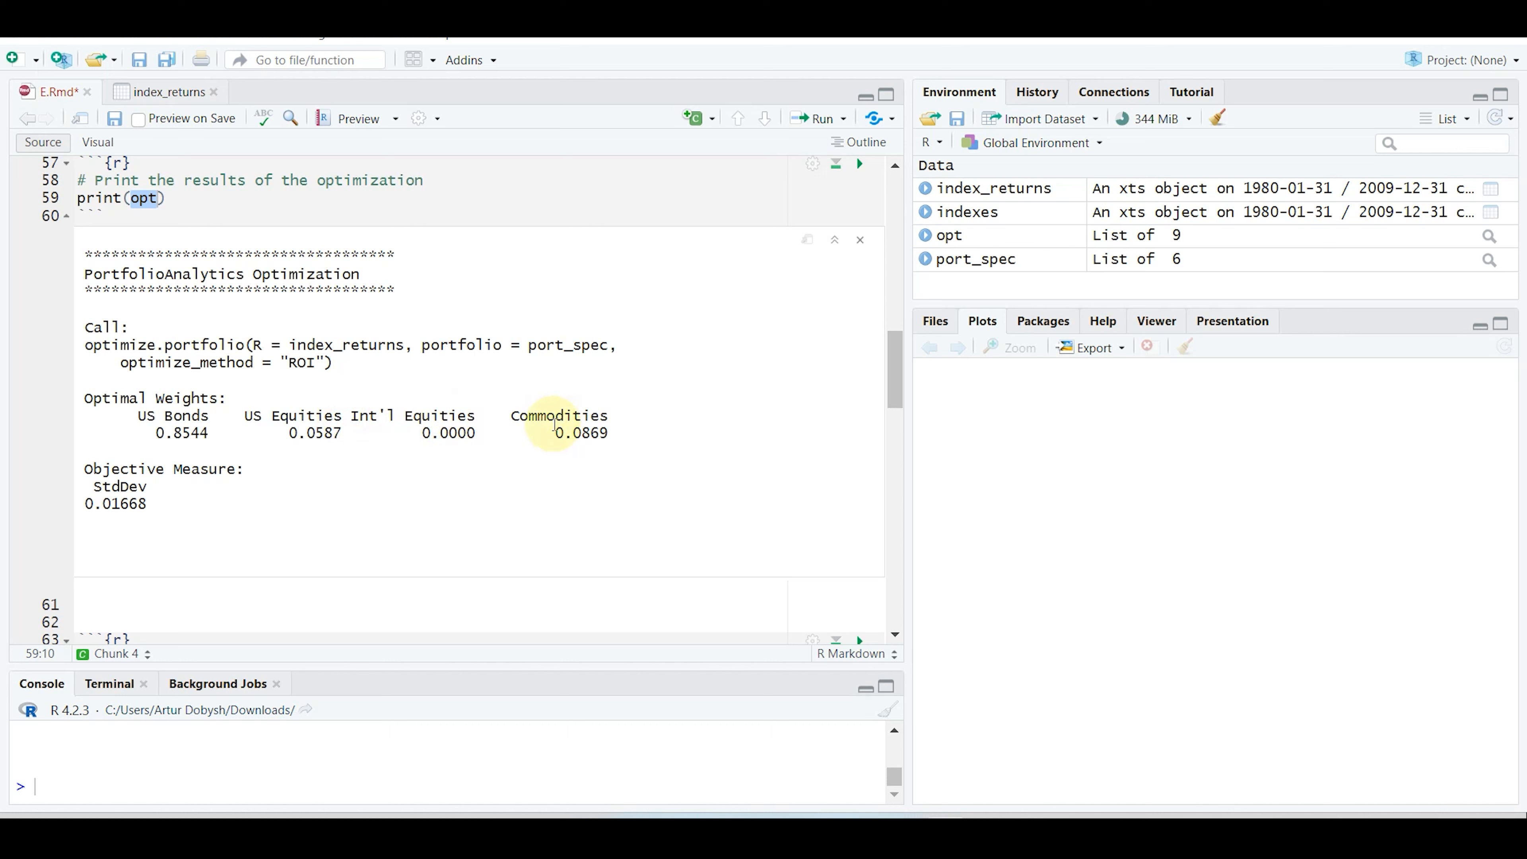
{"action": "double_click", "coordinate": [581, 433]}
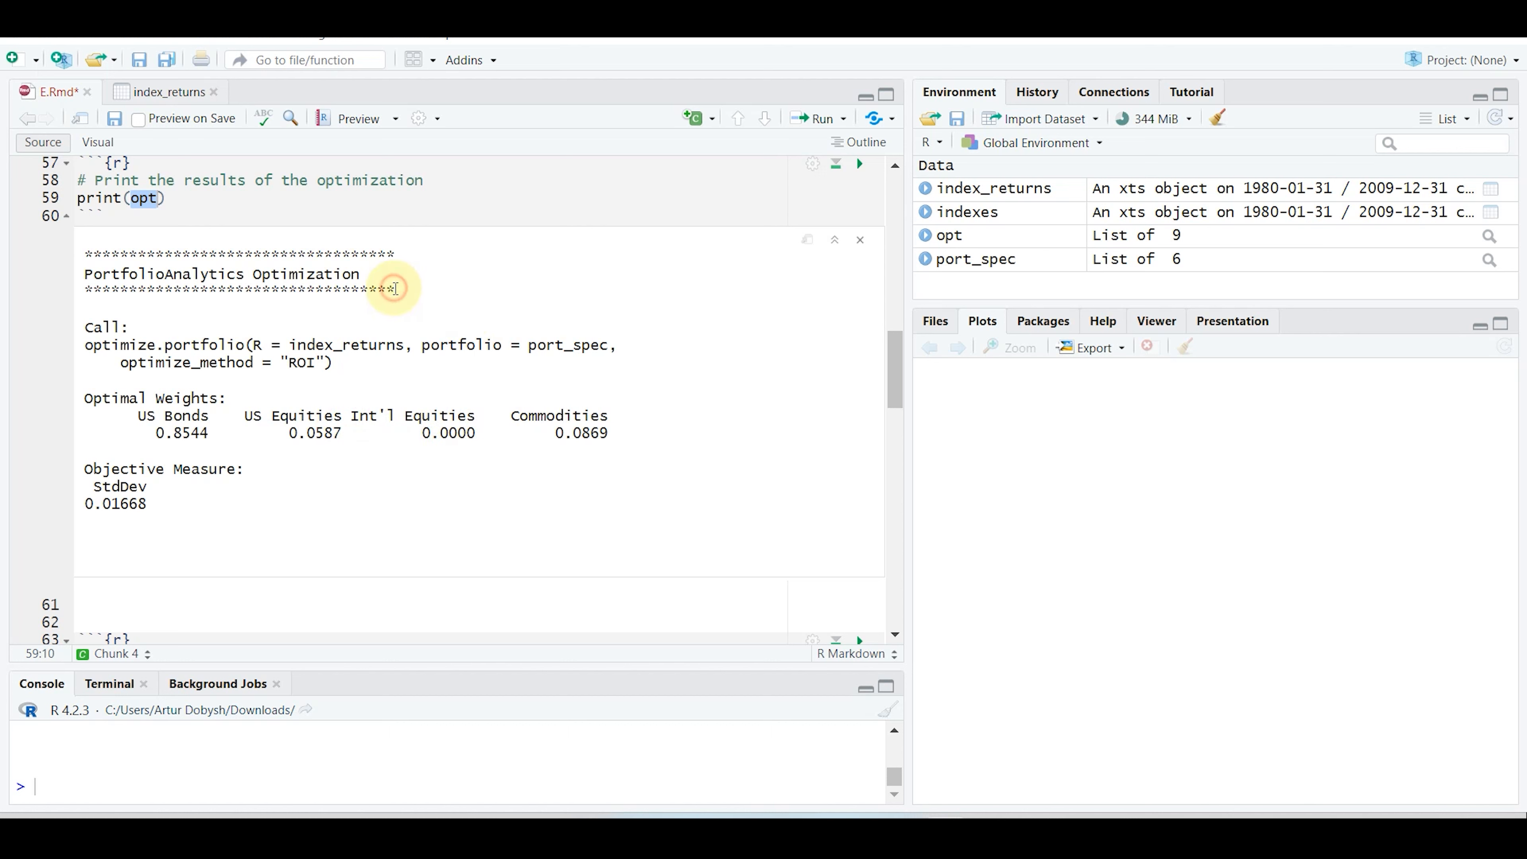
{"action": "left_click", "coordinate": [859, 443]}
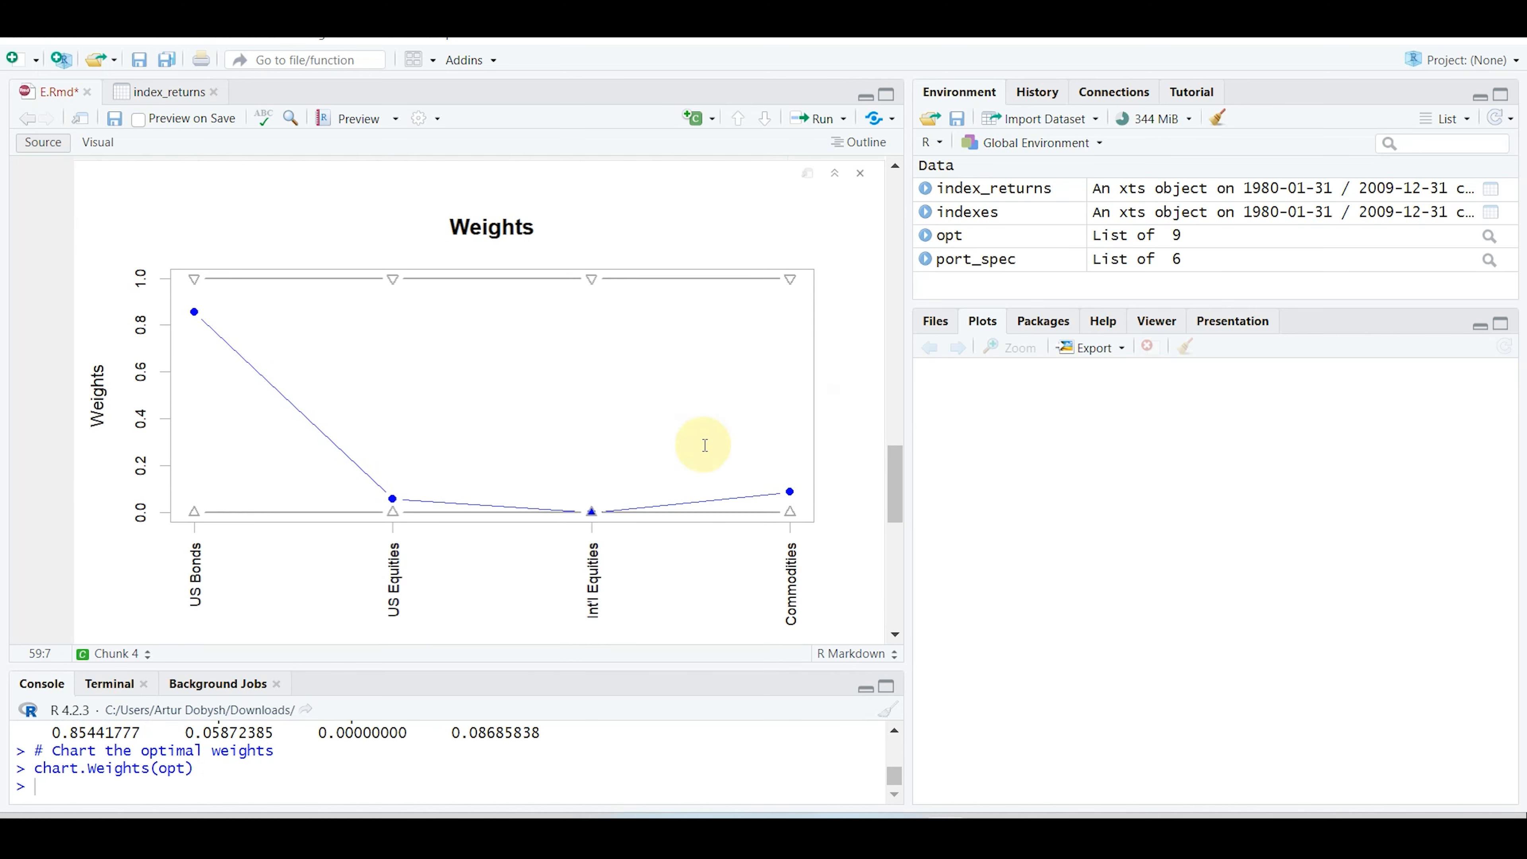
{"action": "mouse_move", "coordinate": [477, 489]}
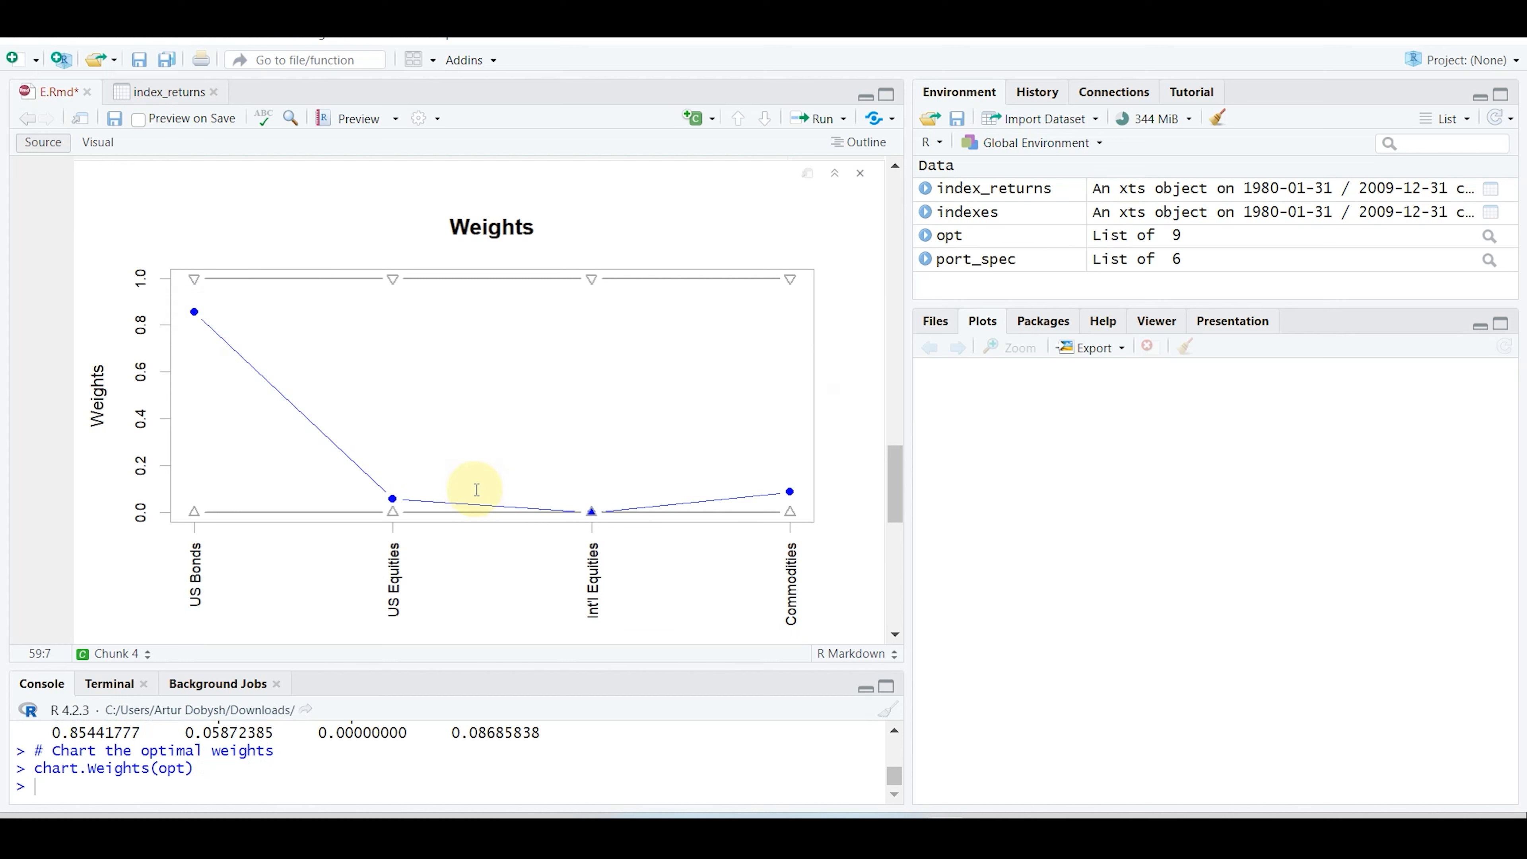
{"action": "mouse_move", "coordinate": [540, 507]}
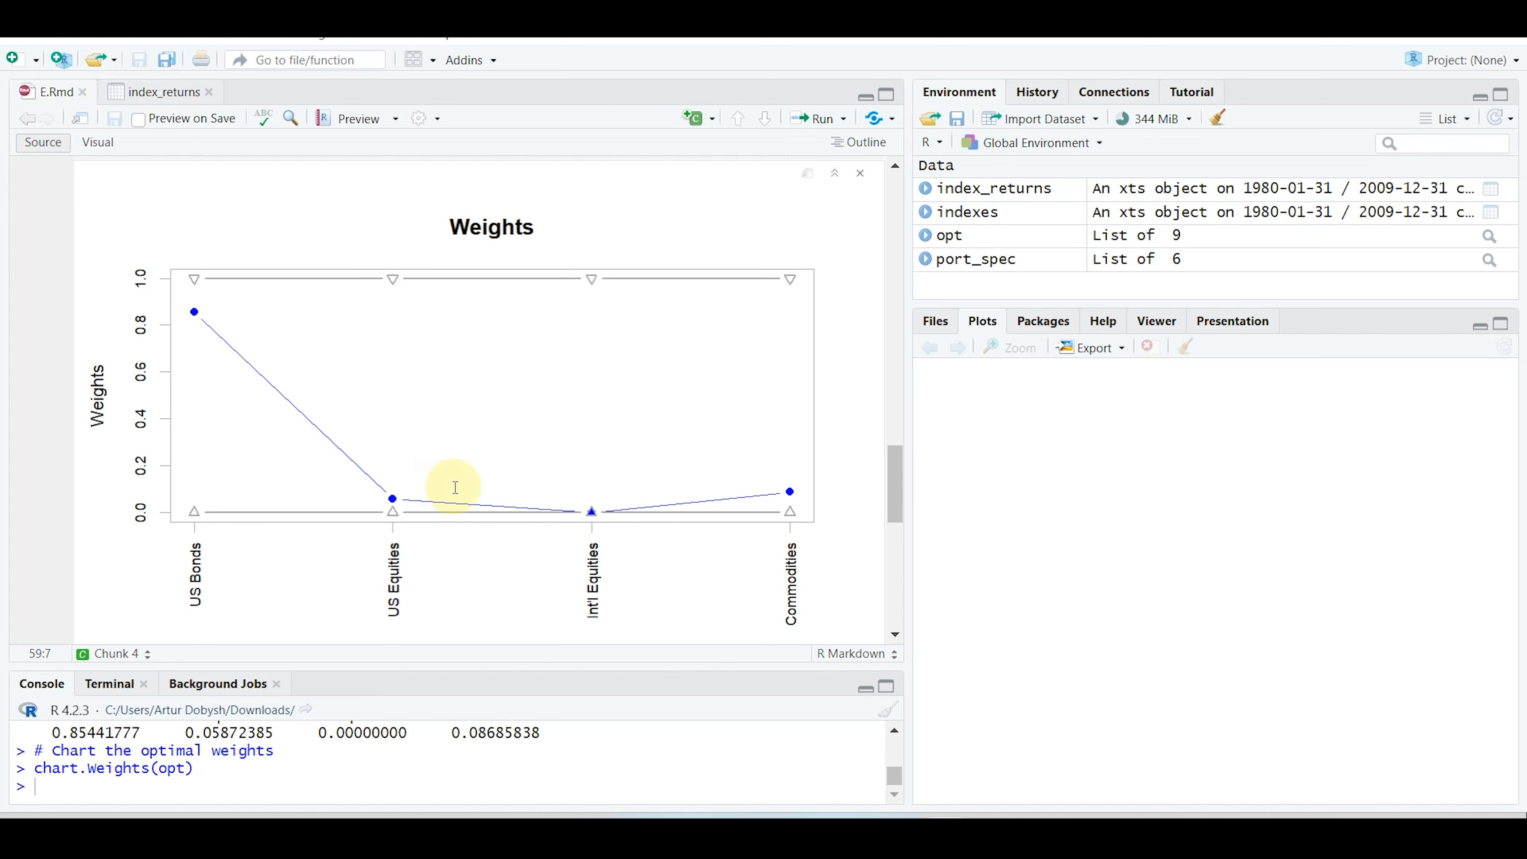
{"action": "mouse_move", "coordinate": [480, 501]}
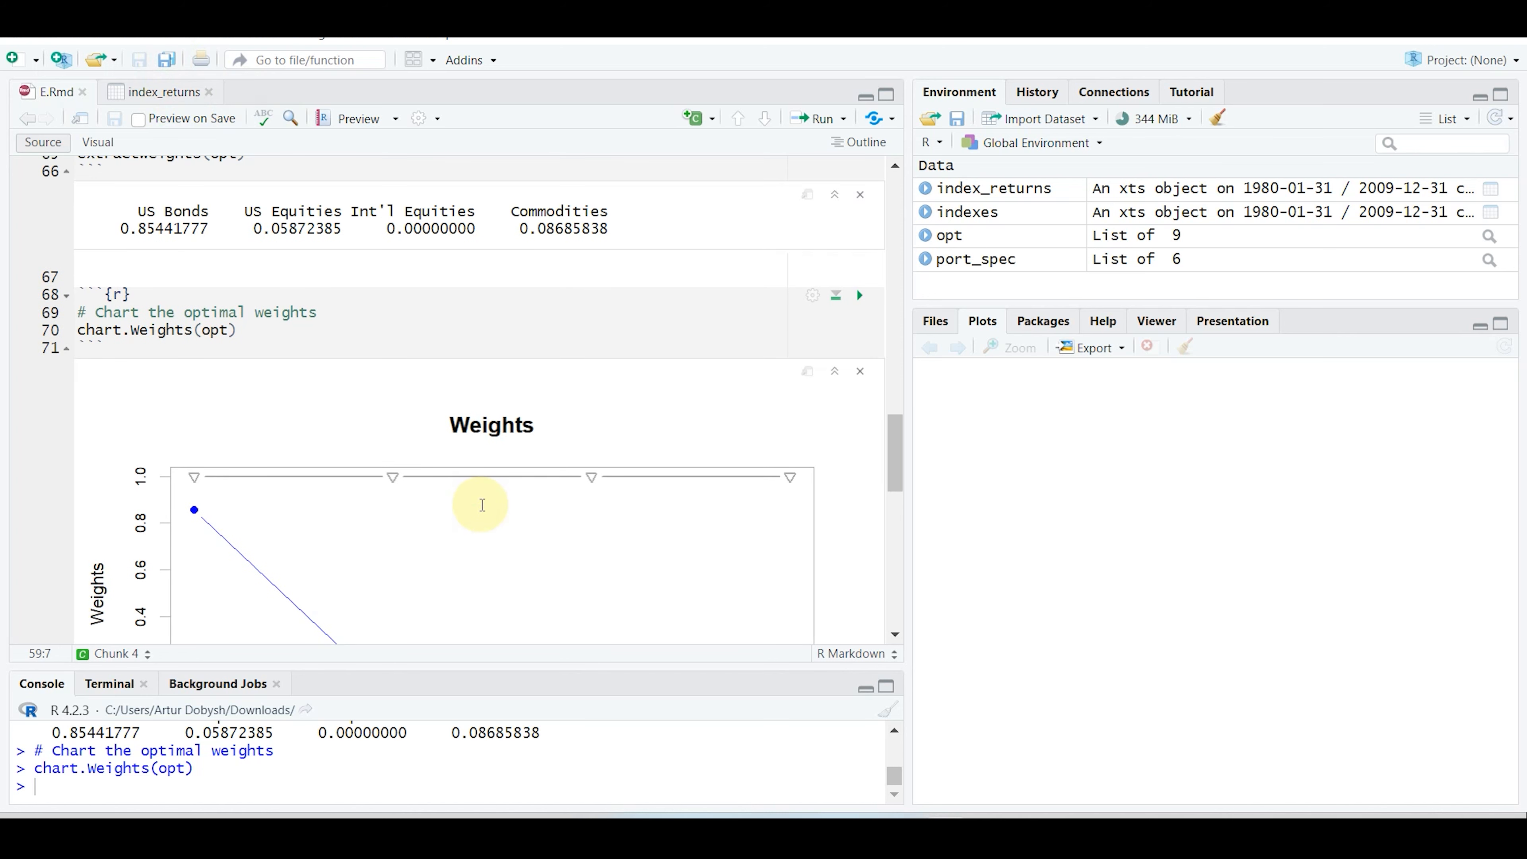
- Save E.Rmd after the chart.Weights plot and move to the Second Part Understanding chunk
{"action": "scroll", "scroll_direction": "down", "scroll_amount": 3}
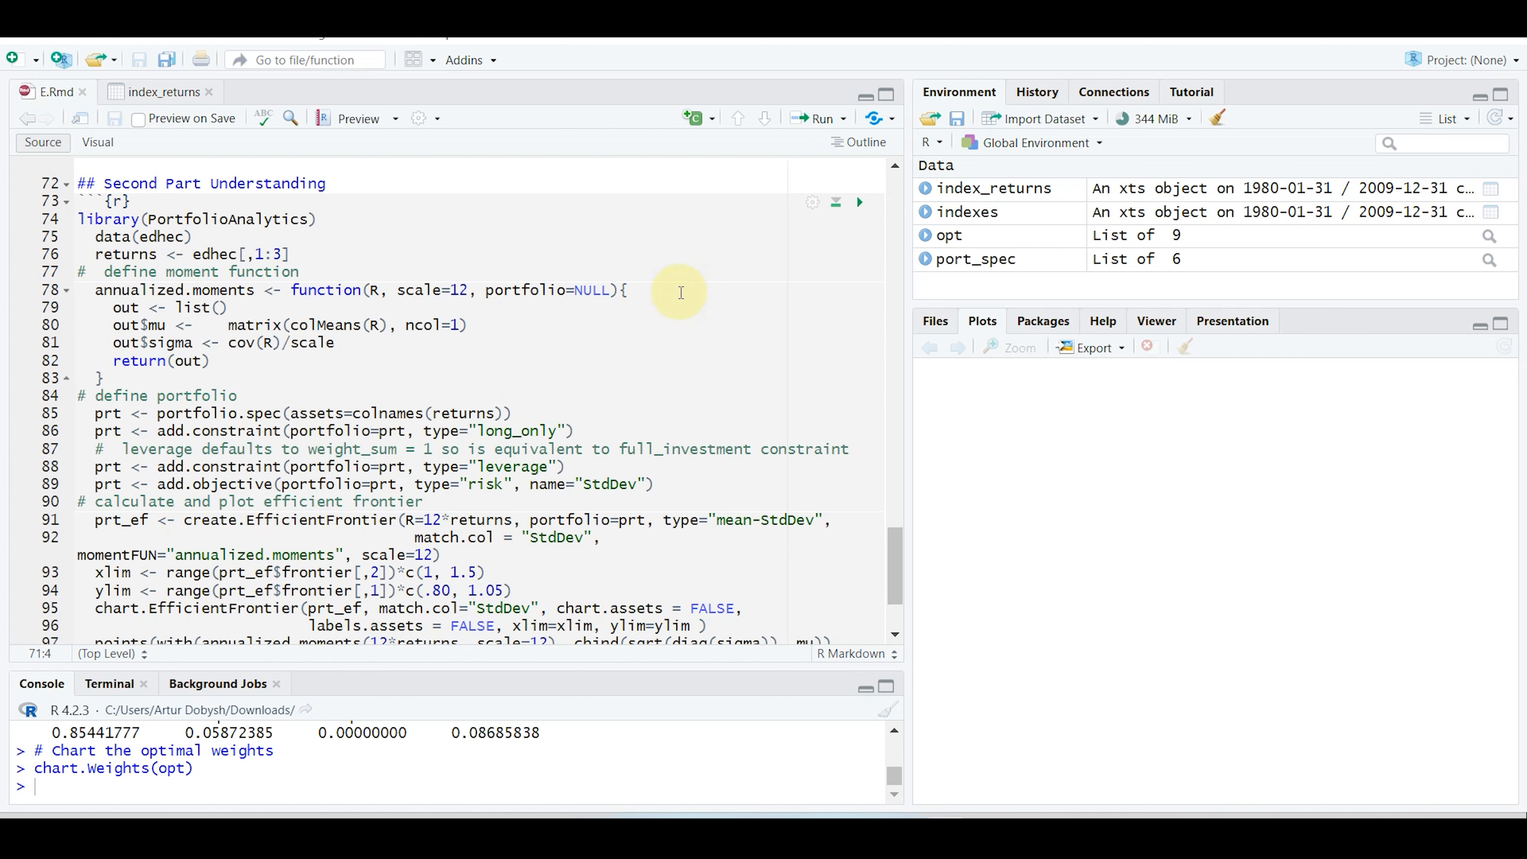
- Run the Second Part chunk to plot the edhec efficient frontier and chart.EF.Weights, then save
{"action": "scroll", "scroll_direction": "down", "scroll_amount": 3}
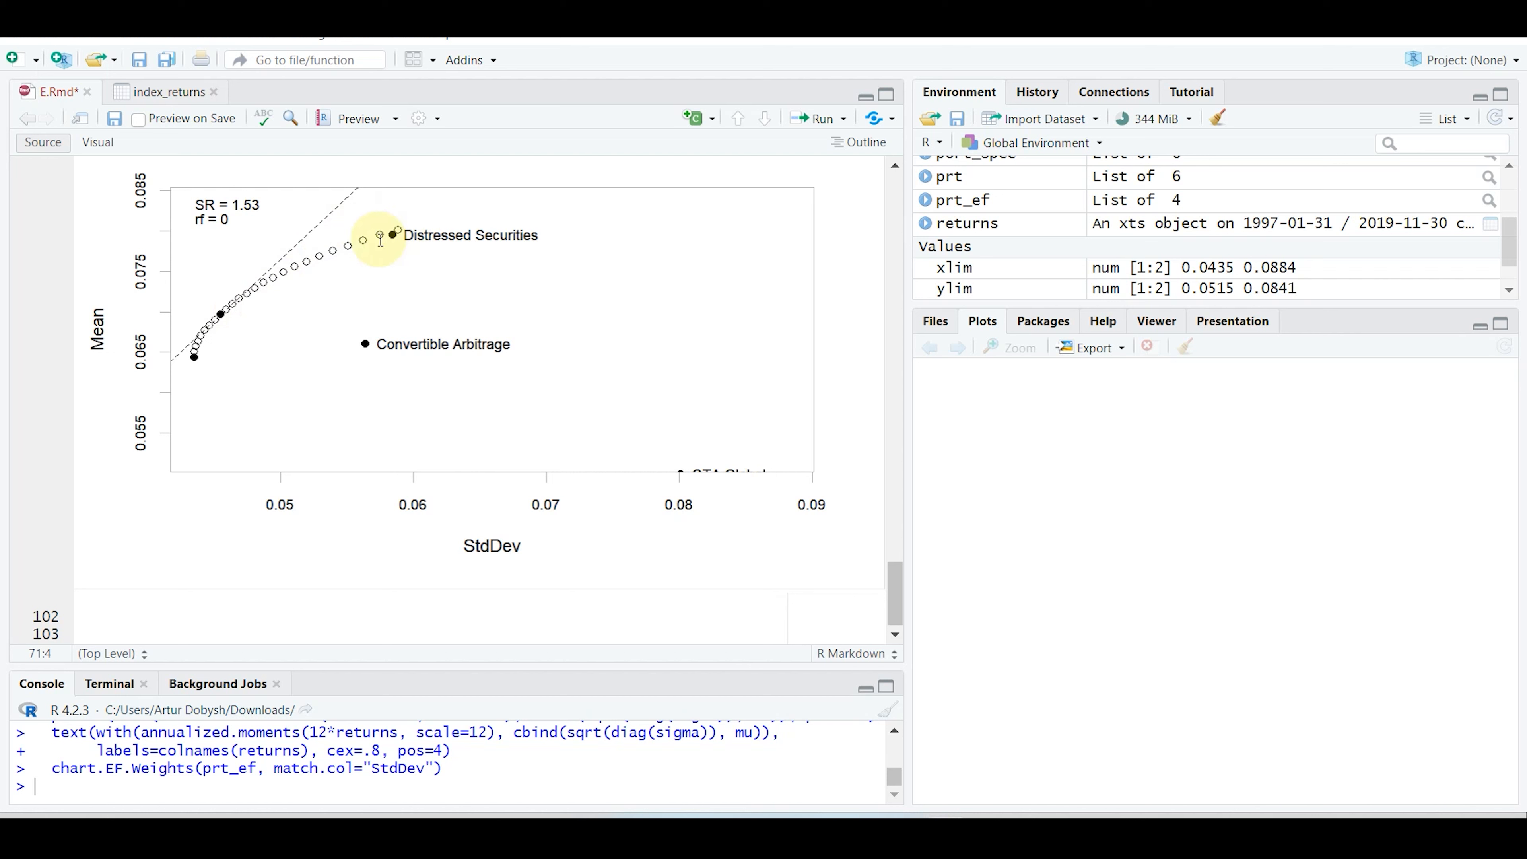
{"action": "mouse_move", "coordinate": [257, 422]}
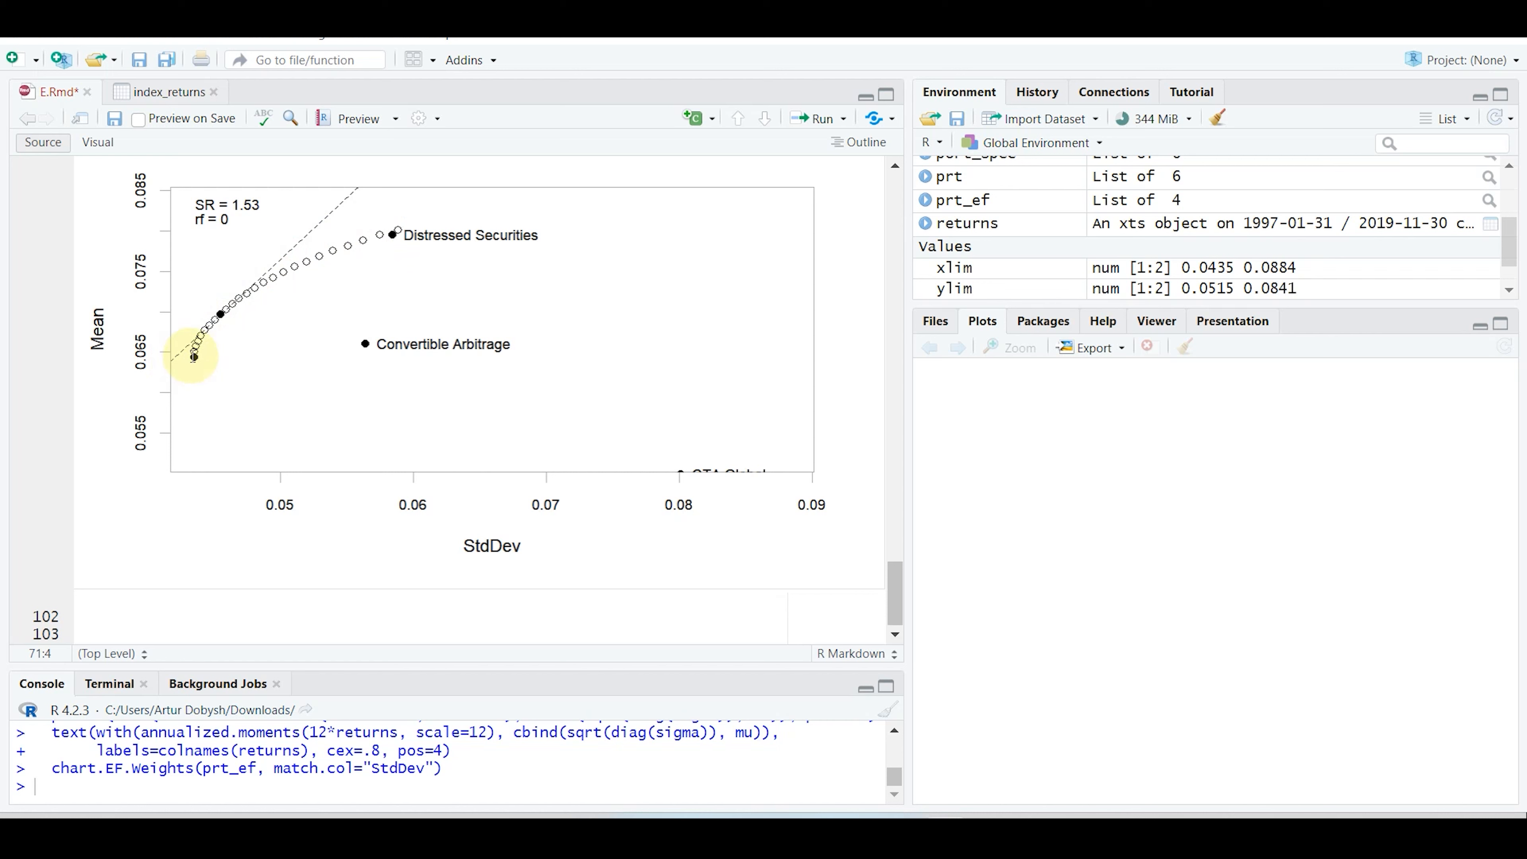
{"action": "mouse_move", "coordinate": [190, 420]}
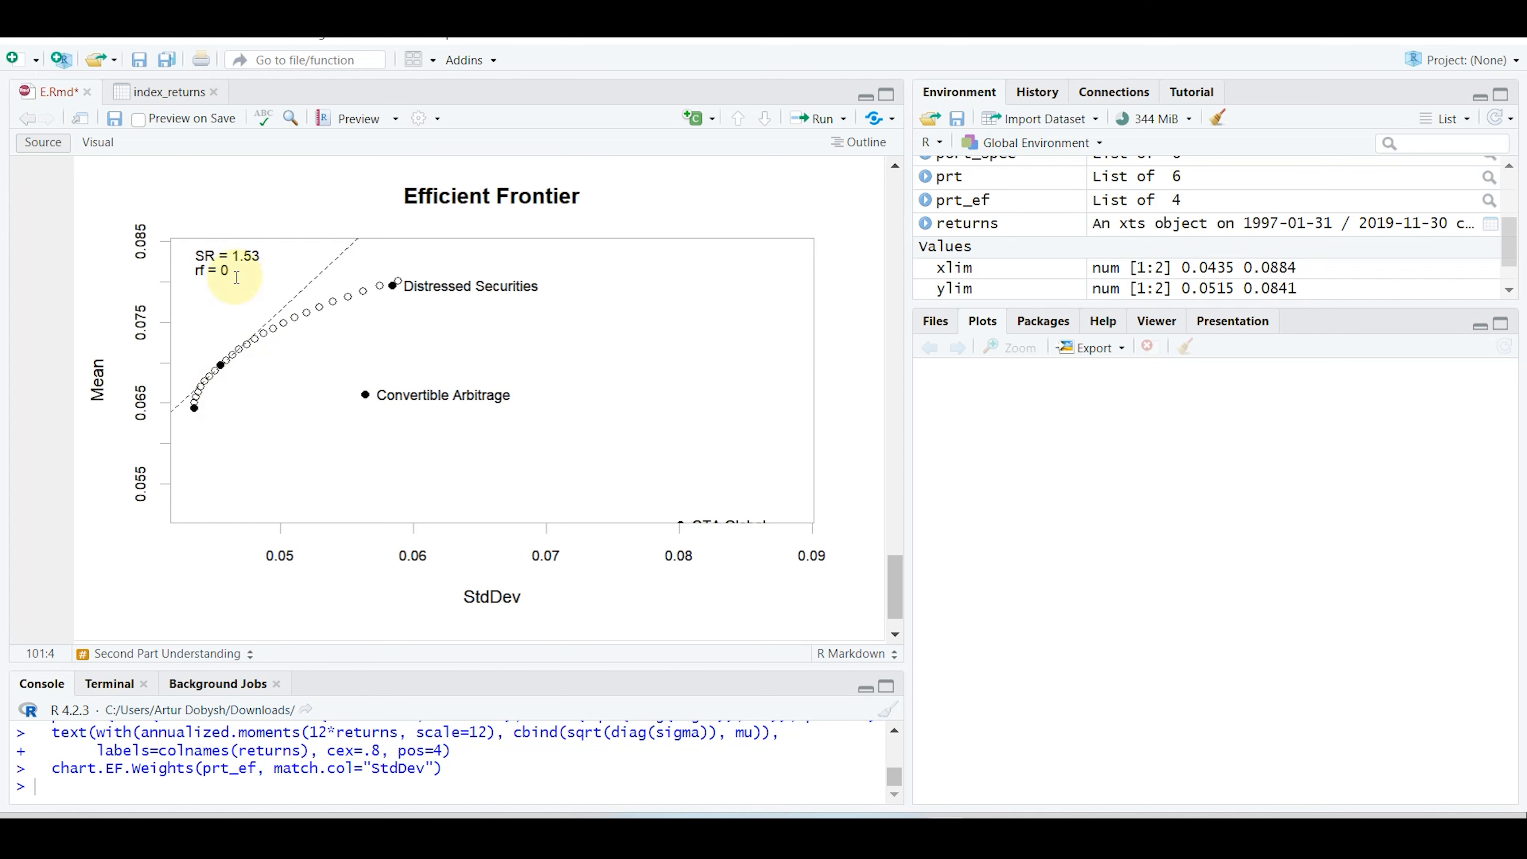
{"action": "mouse_move", "coordinate": [345, 325]}
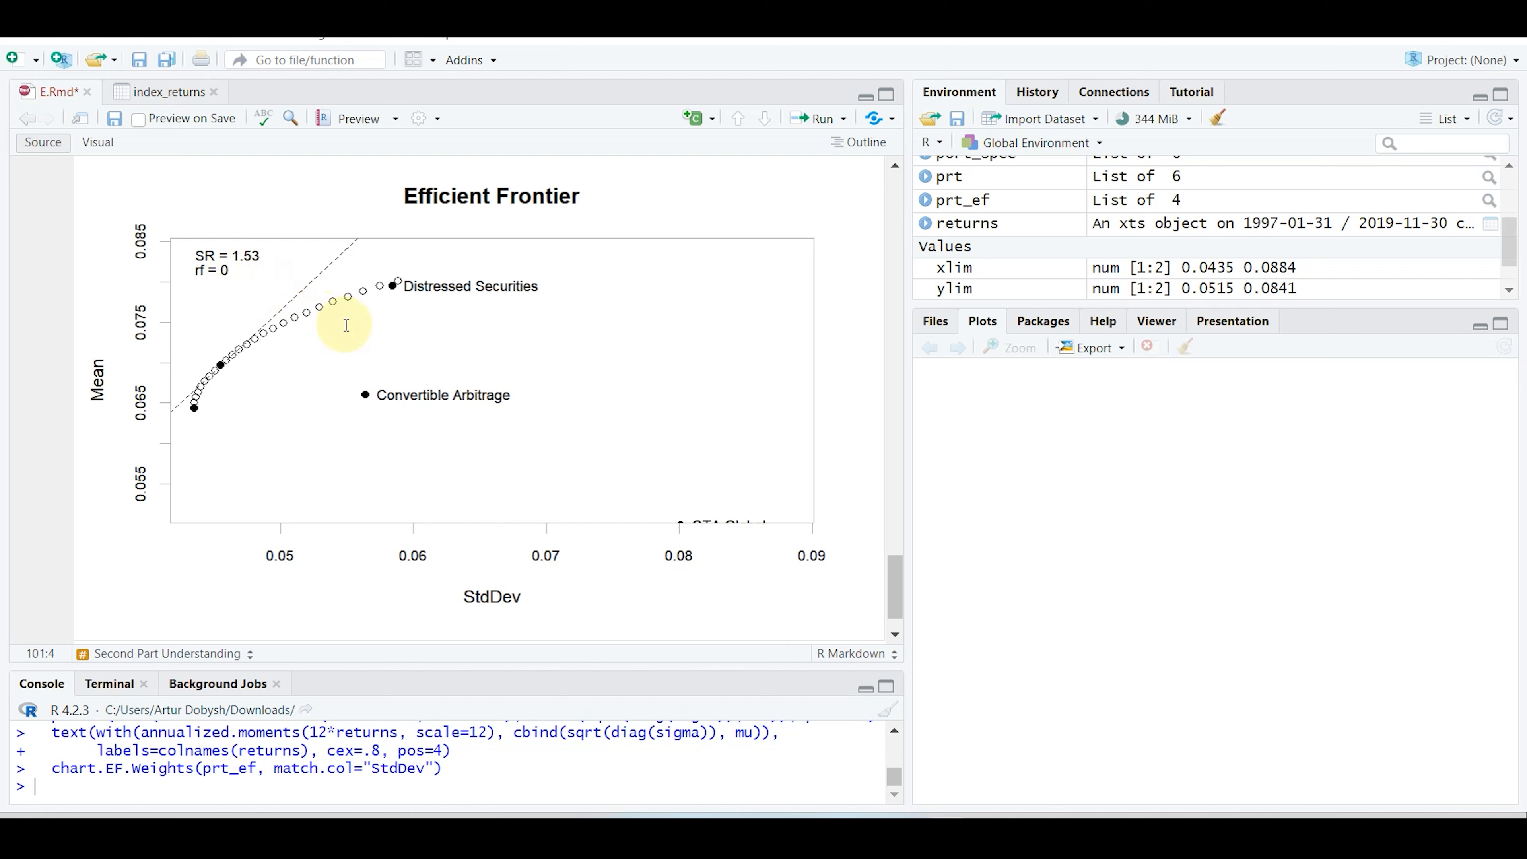
{"action": "mouse_move", "coordinate": [97, 142]}
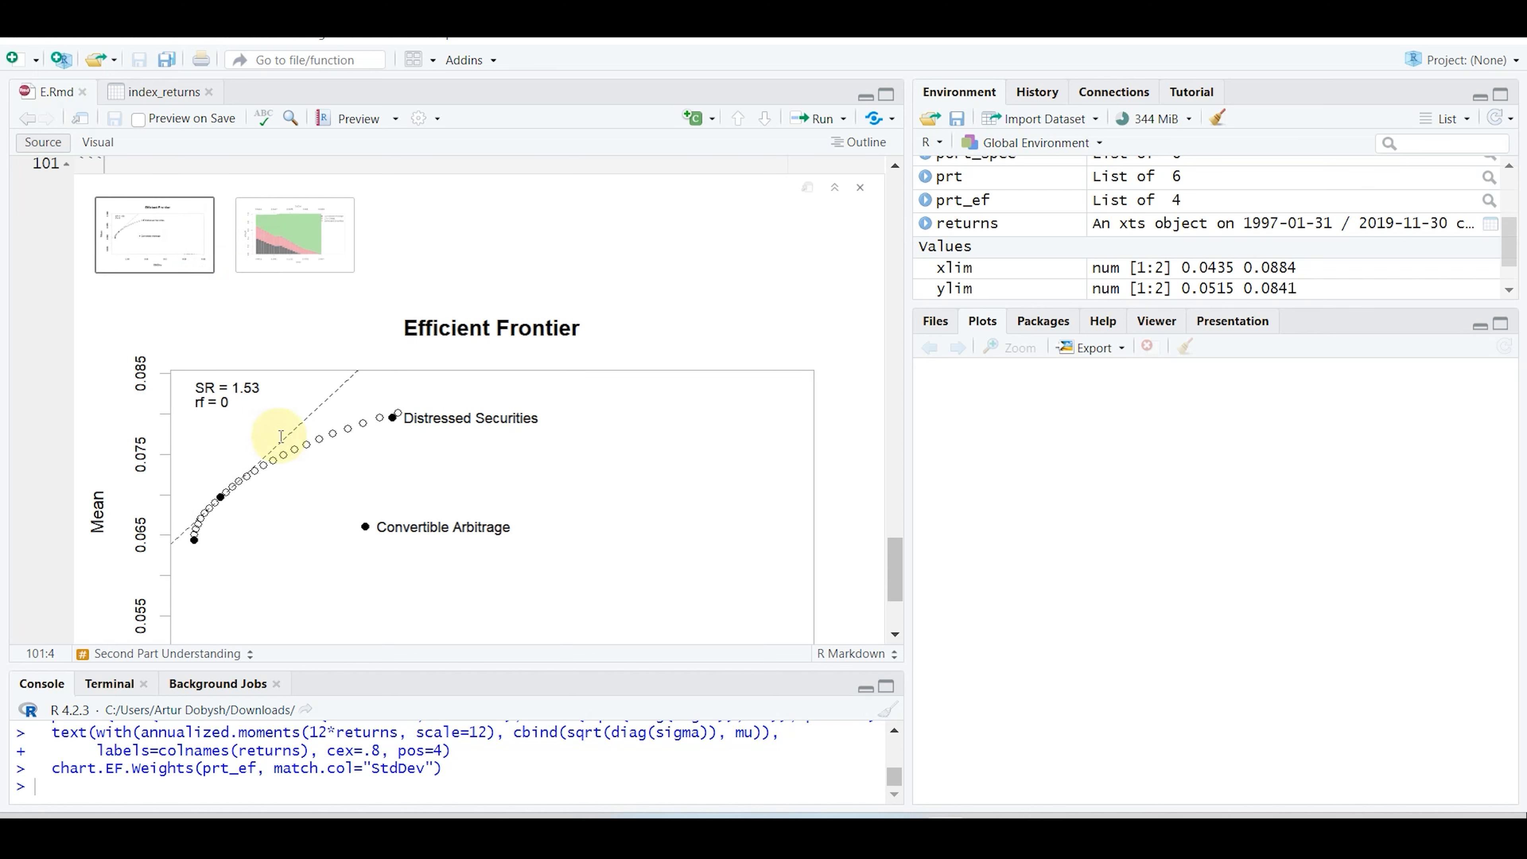
{"action": "scroll", "scroll_direction": "down", "scroll_amount": 3}
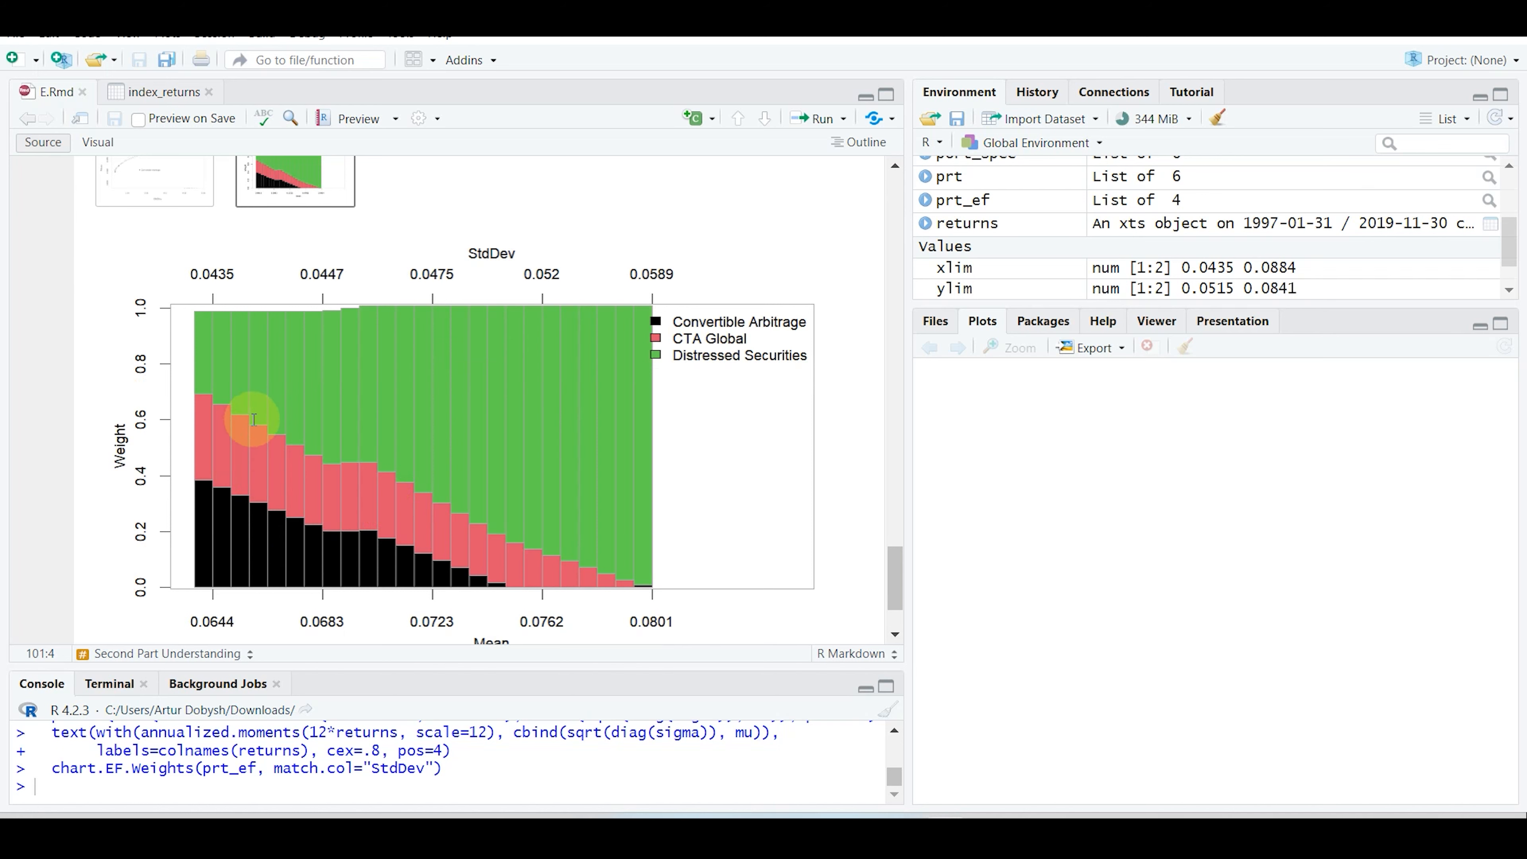
{"action": "mouse_move", "coordinate": [446, 468]}
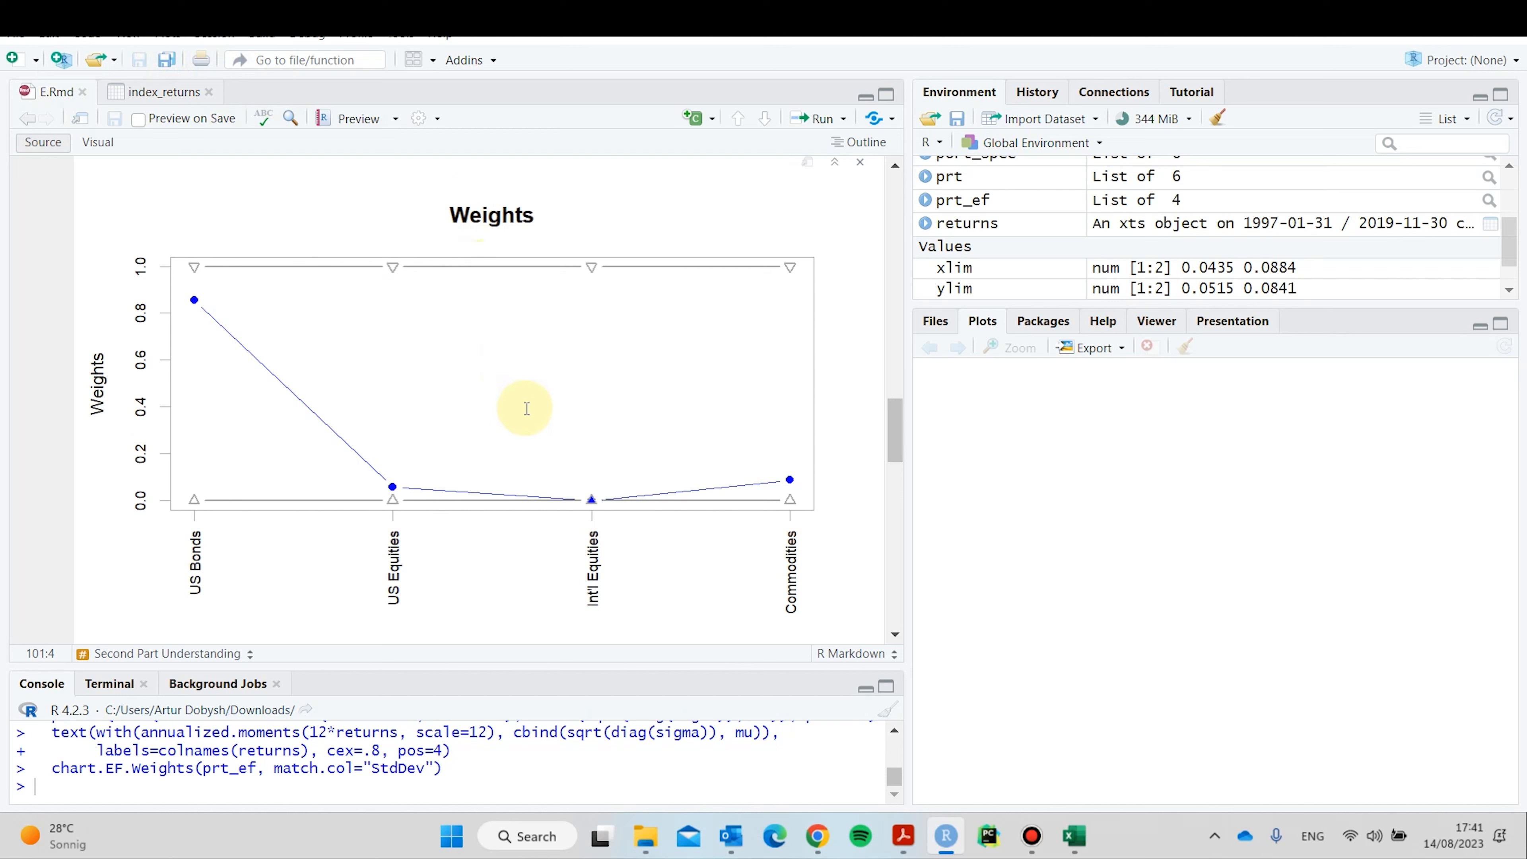
{"action": "mouse_move", "coordinate": [454, 420]}
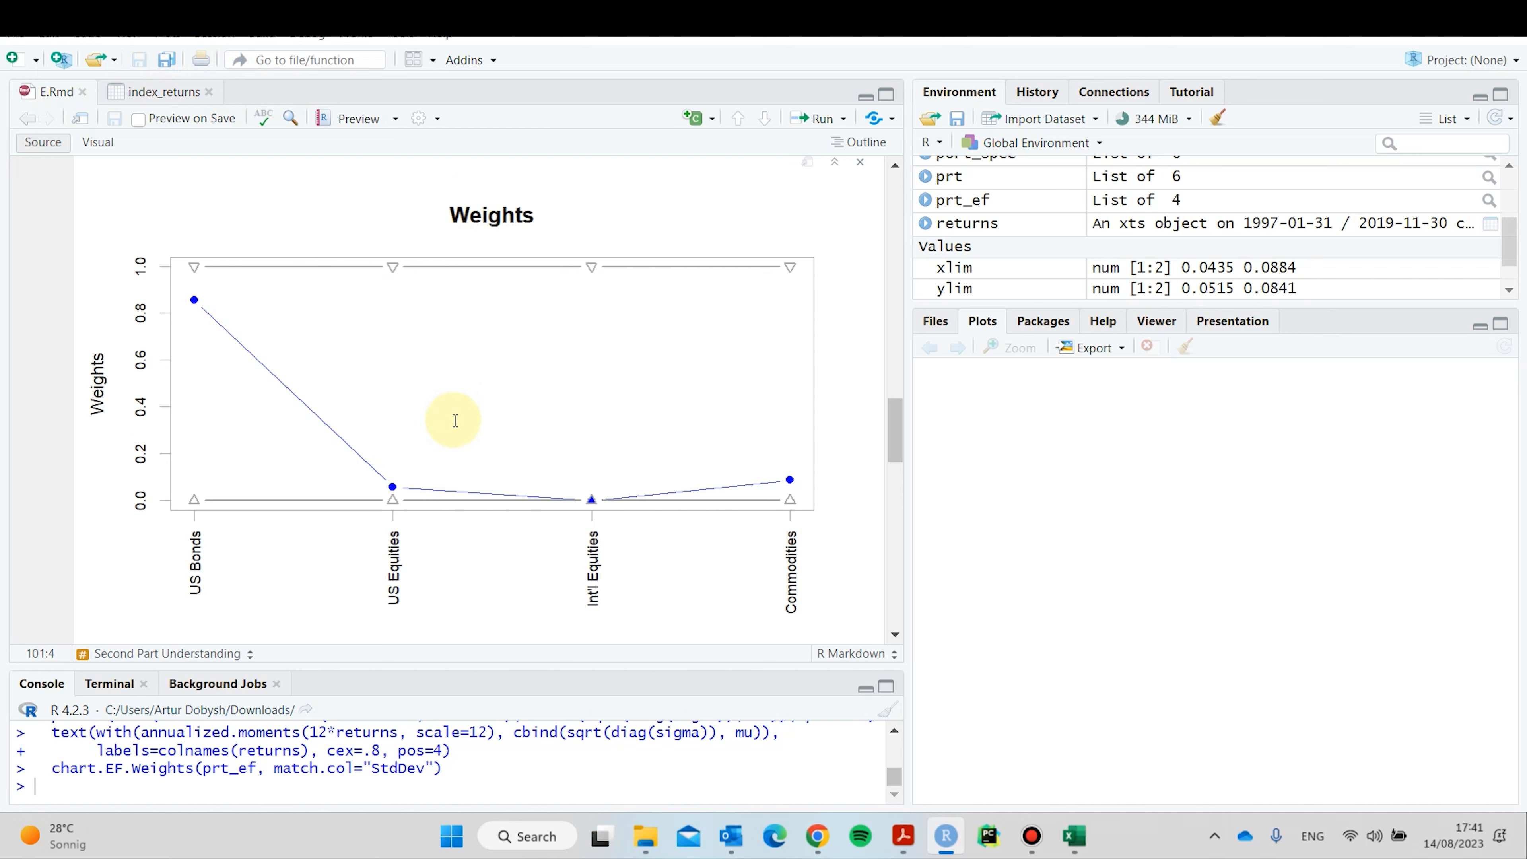
{"action": "mouse_move", "coordinate": [449, 426]}
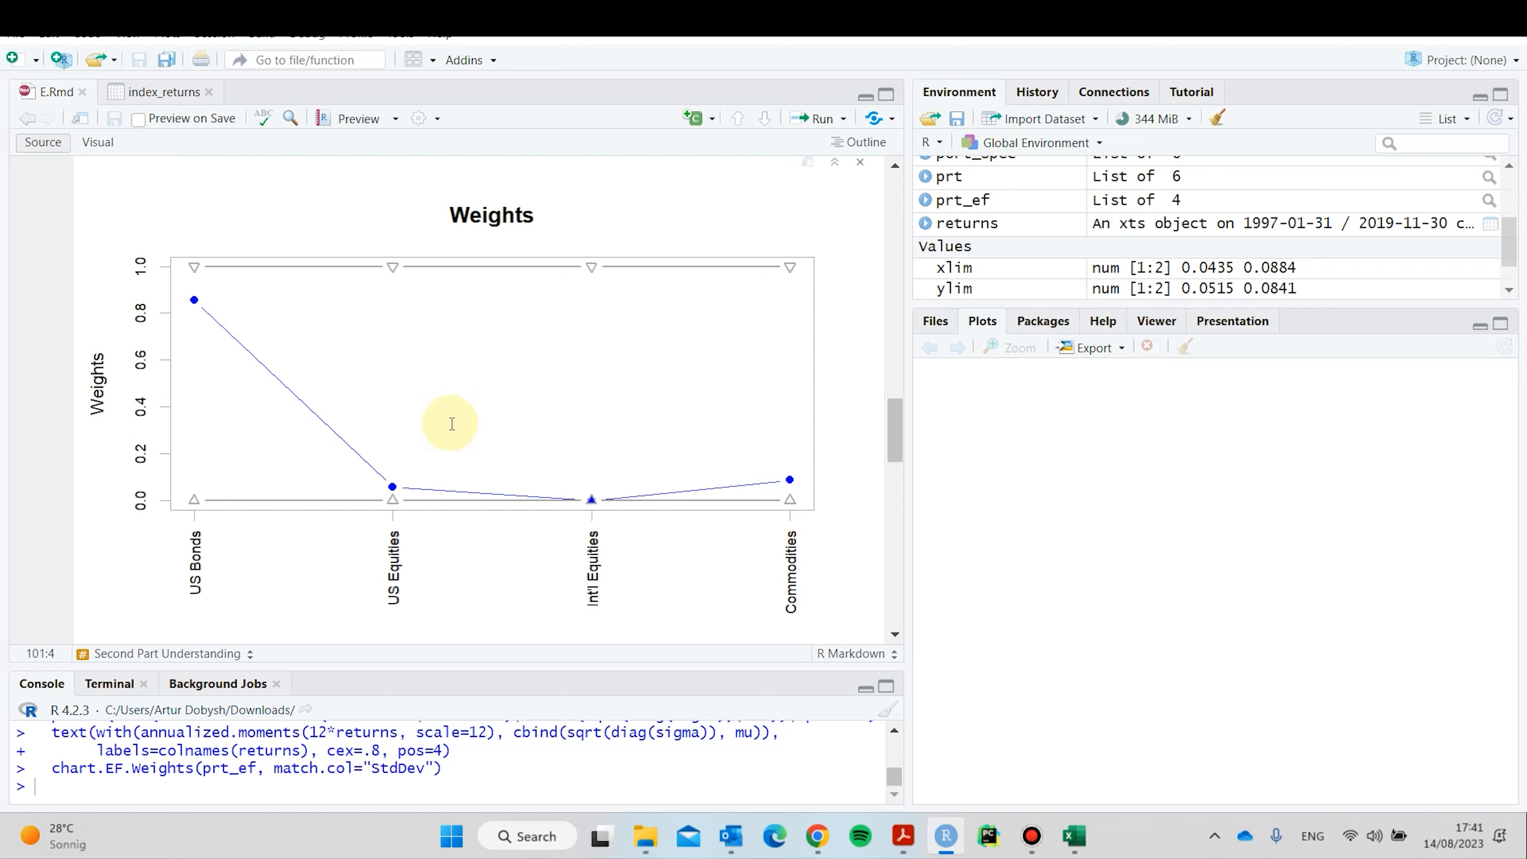
{"action": "mouse_move", "coordinate": [485, 416]}
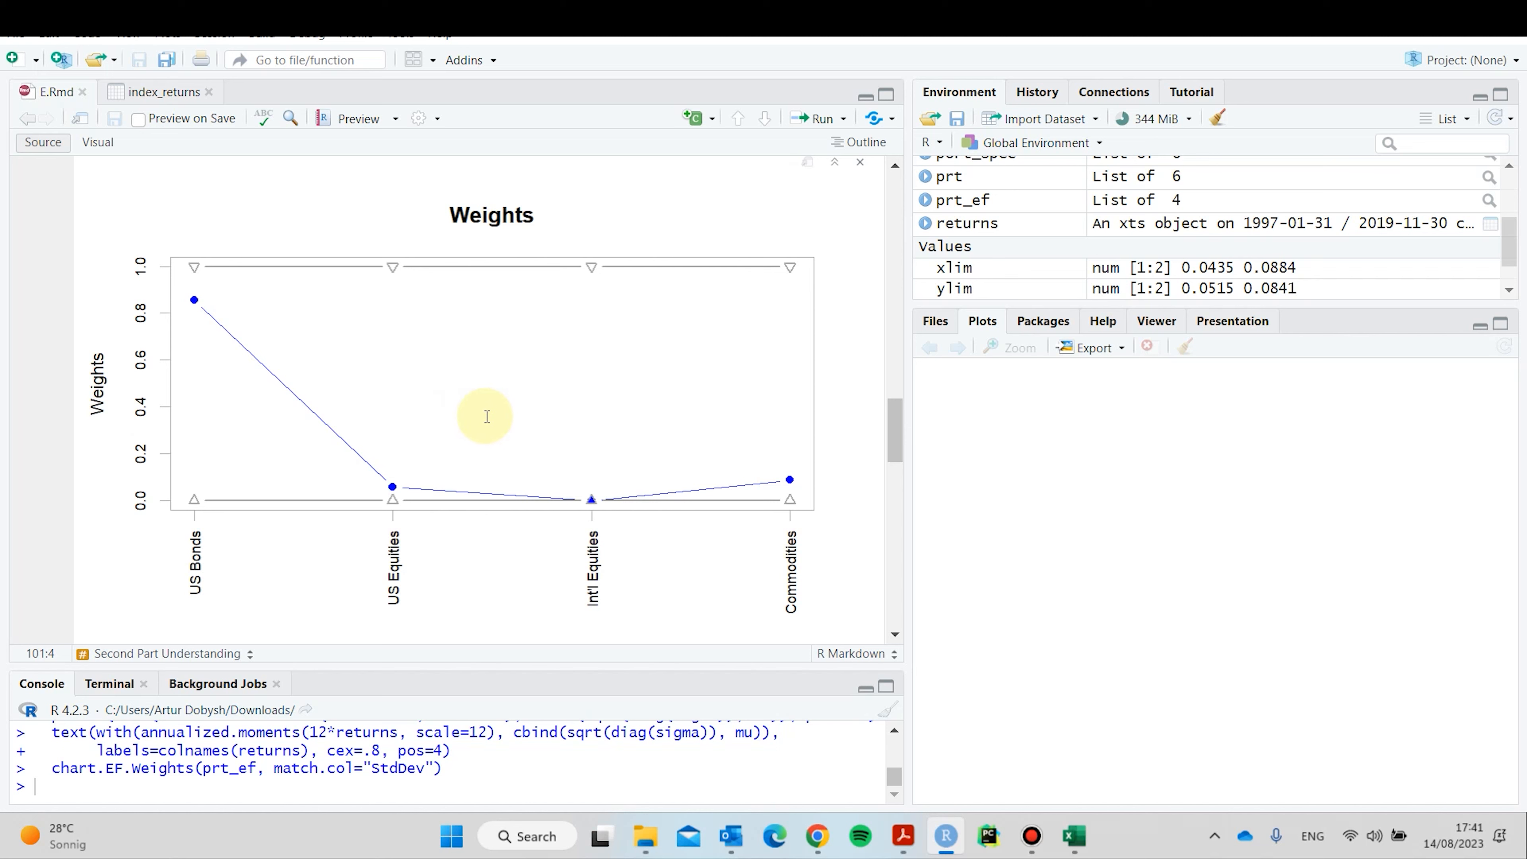
{"action": "mouse_move", "coordinate": [473, 427]}
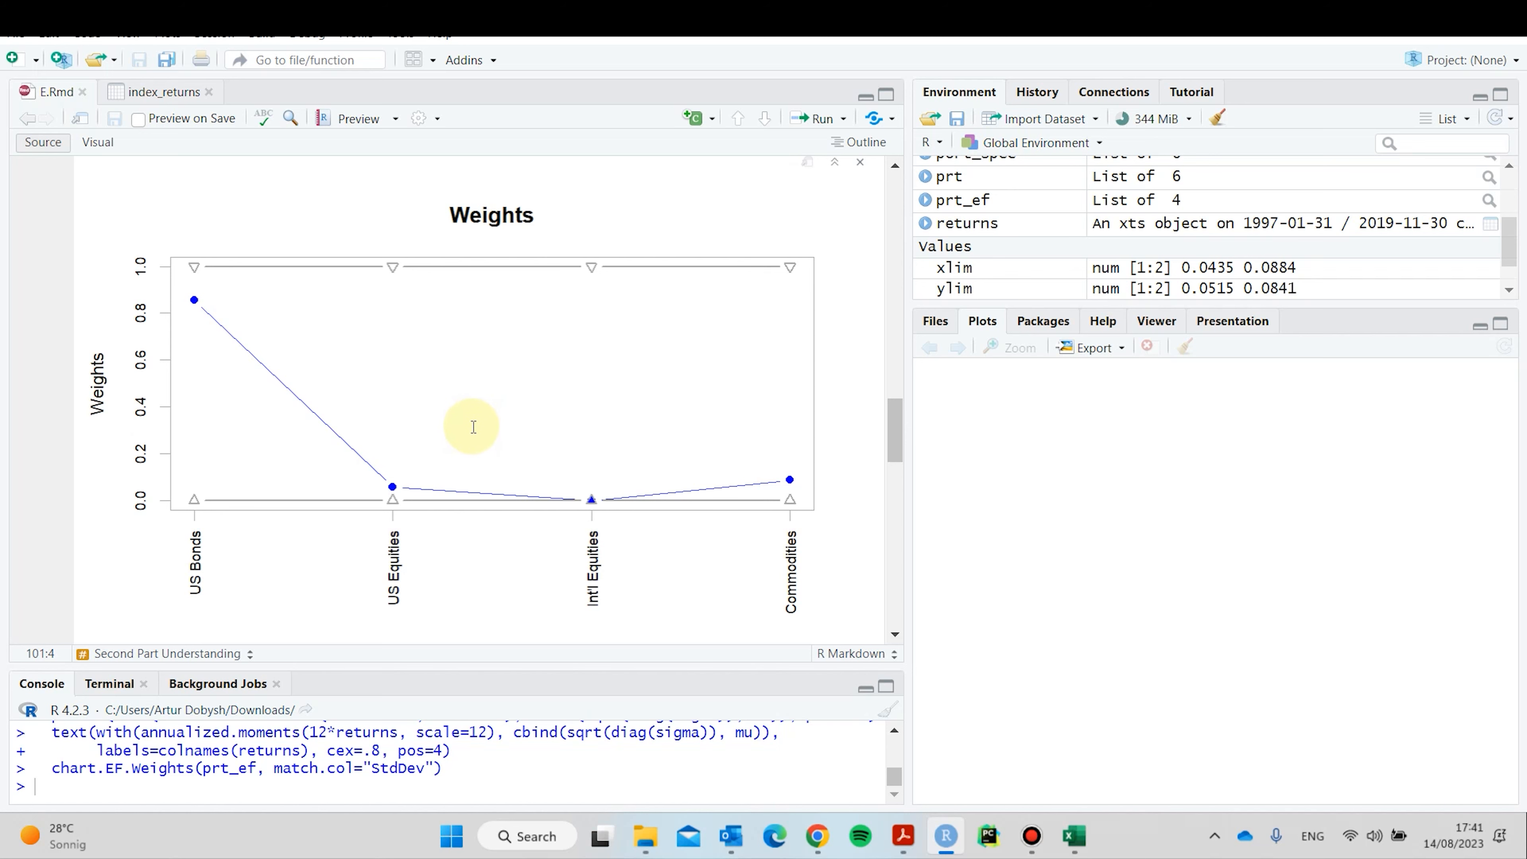